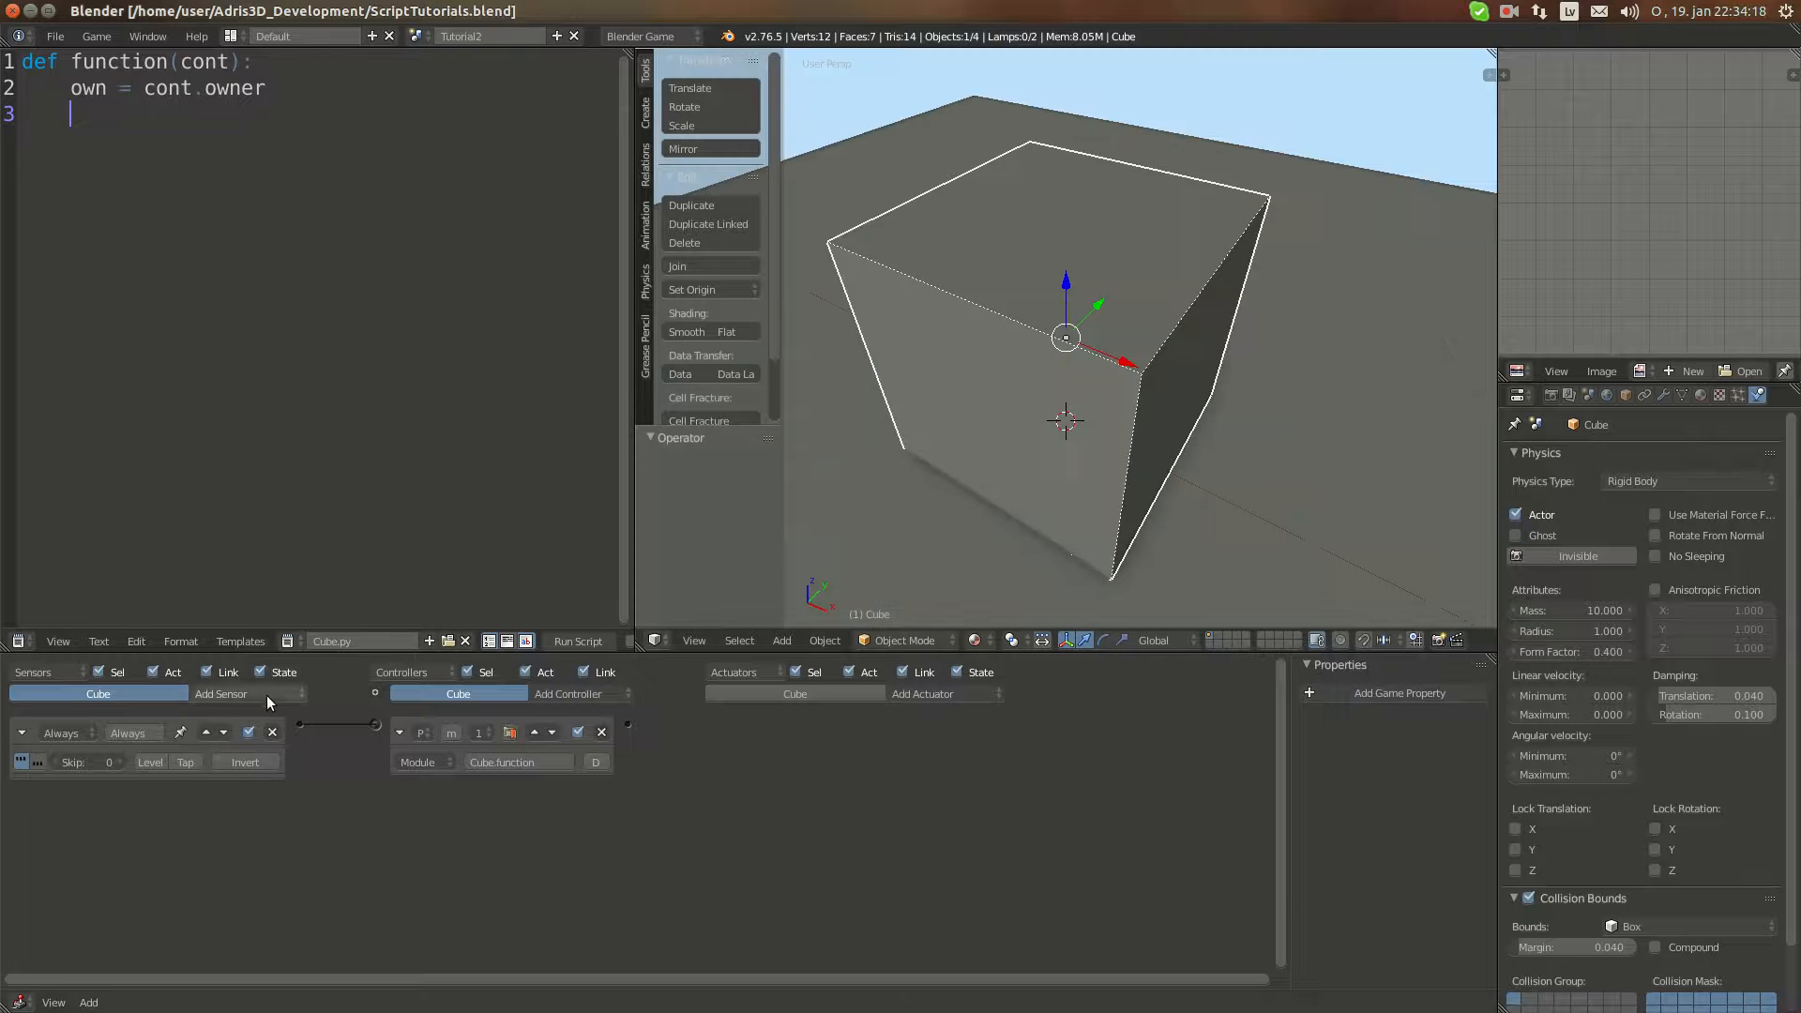
Step: Add 'import bge' and 'events = bge.events' at the top of the script
click(221, 694)
text(i)
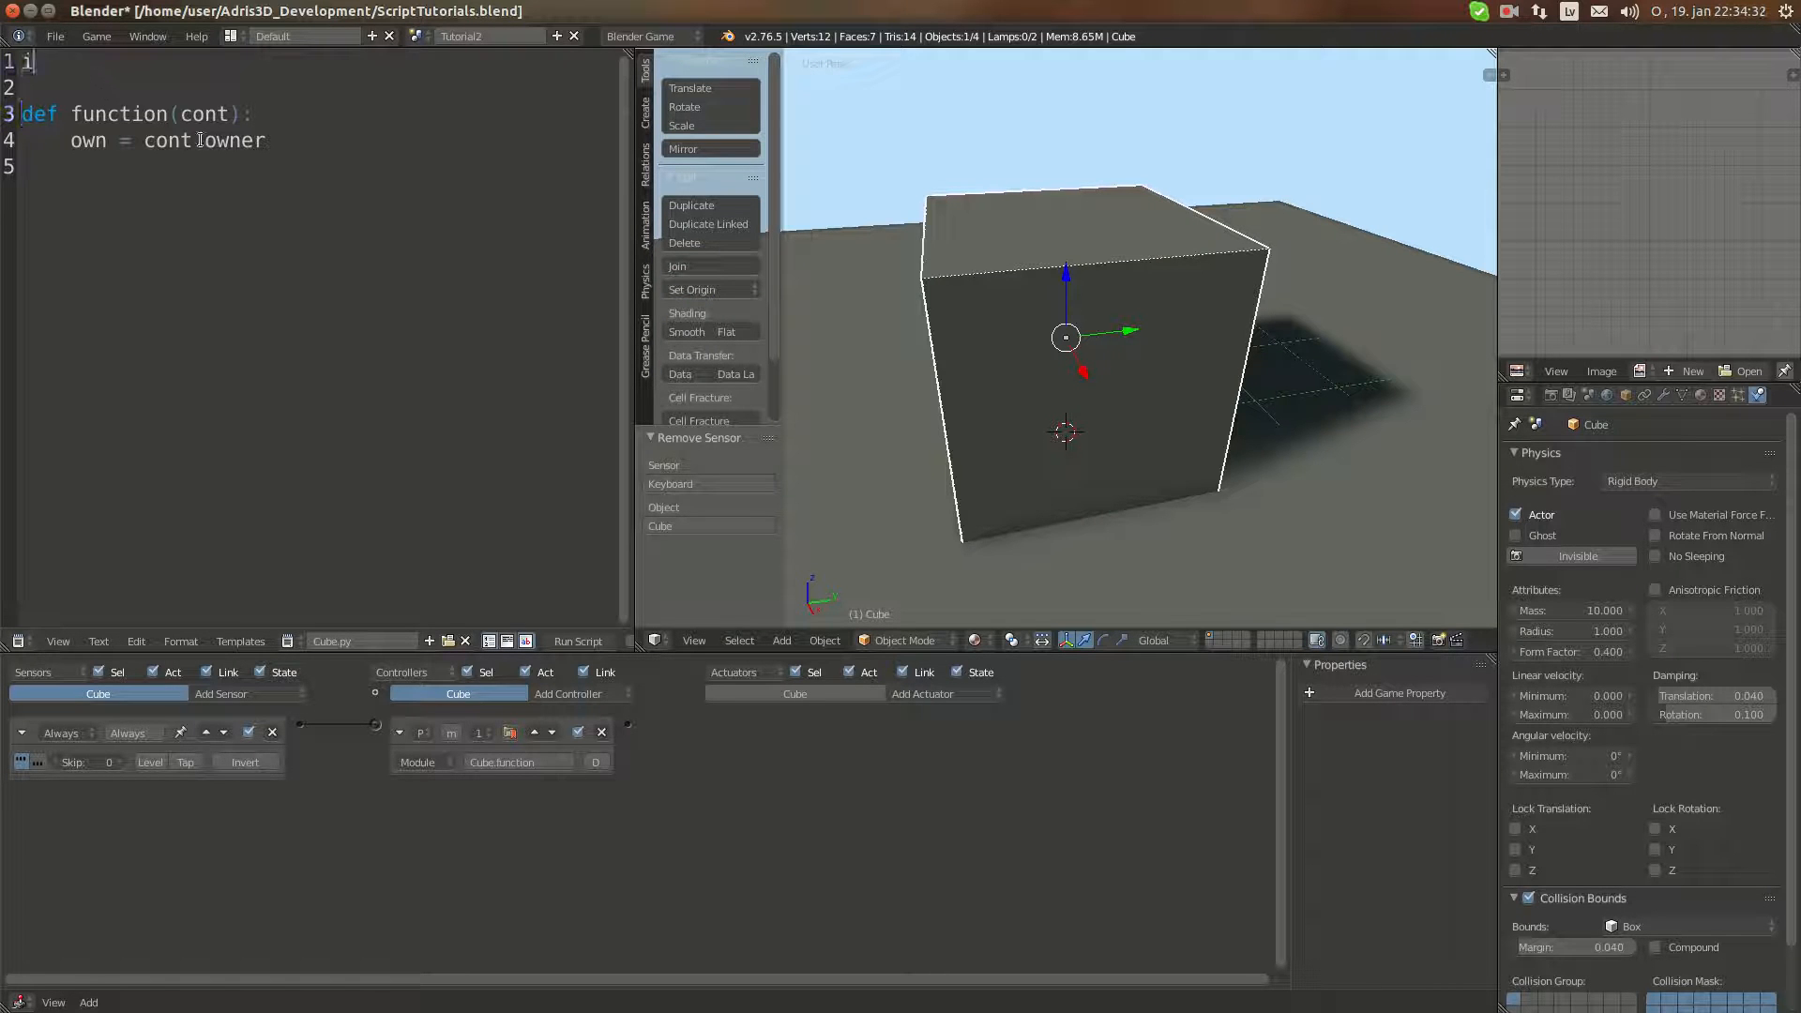
text(mport bge)
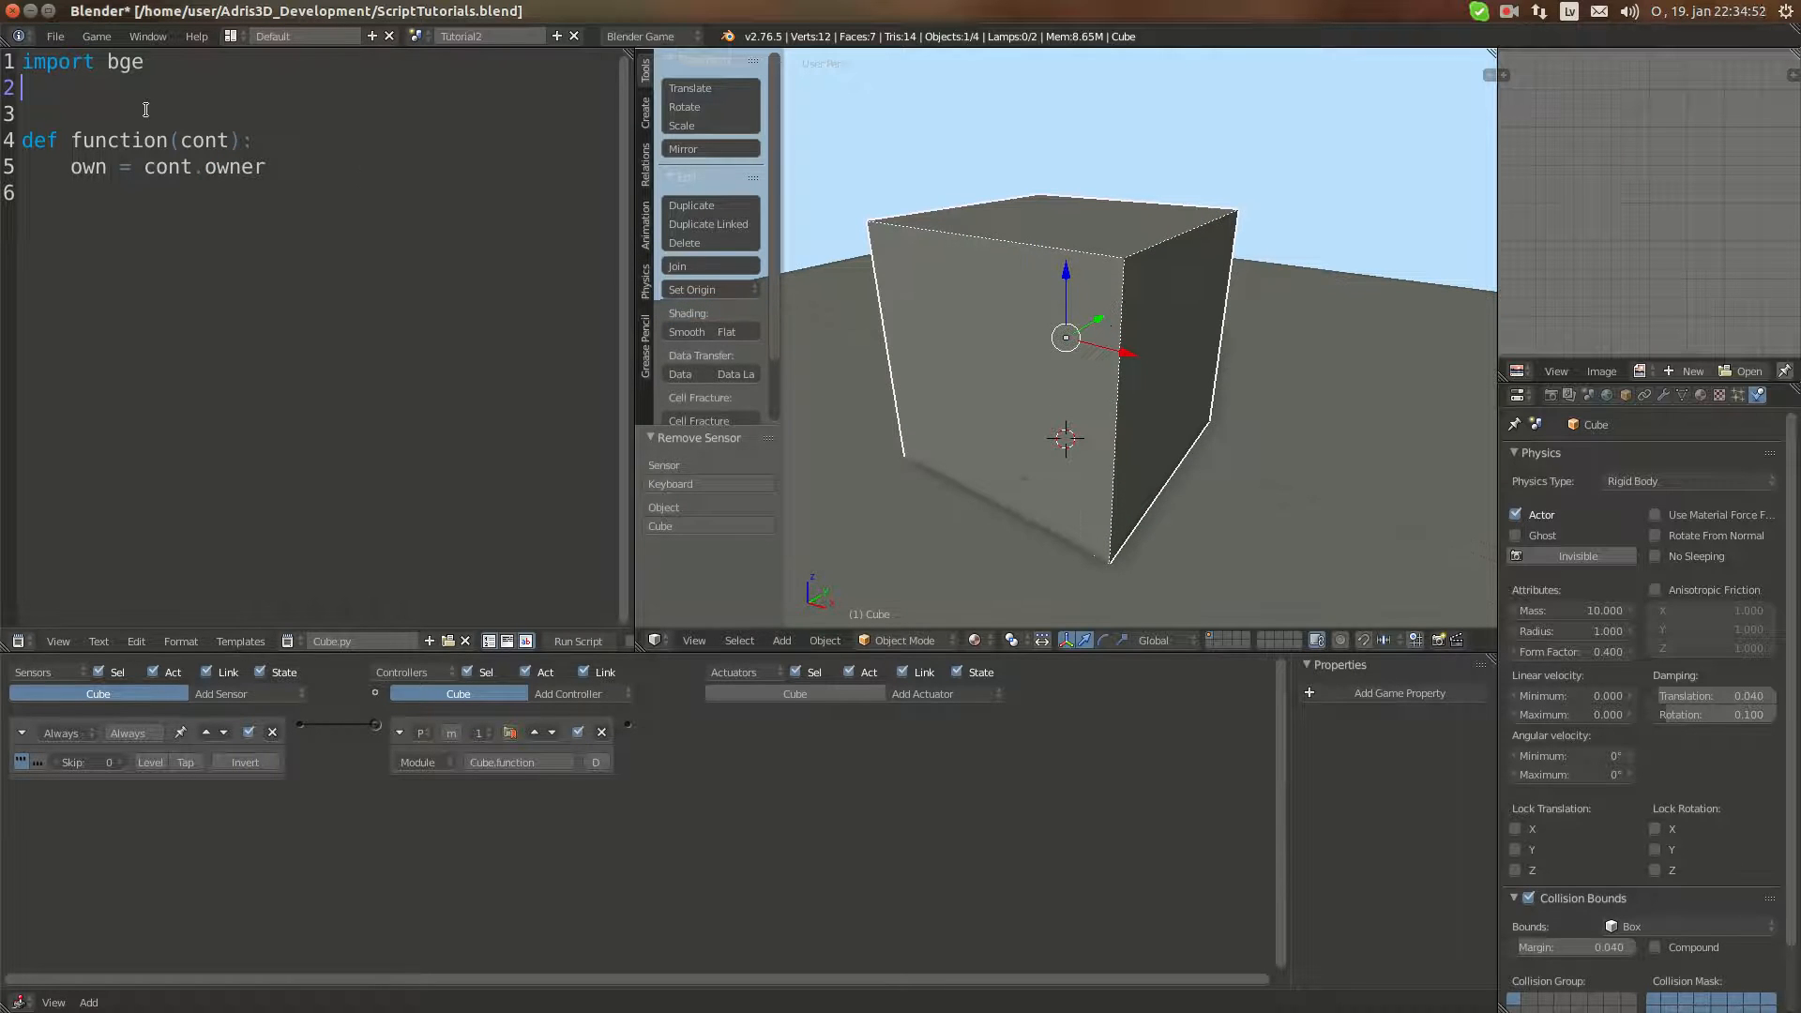
text(events)
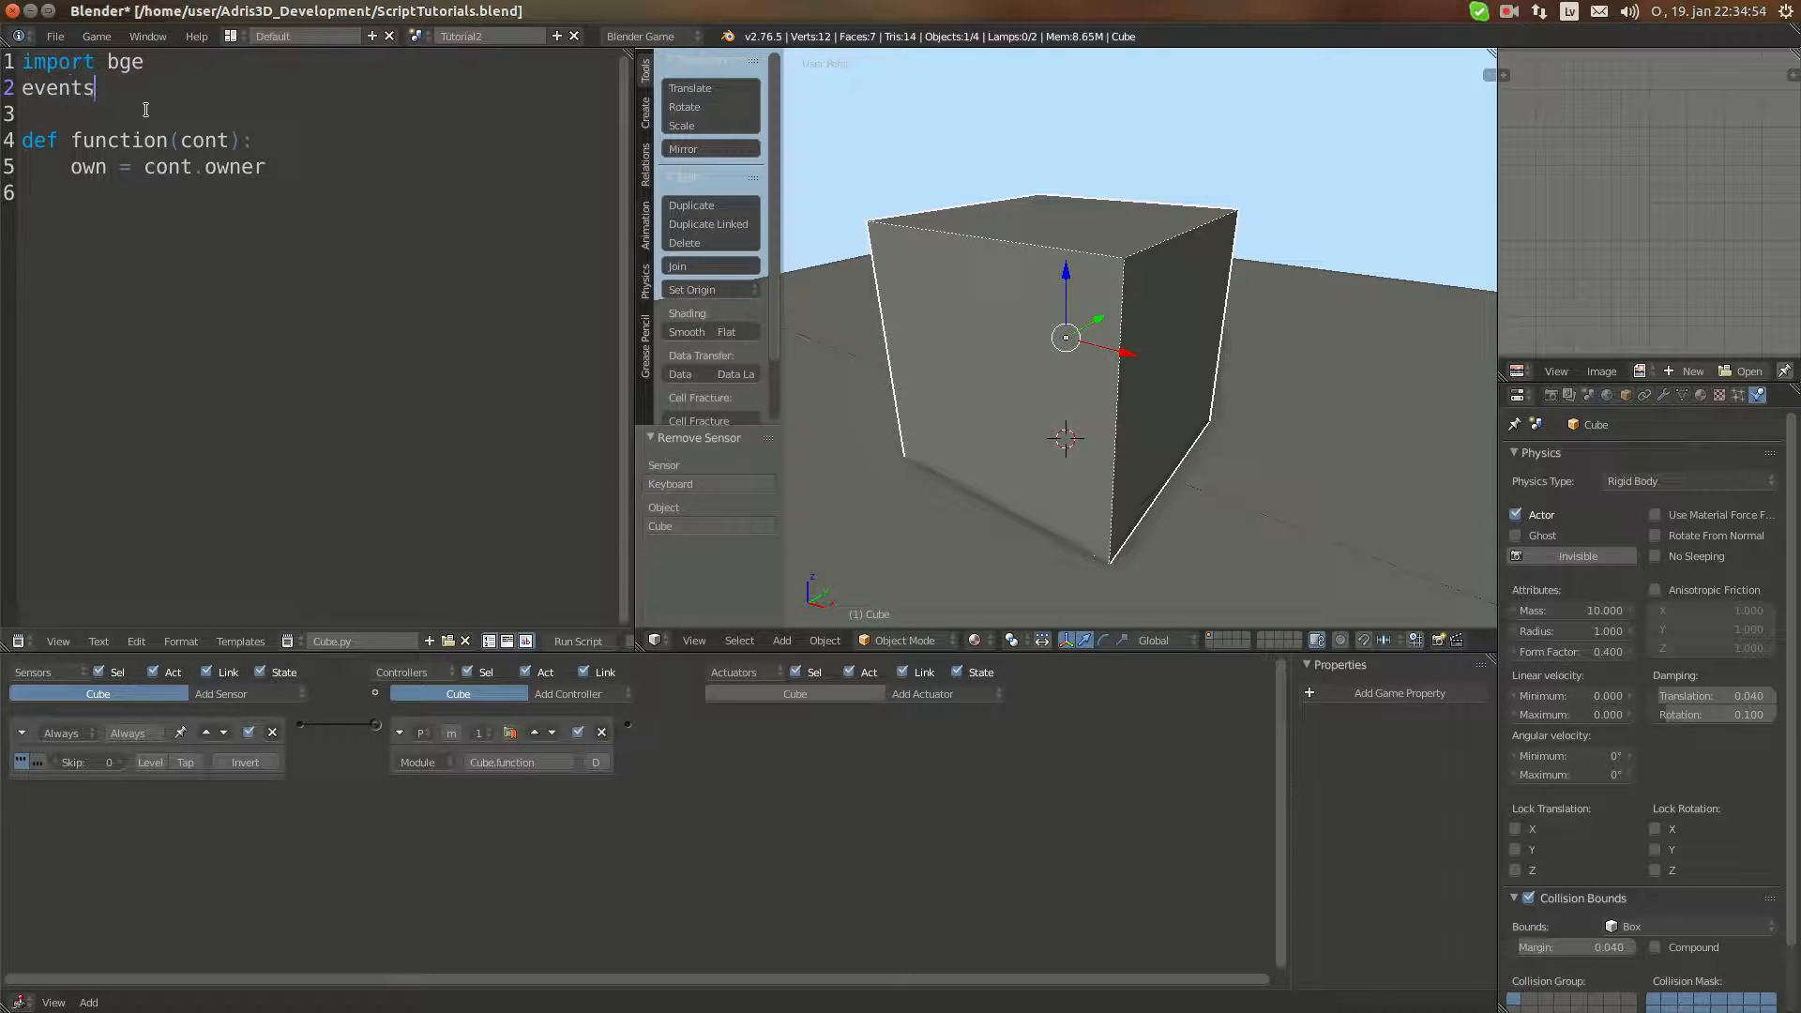
text(= bge.events)
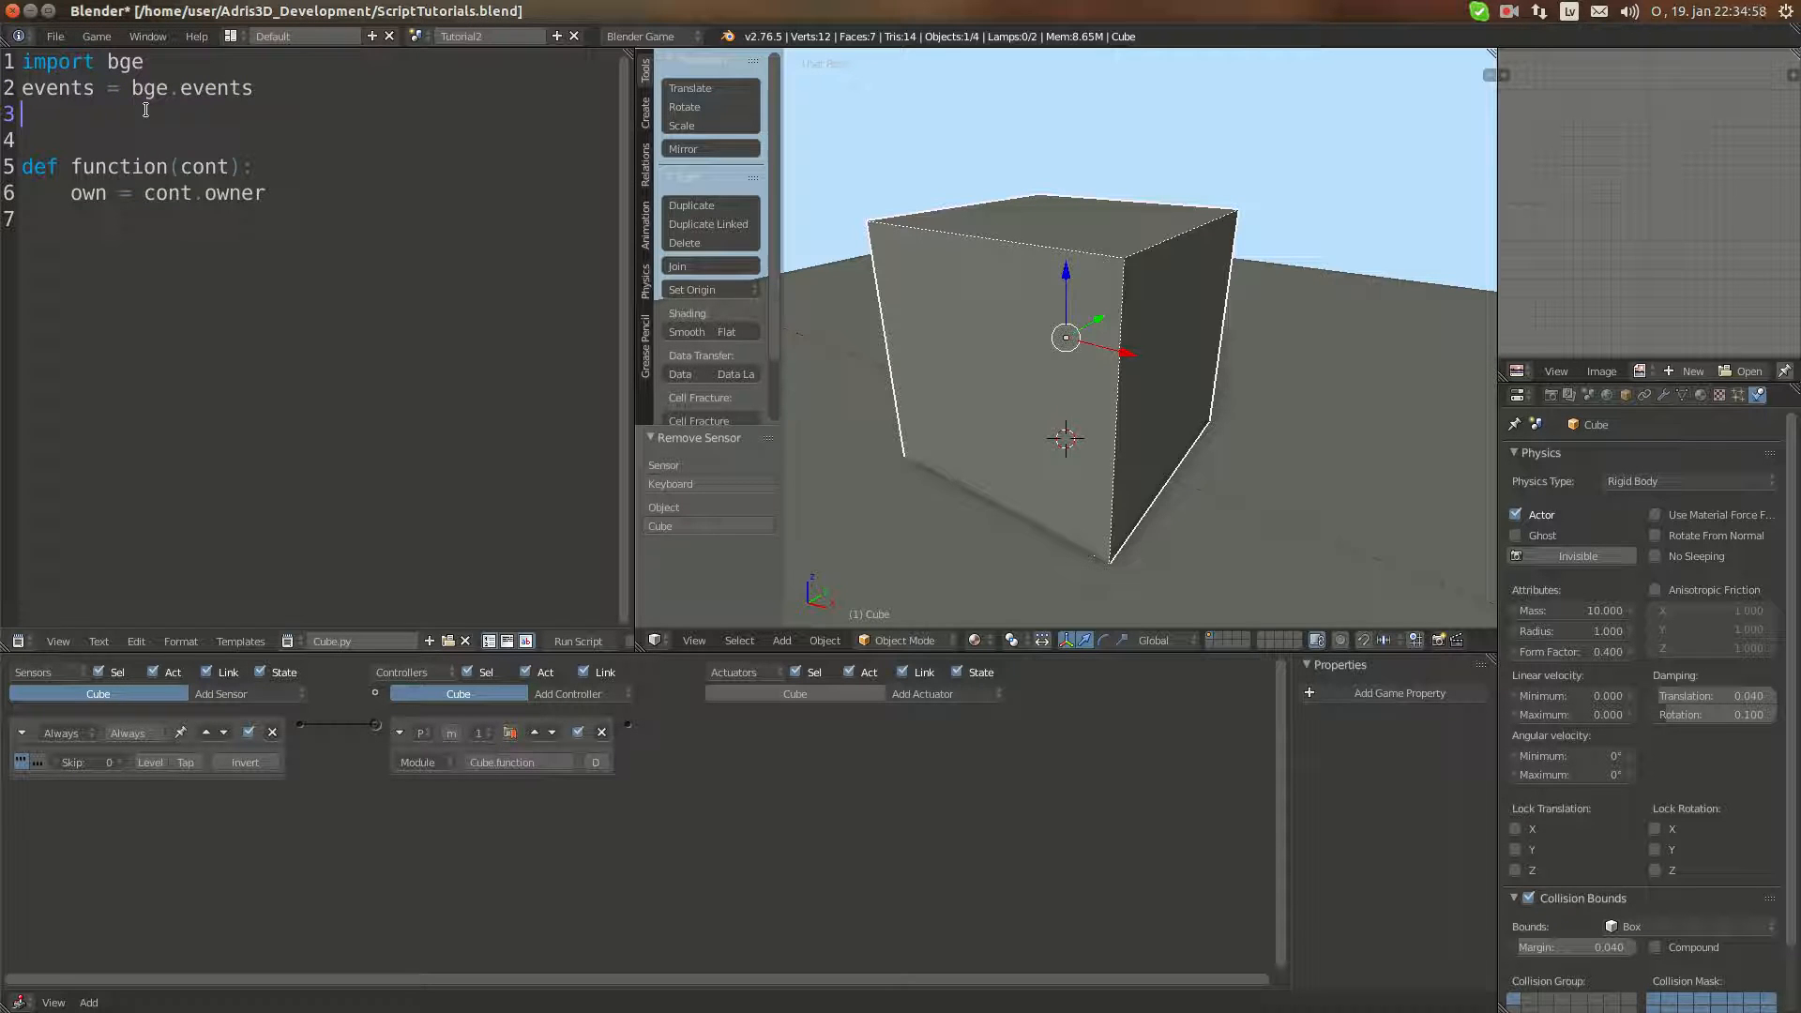
Step: Add 'logic = bge.logic' and 'keyboard = bge.keyboard' shortcut lines
text(logic = bge)
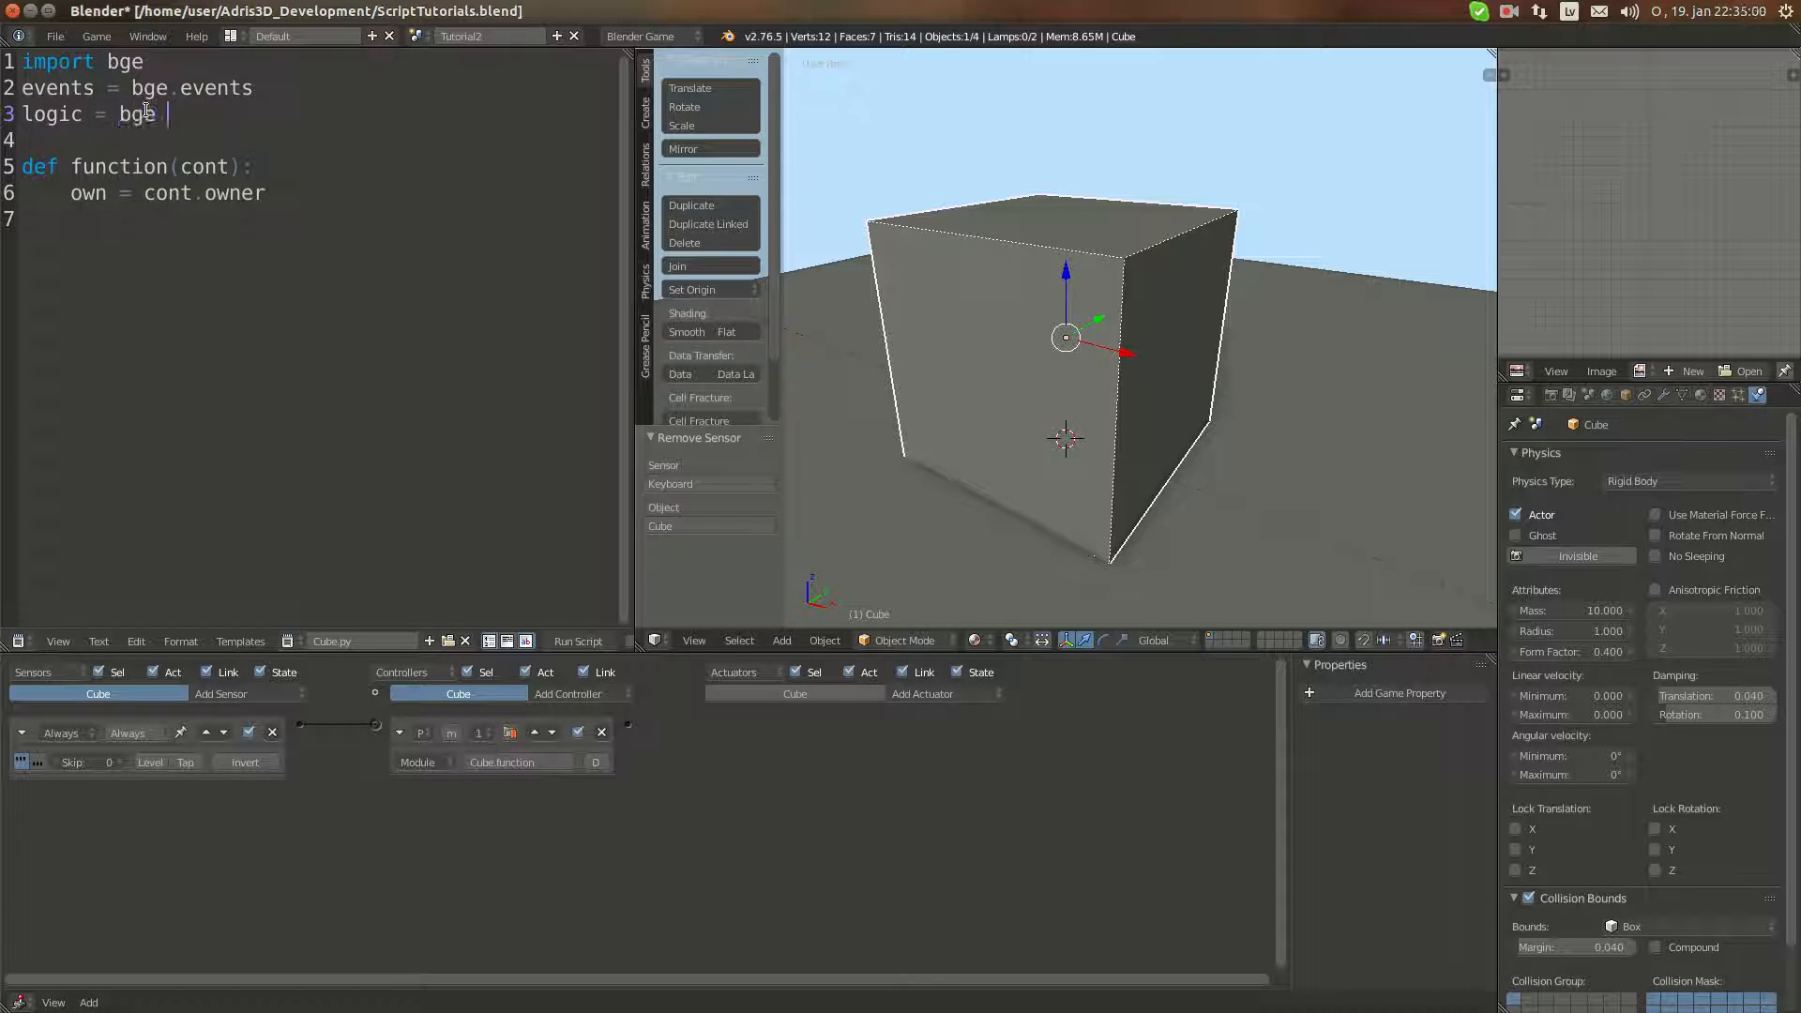
text(.logic)
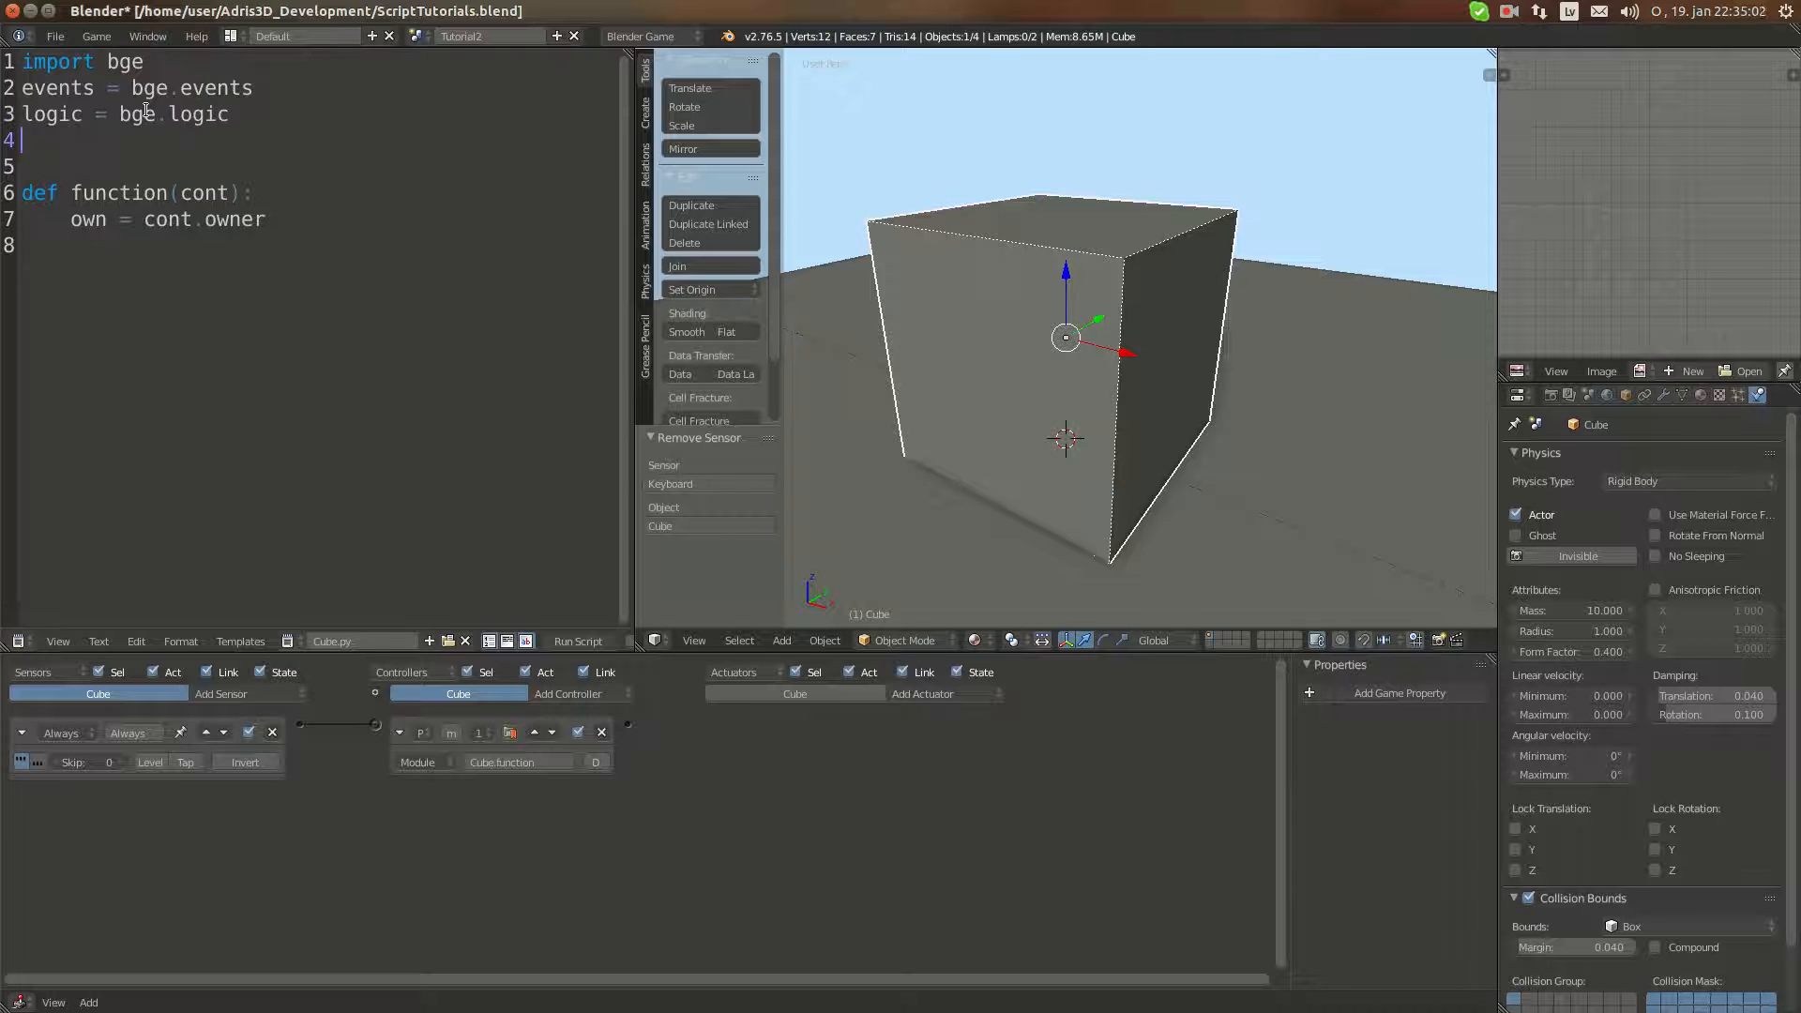
text(keyboard =)
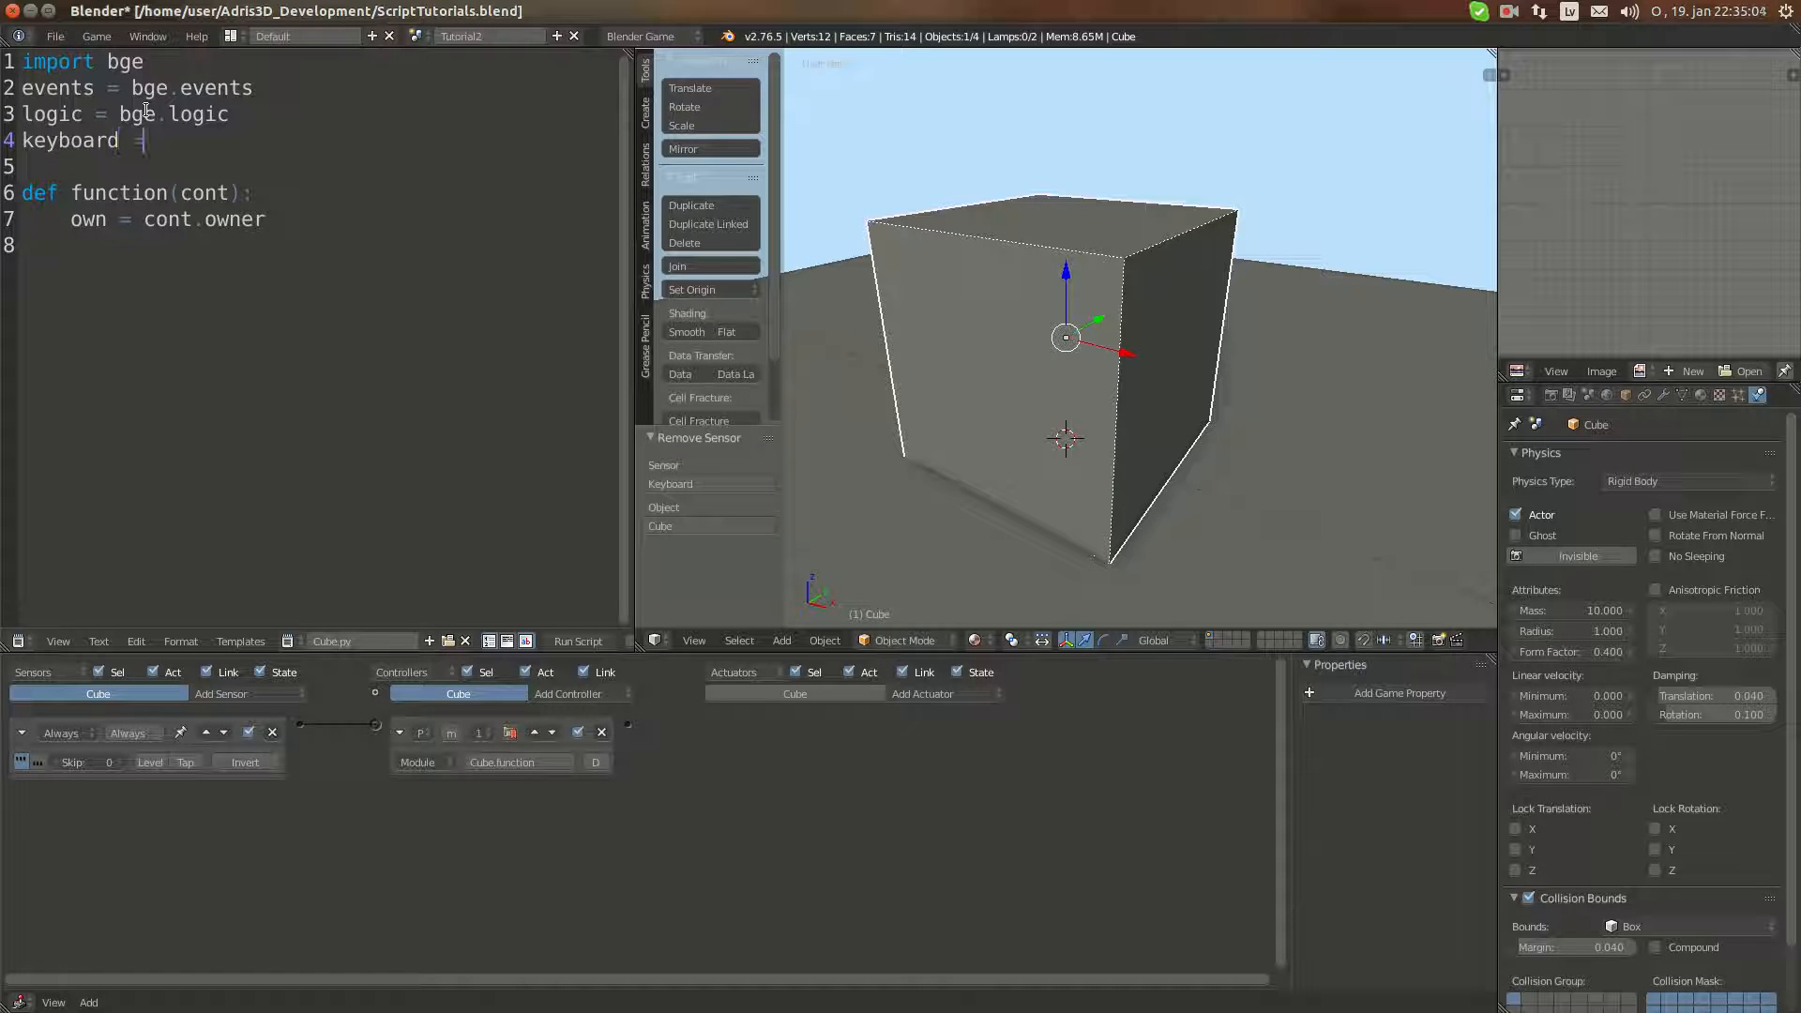
text(bge.k)
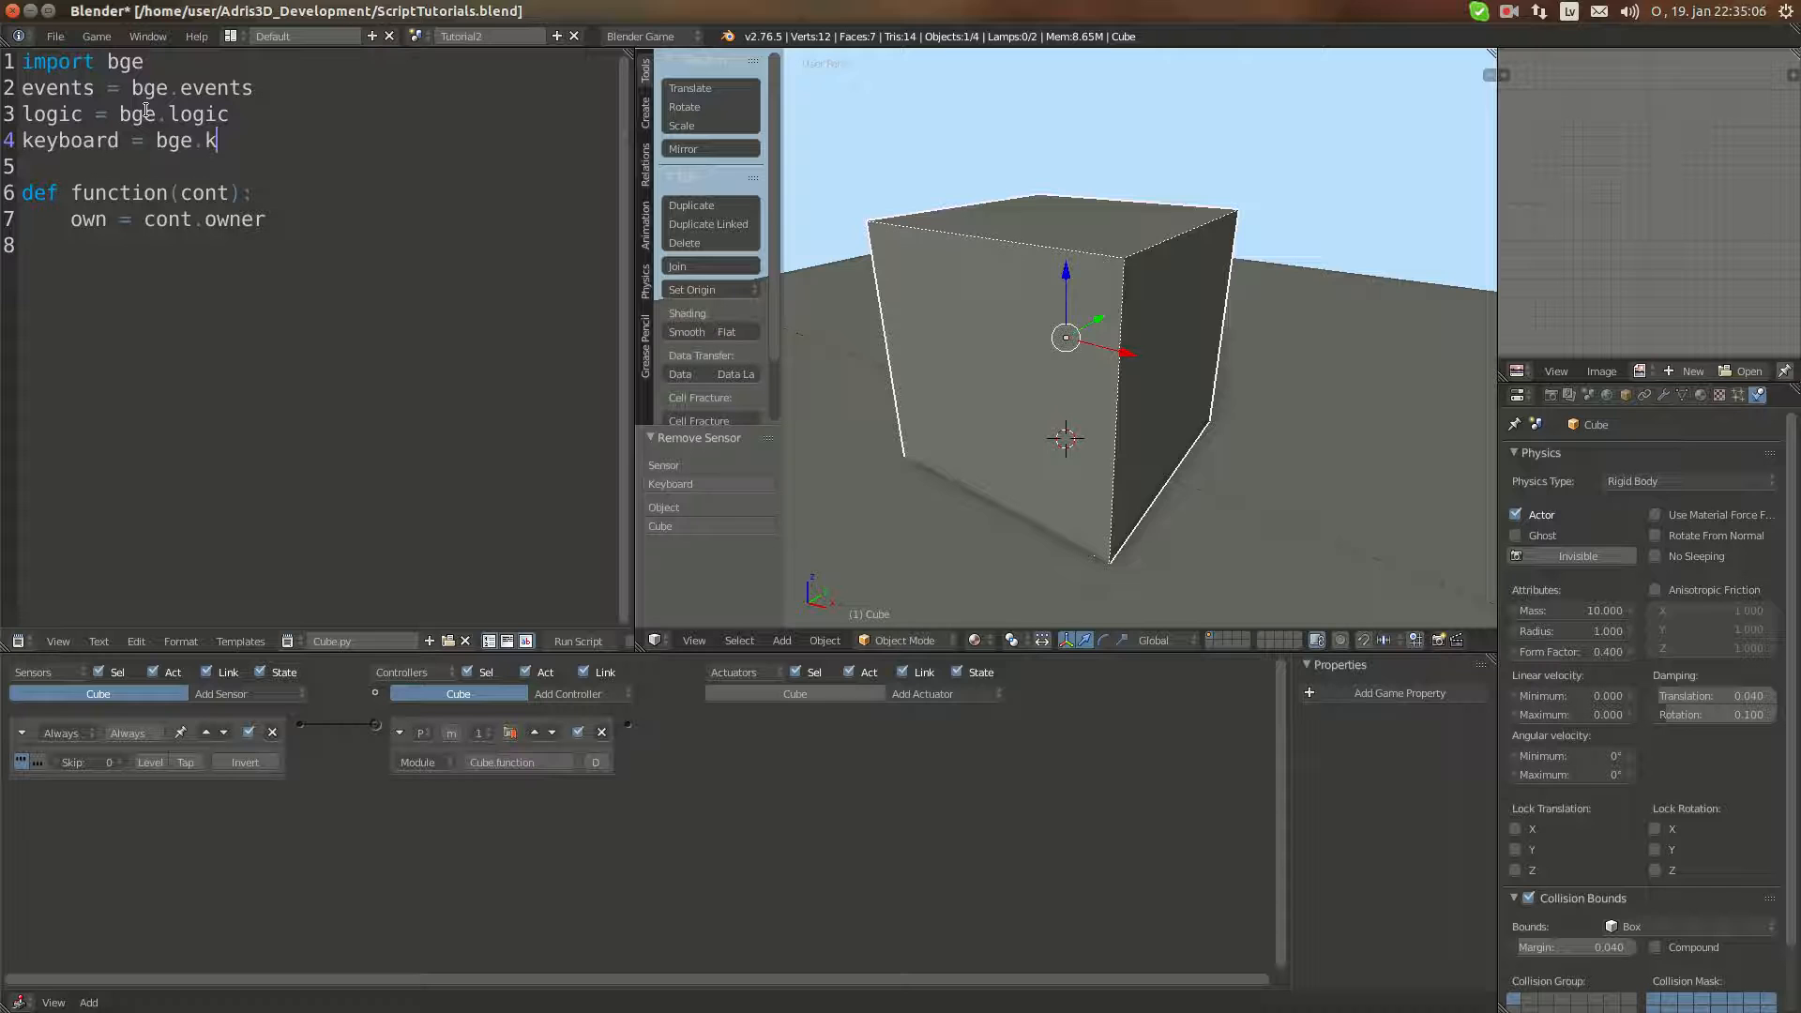
text(eyboard)
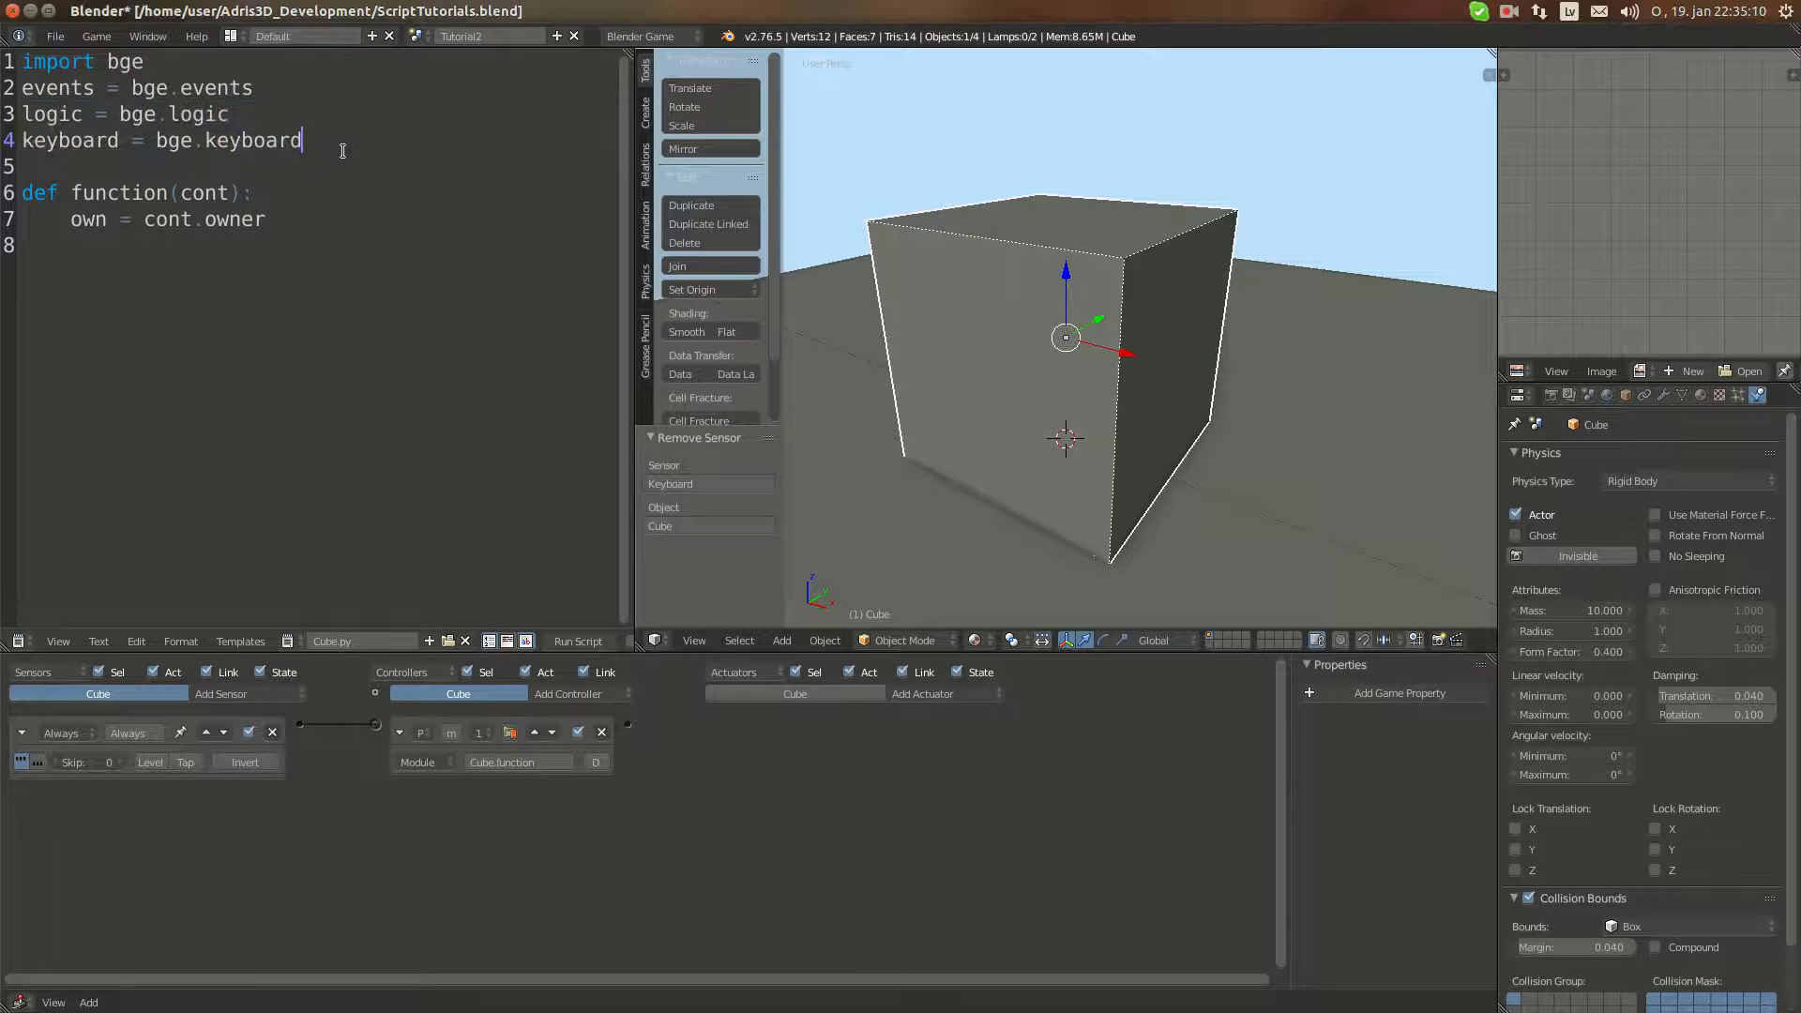
Step: Rewrite the header as 'from bge import logic, events' and start a new def on line 8
double_click(173, 139)
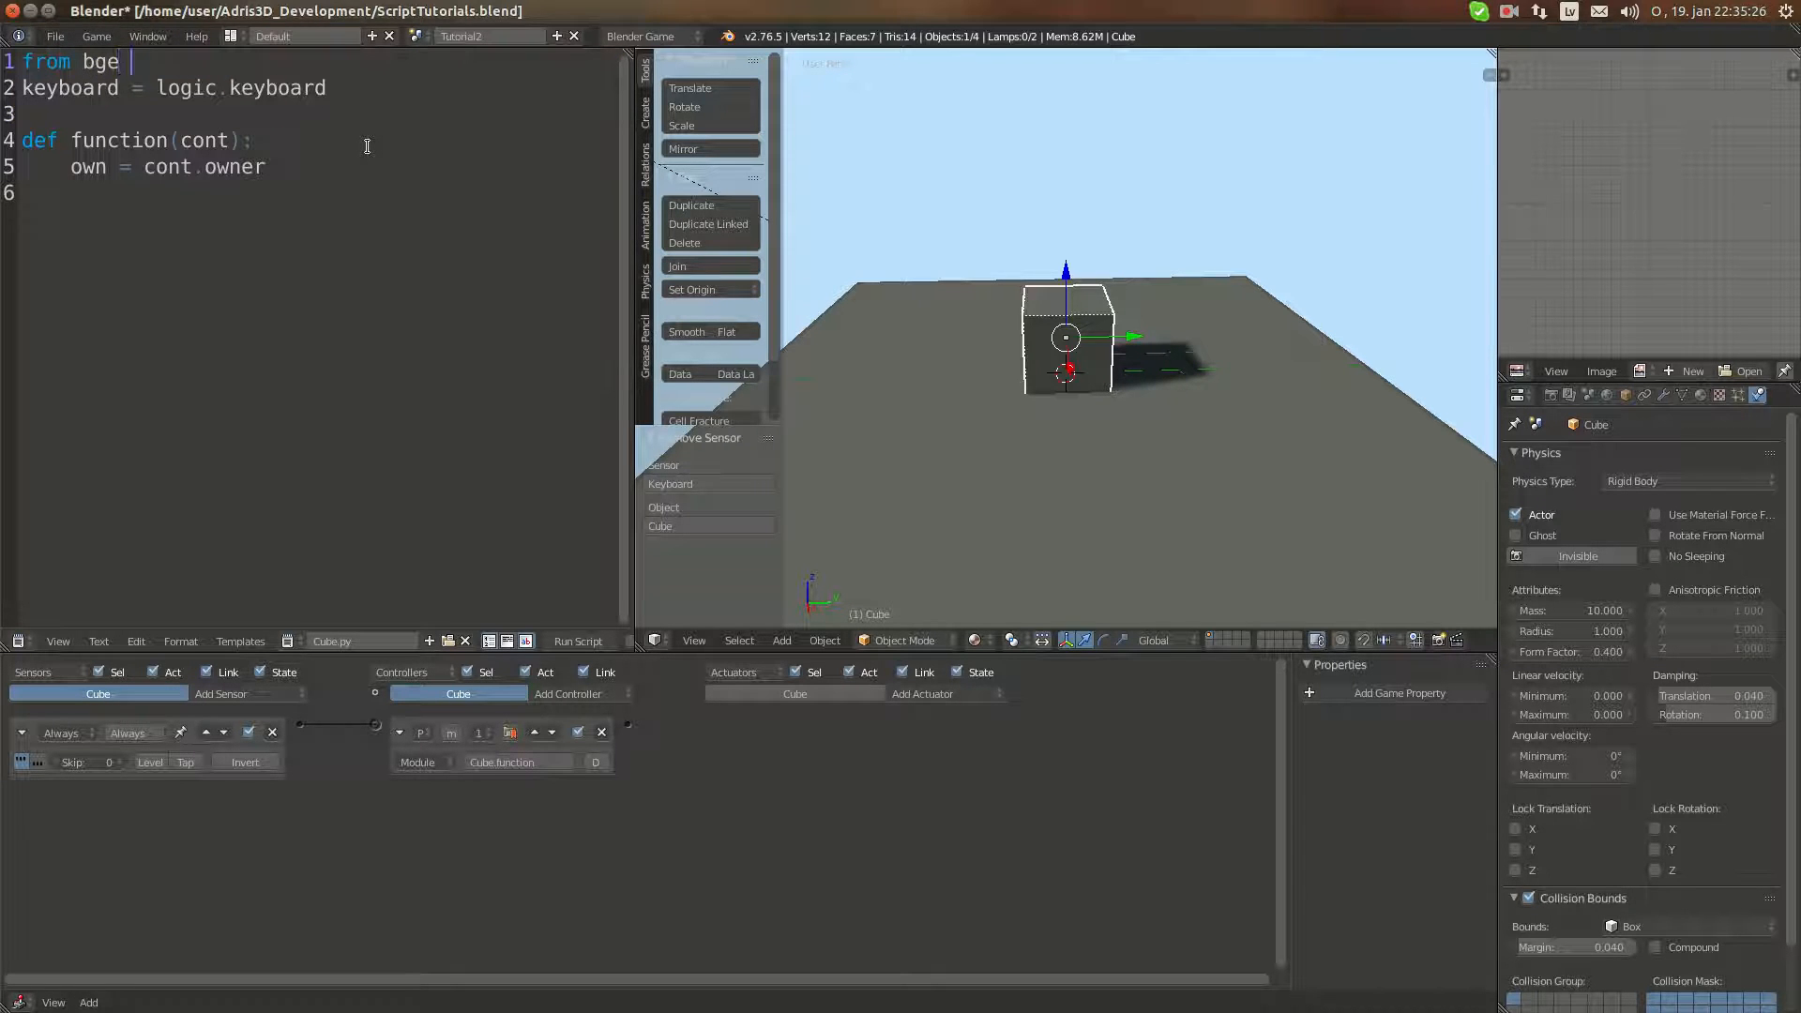
text(import logic, events)
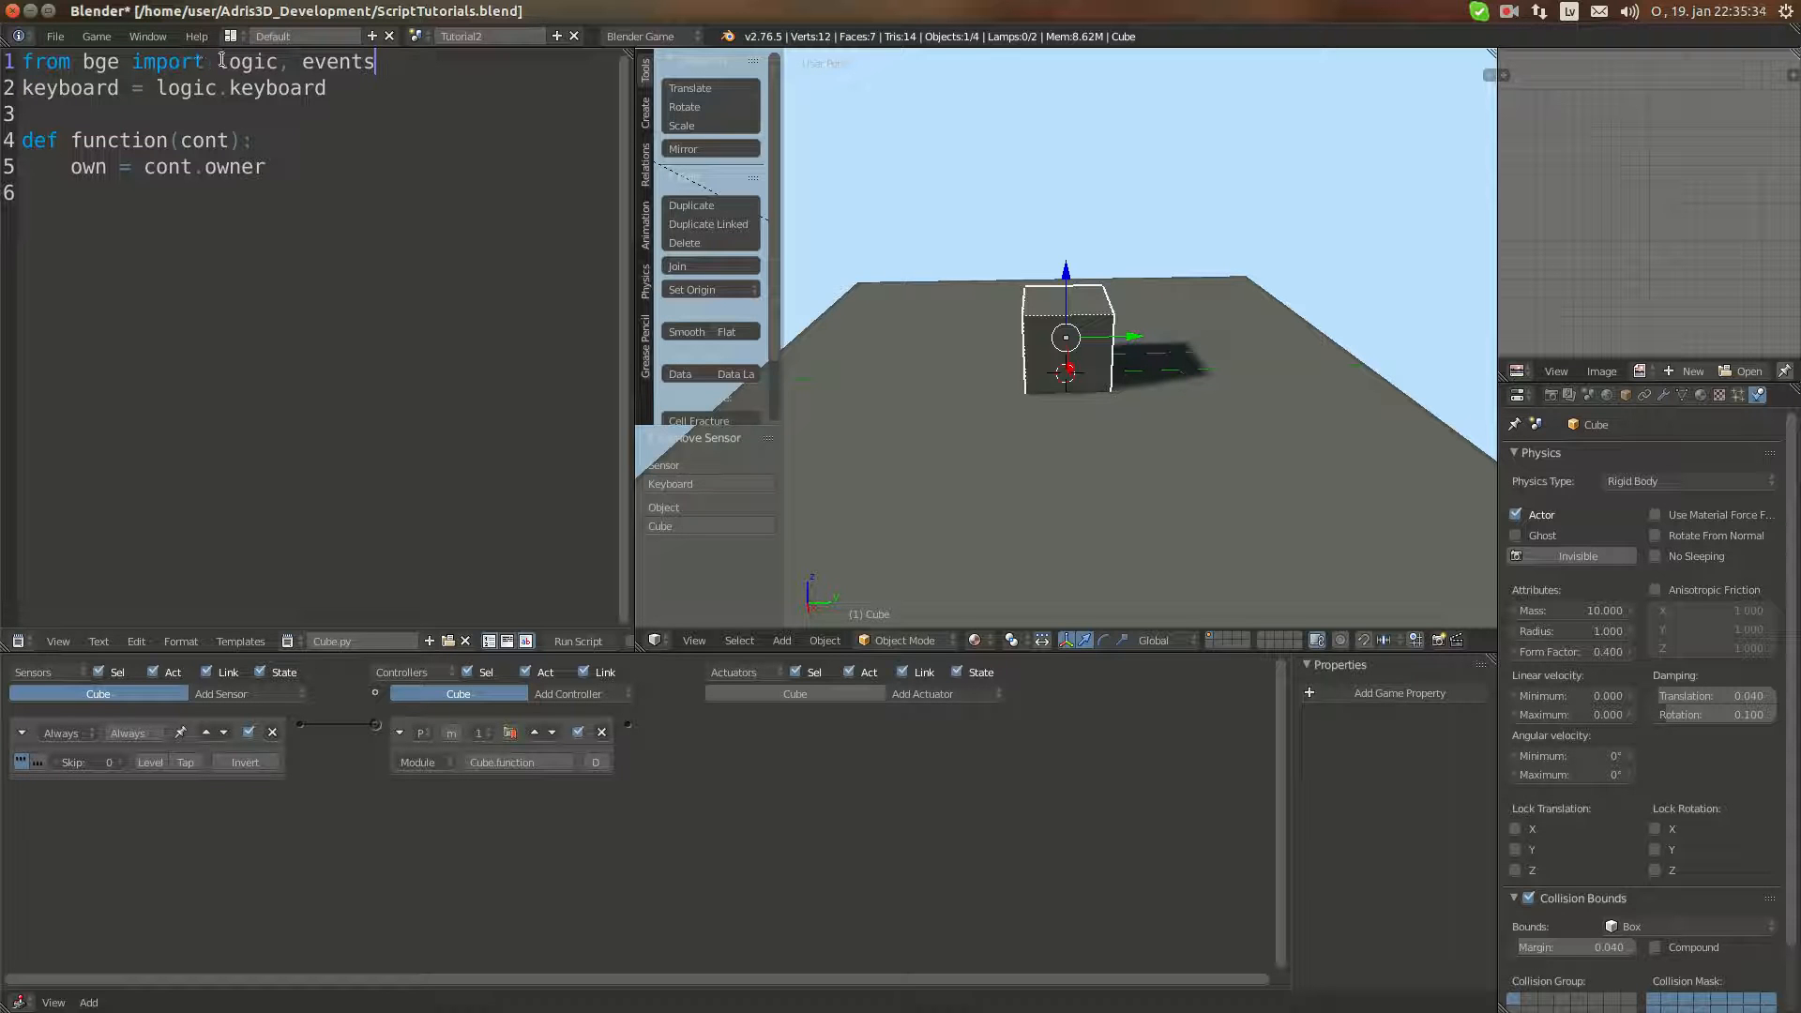
double_click(248, 60)
text(def)
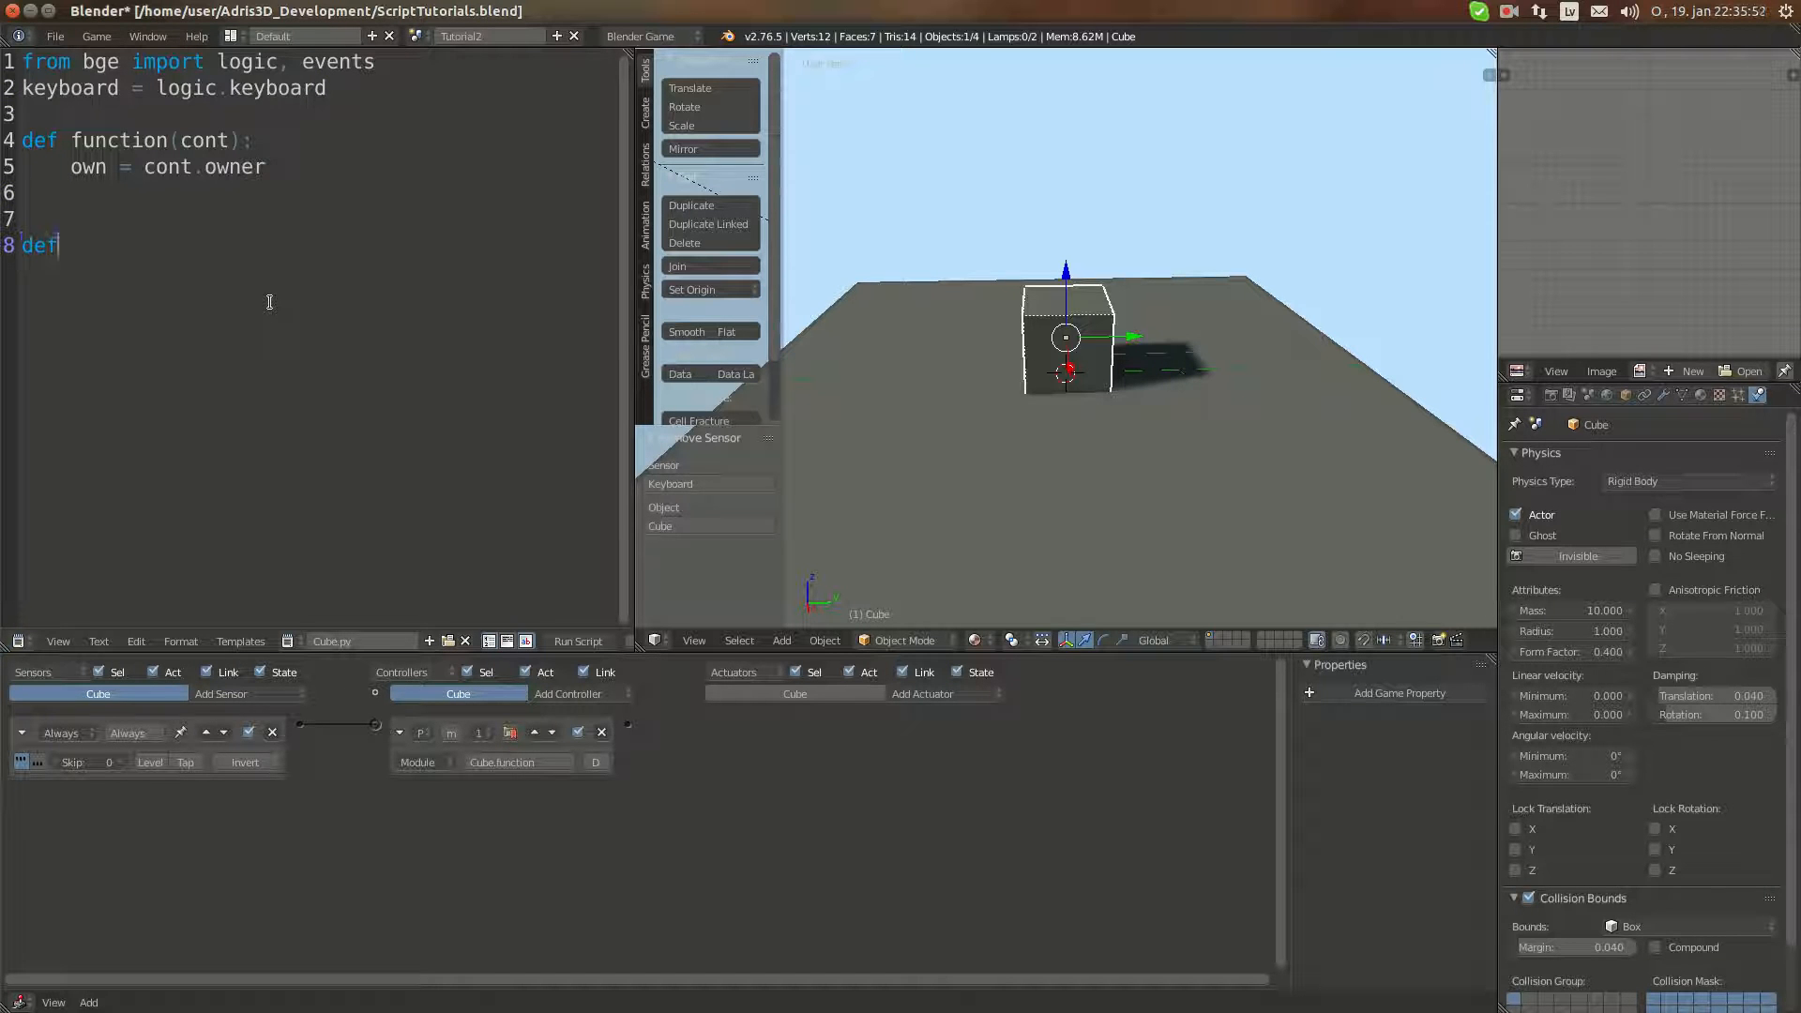
Step: Write the 'def key_down(key):' signature
text(key)
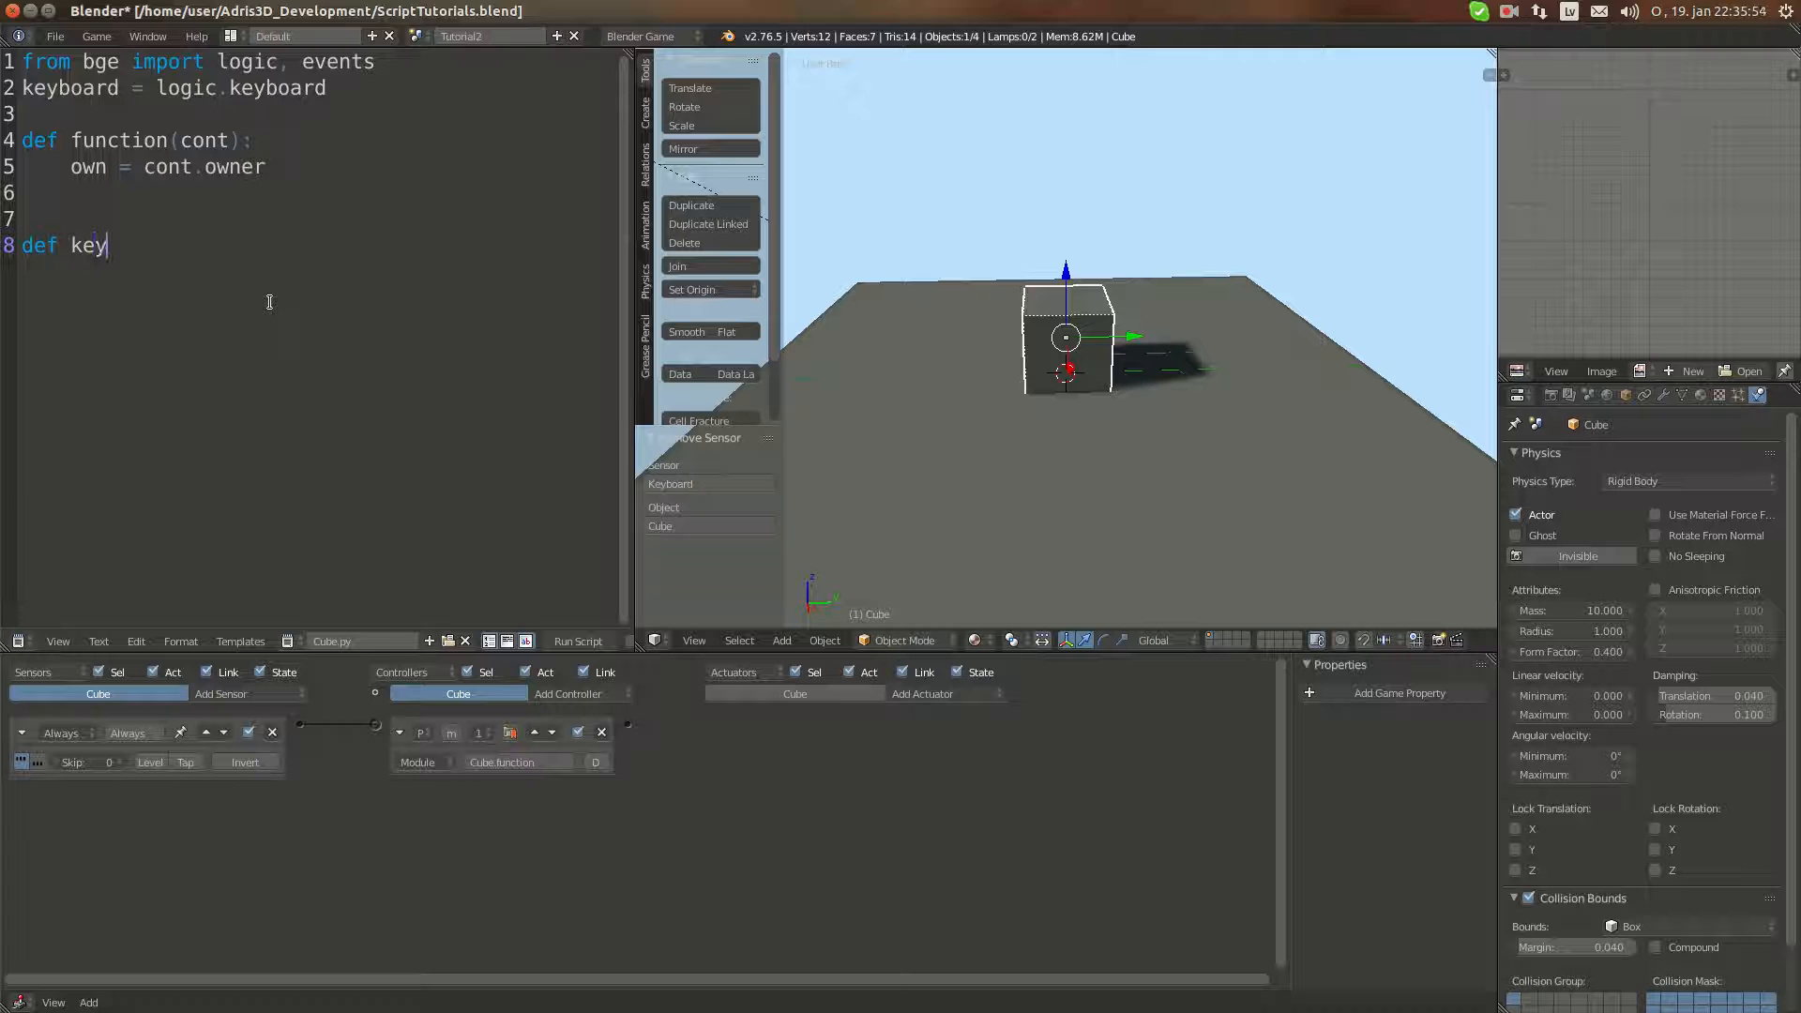
text(_dwon)
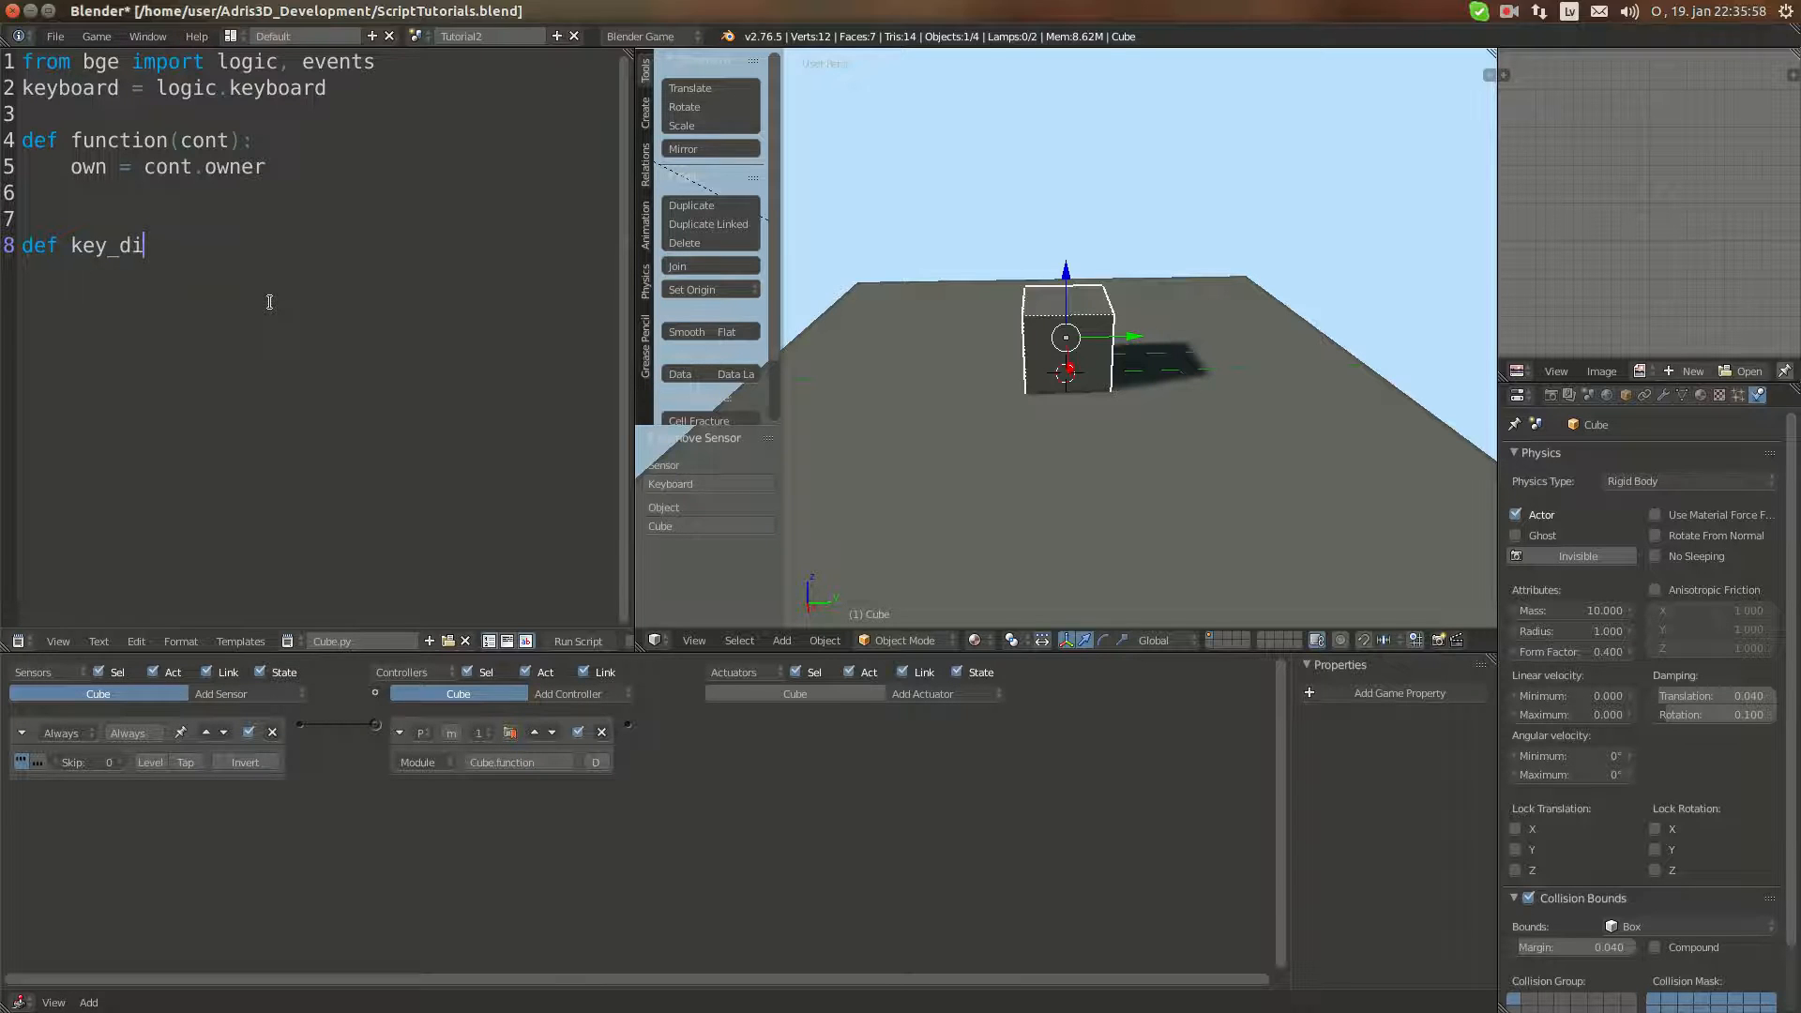
text(own()
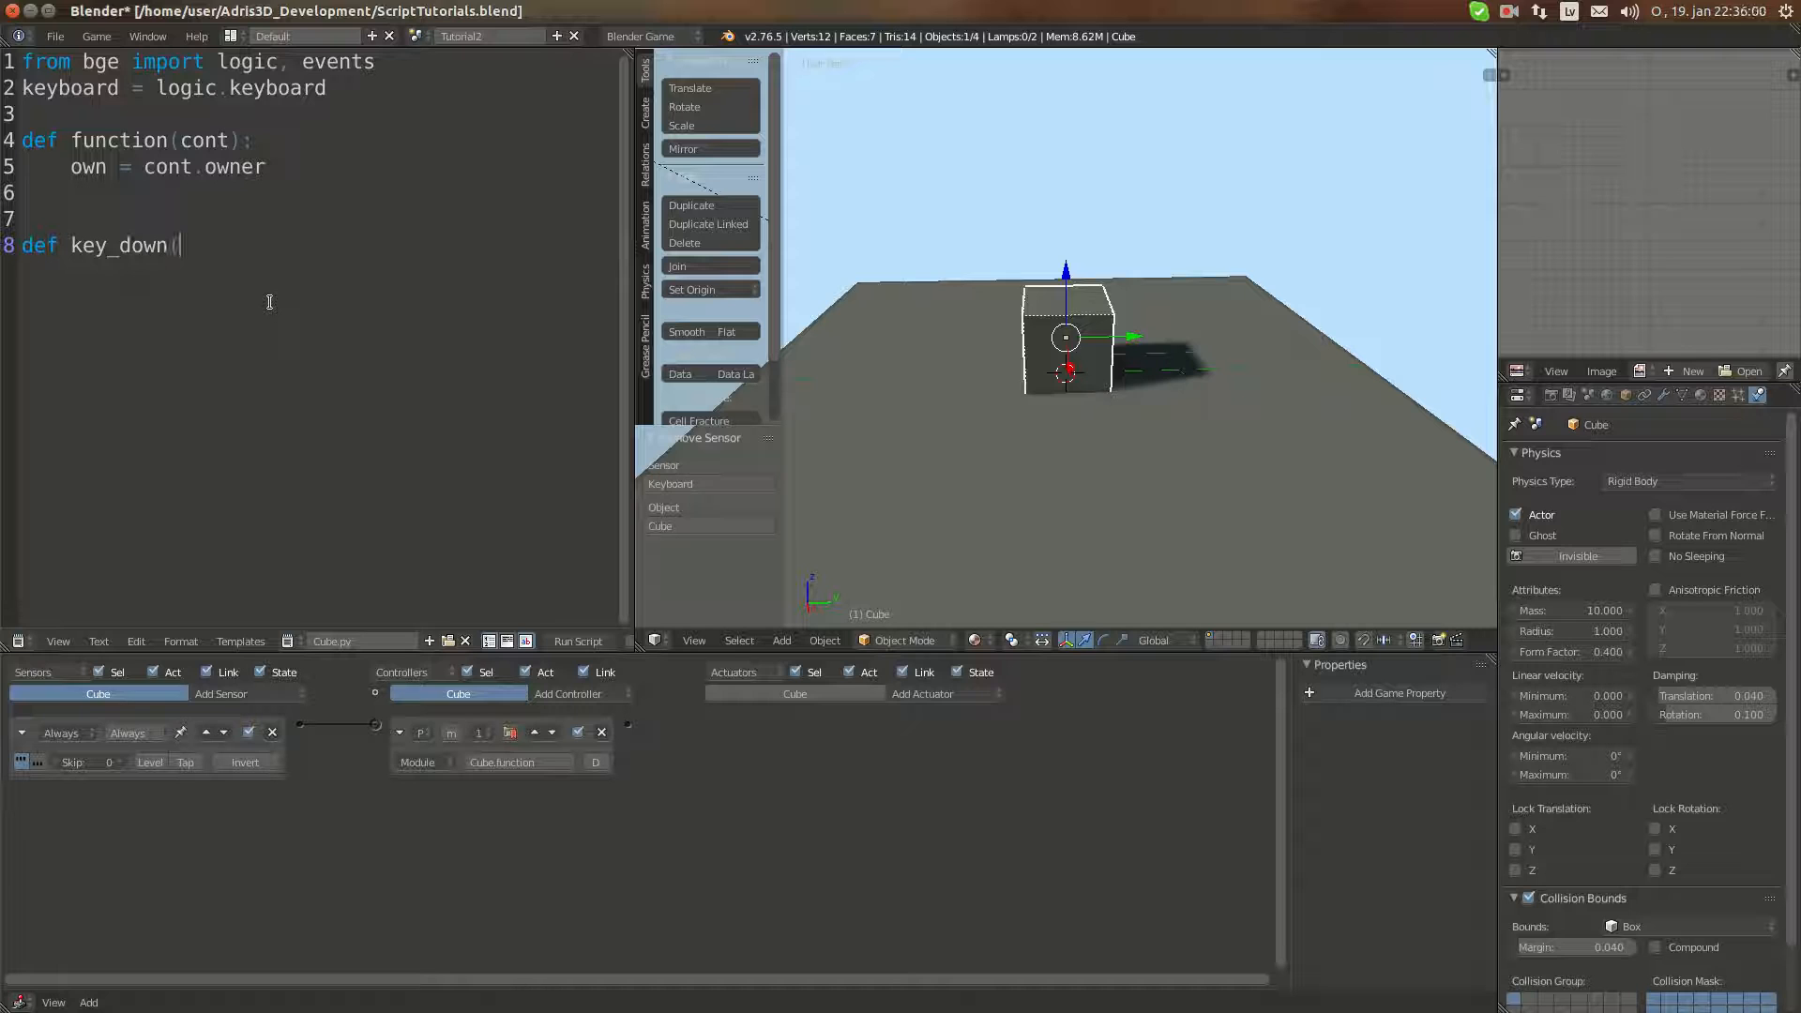
text(key)
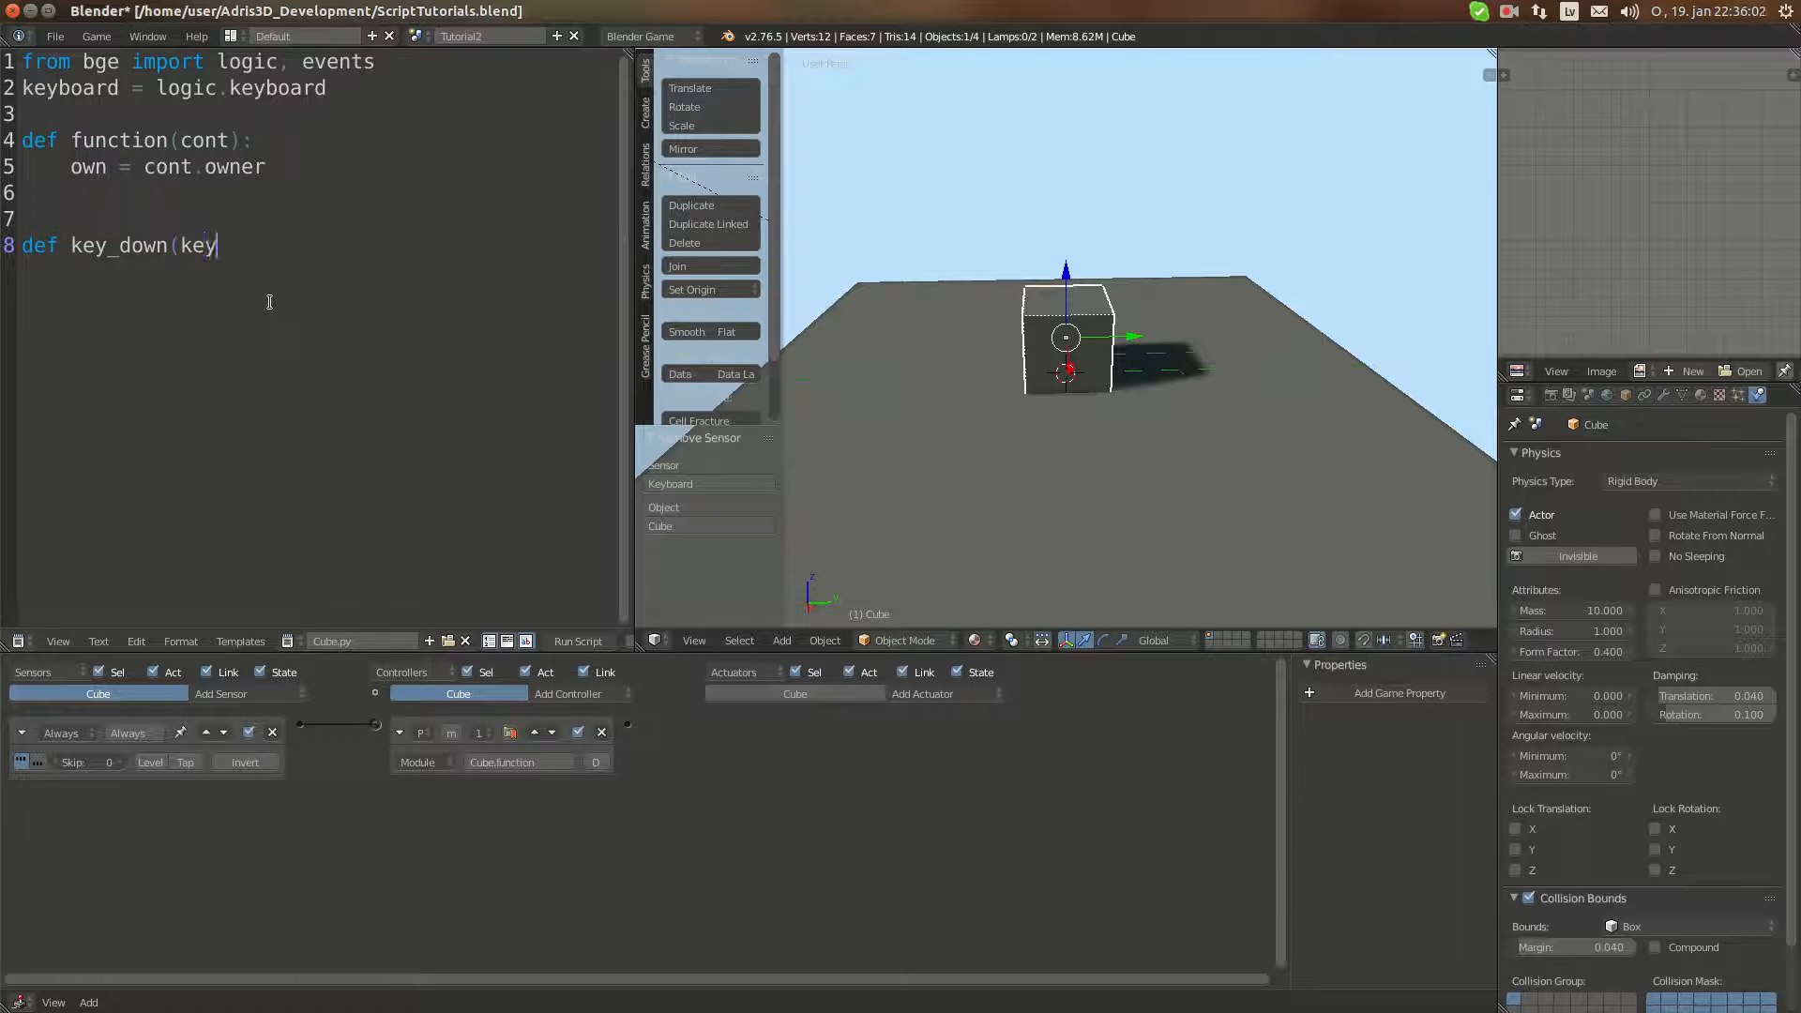
text():)
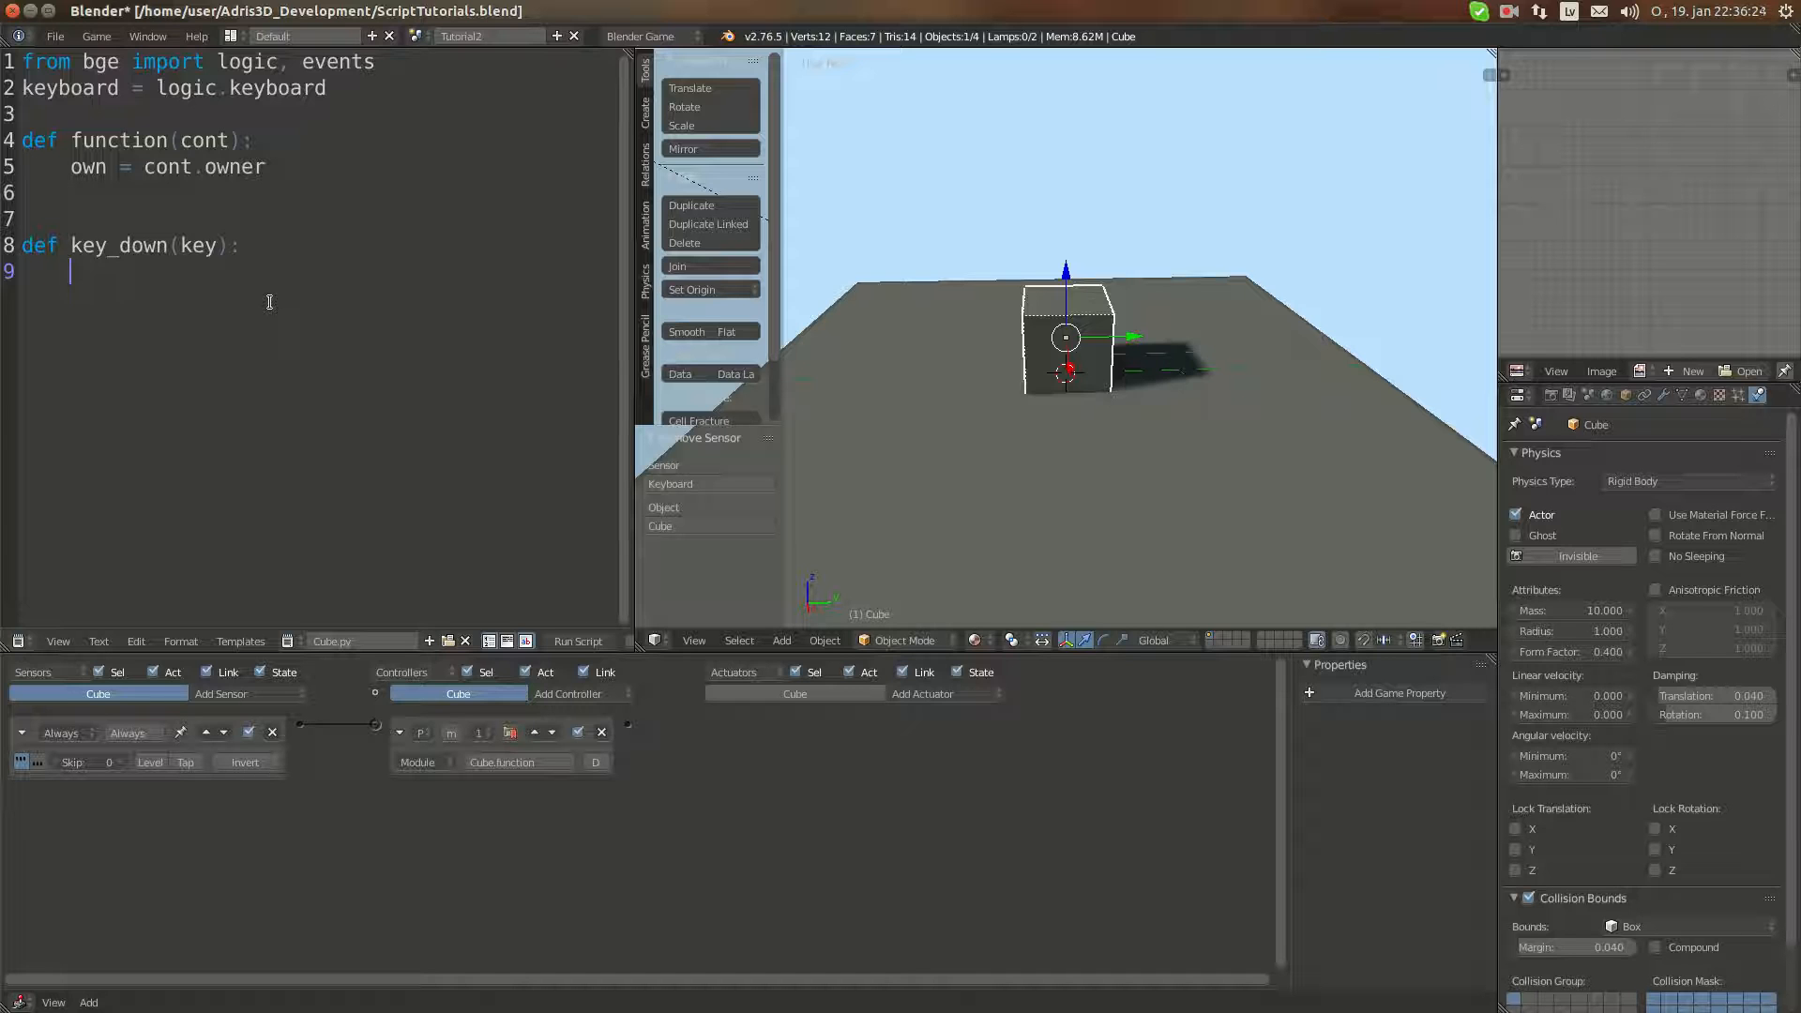
Step: Write 'return keyboard.events[key] == logic.KX_INPUT_ACTIVE' as key_down's body
text(ret)
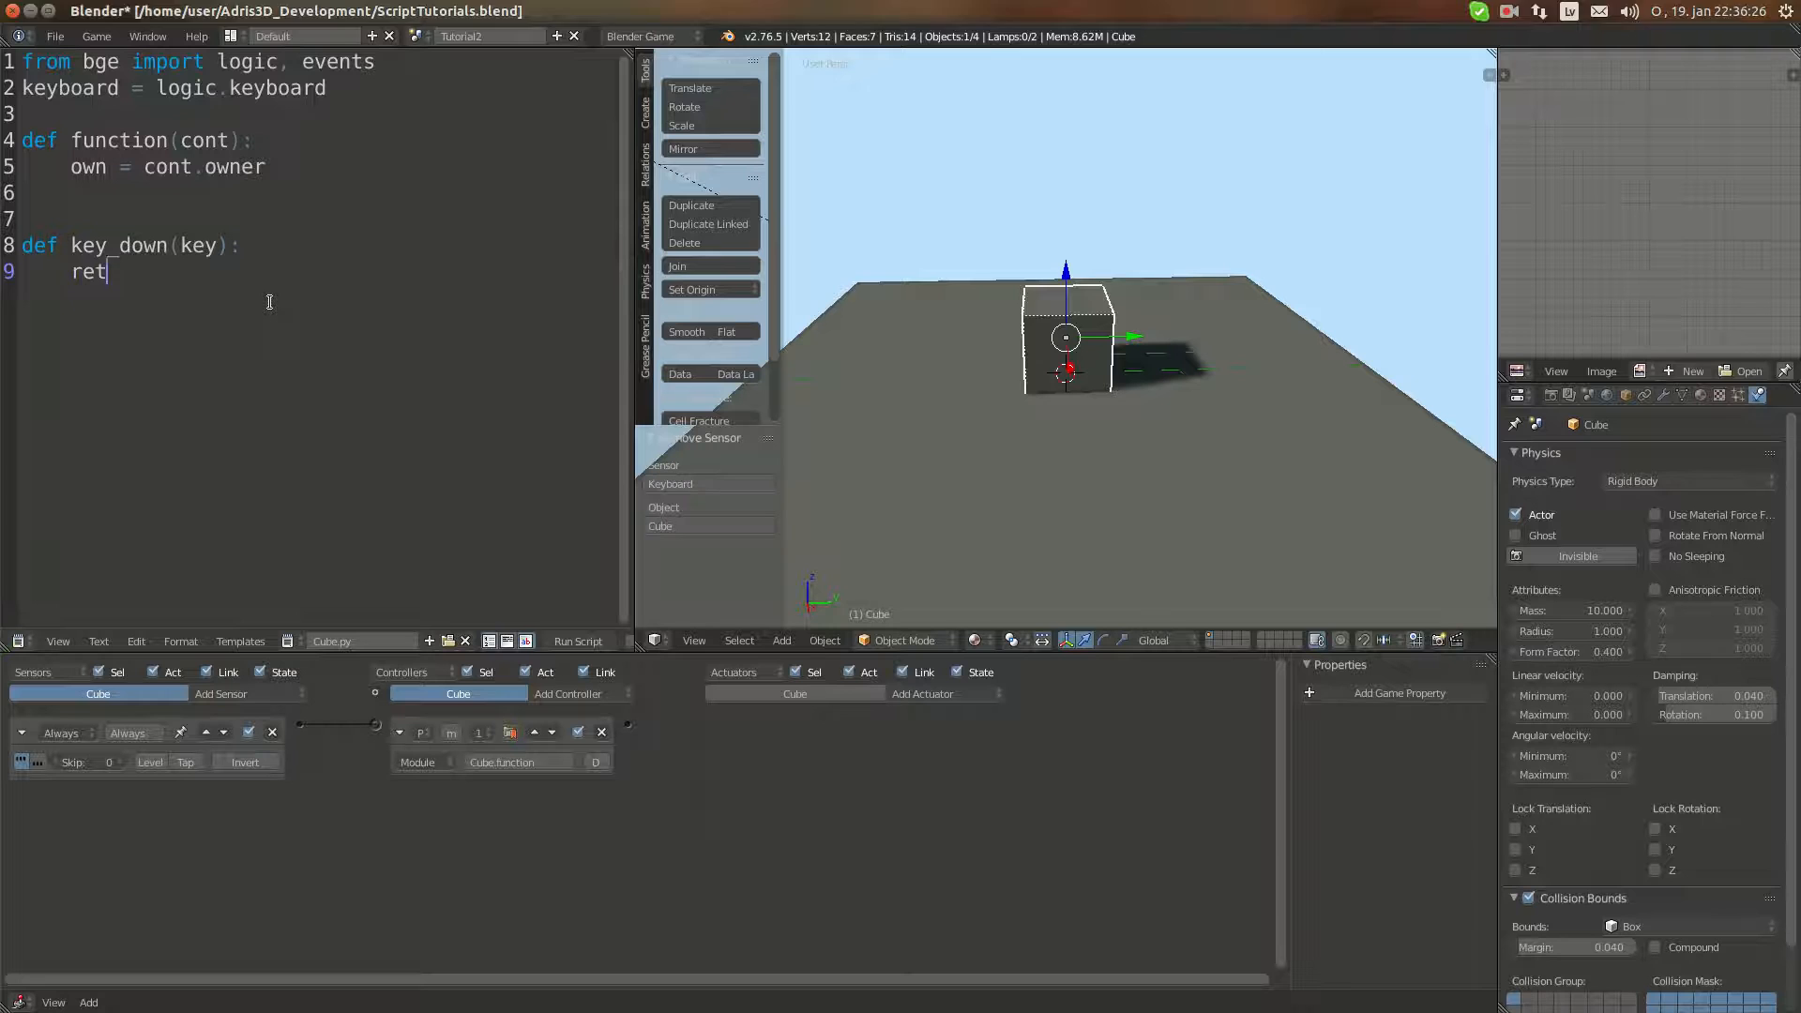
text(urn)
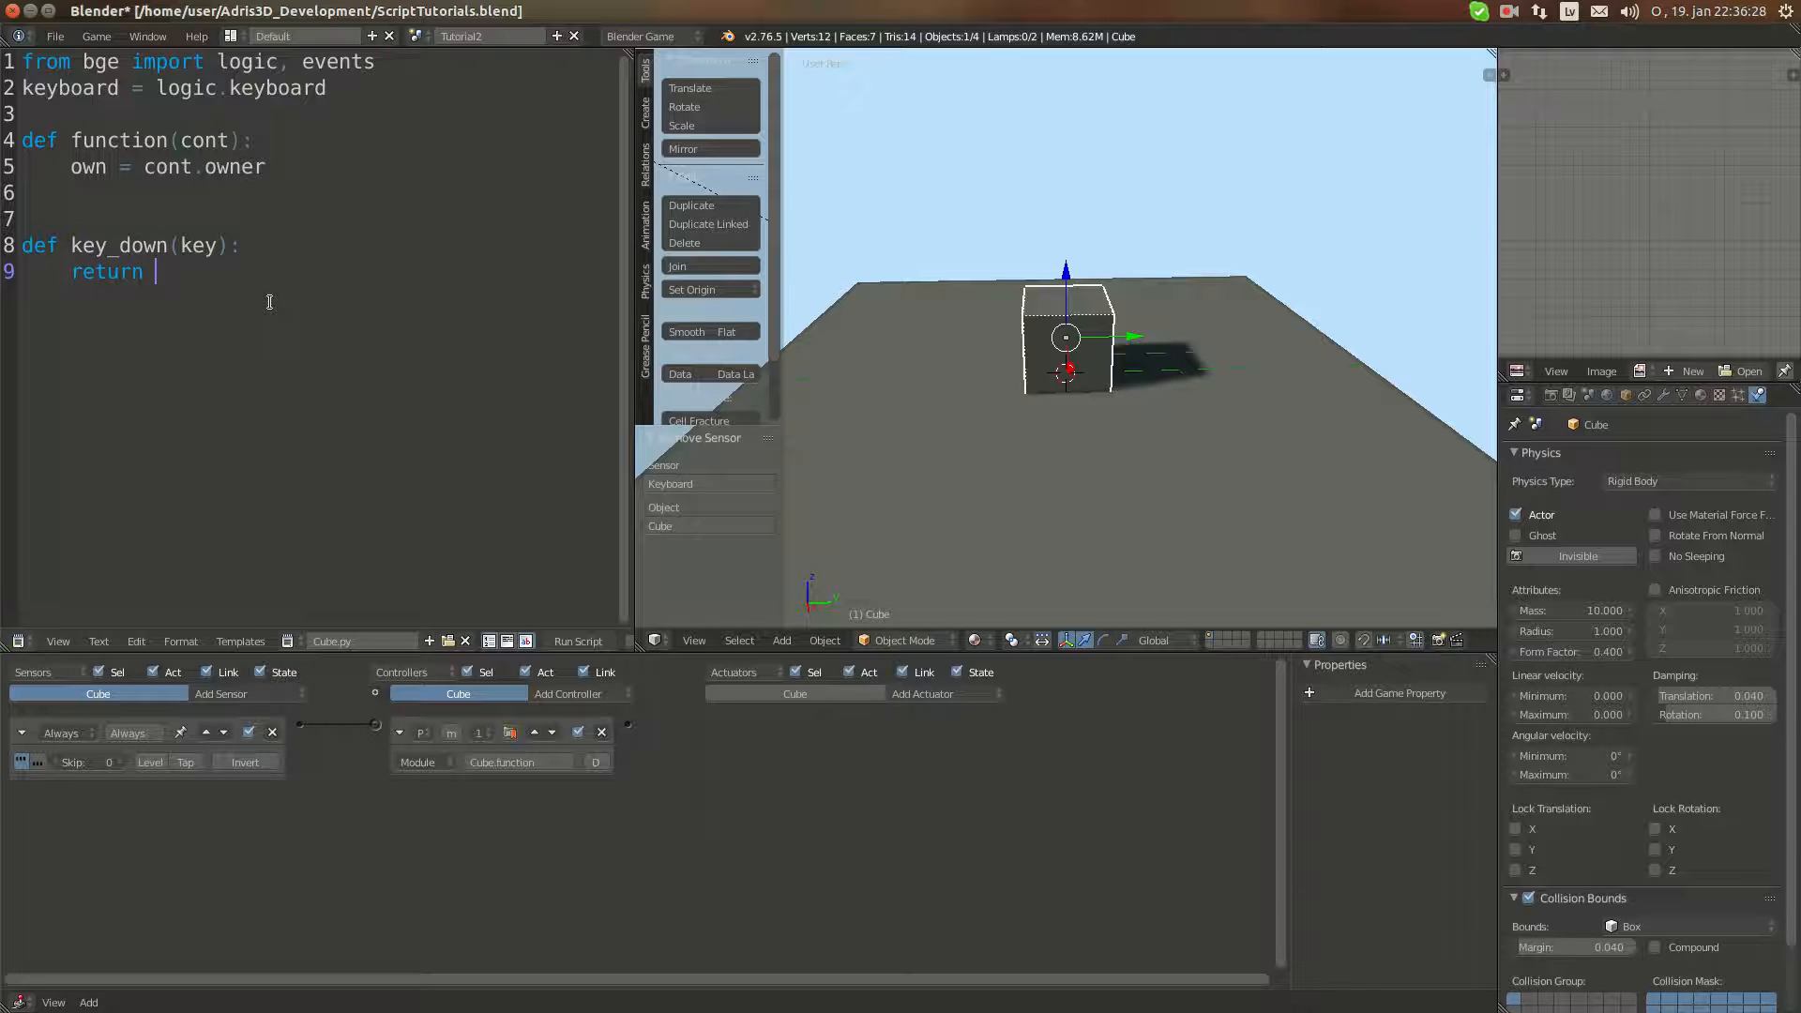
text(keyb)
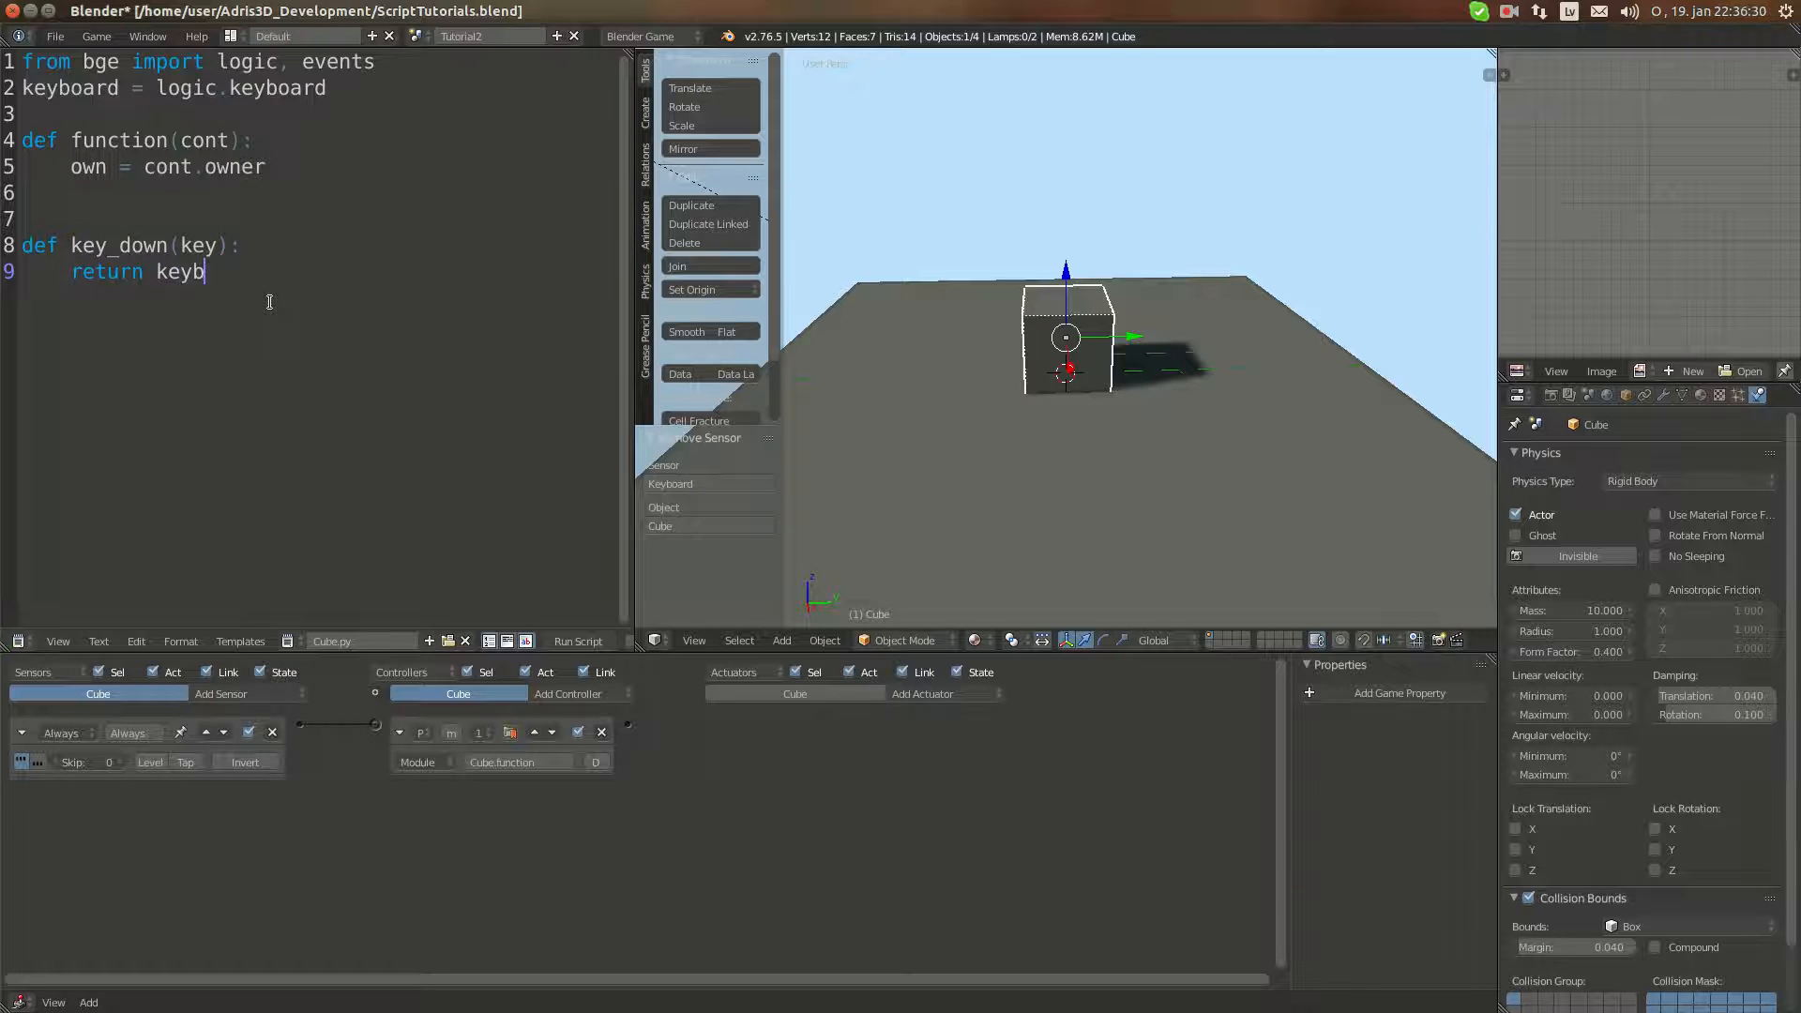
text(oard event)
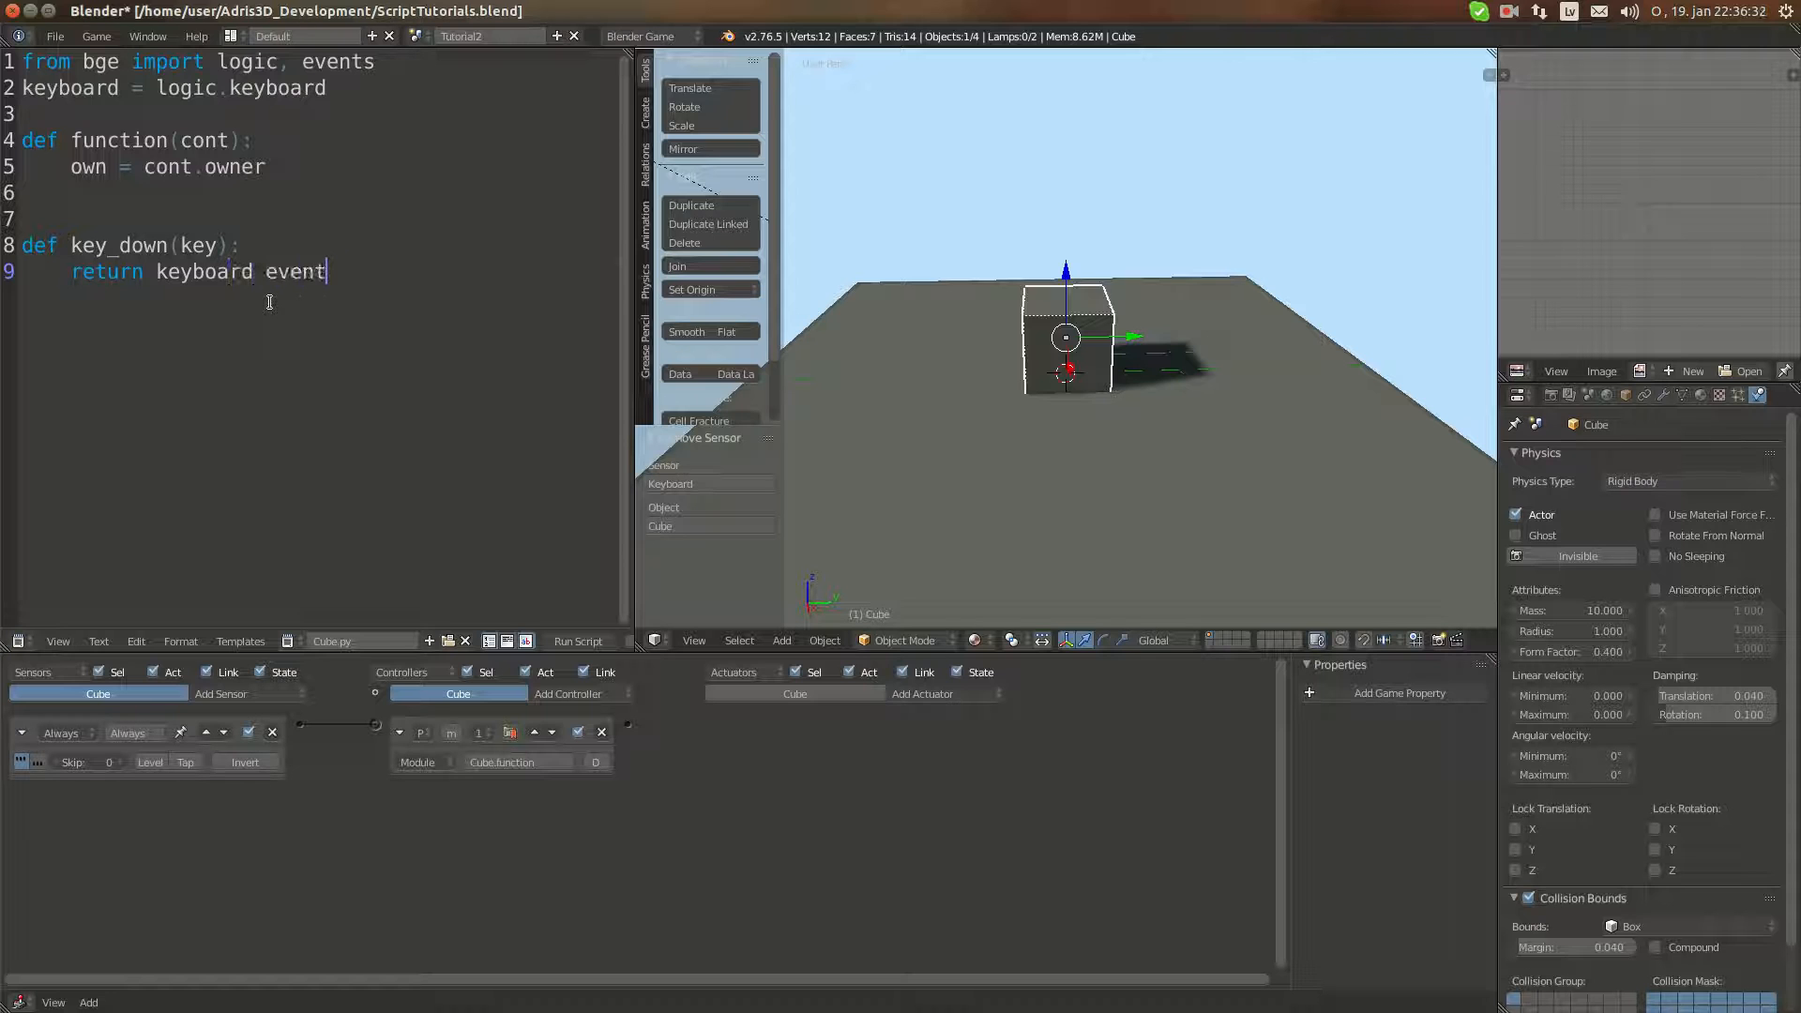
text(s[key])
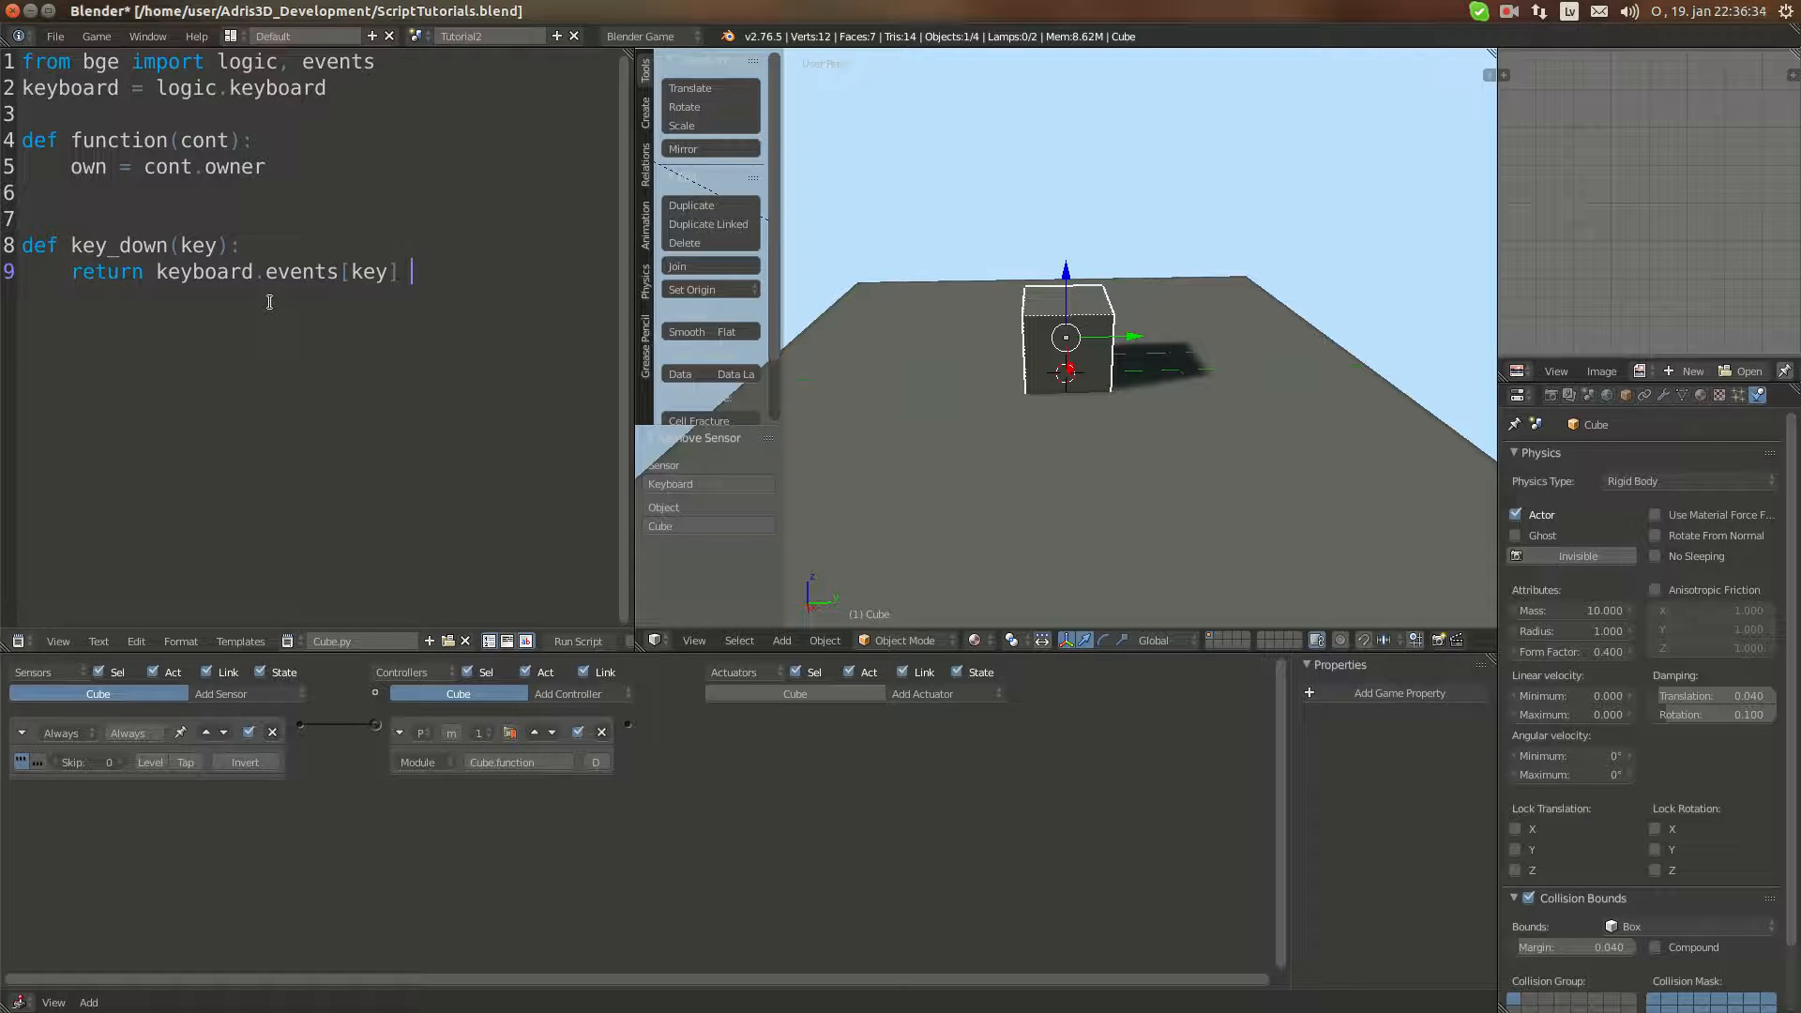
text(== logic)
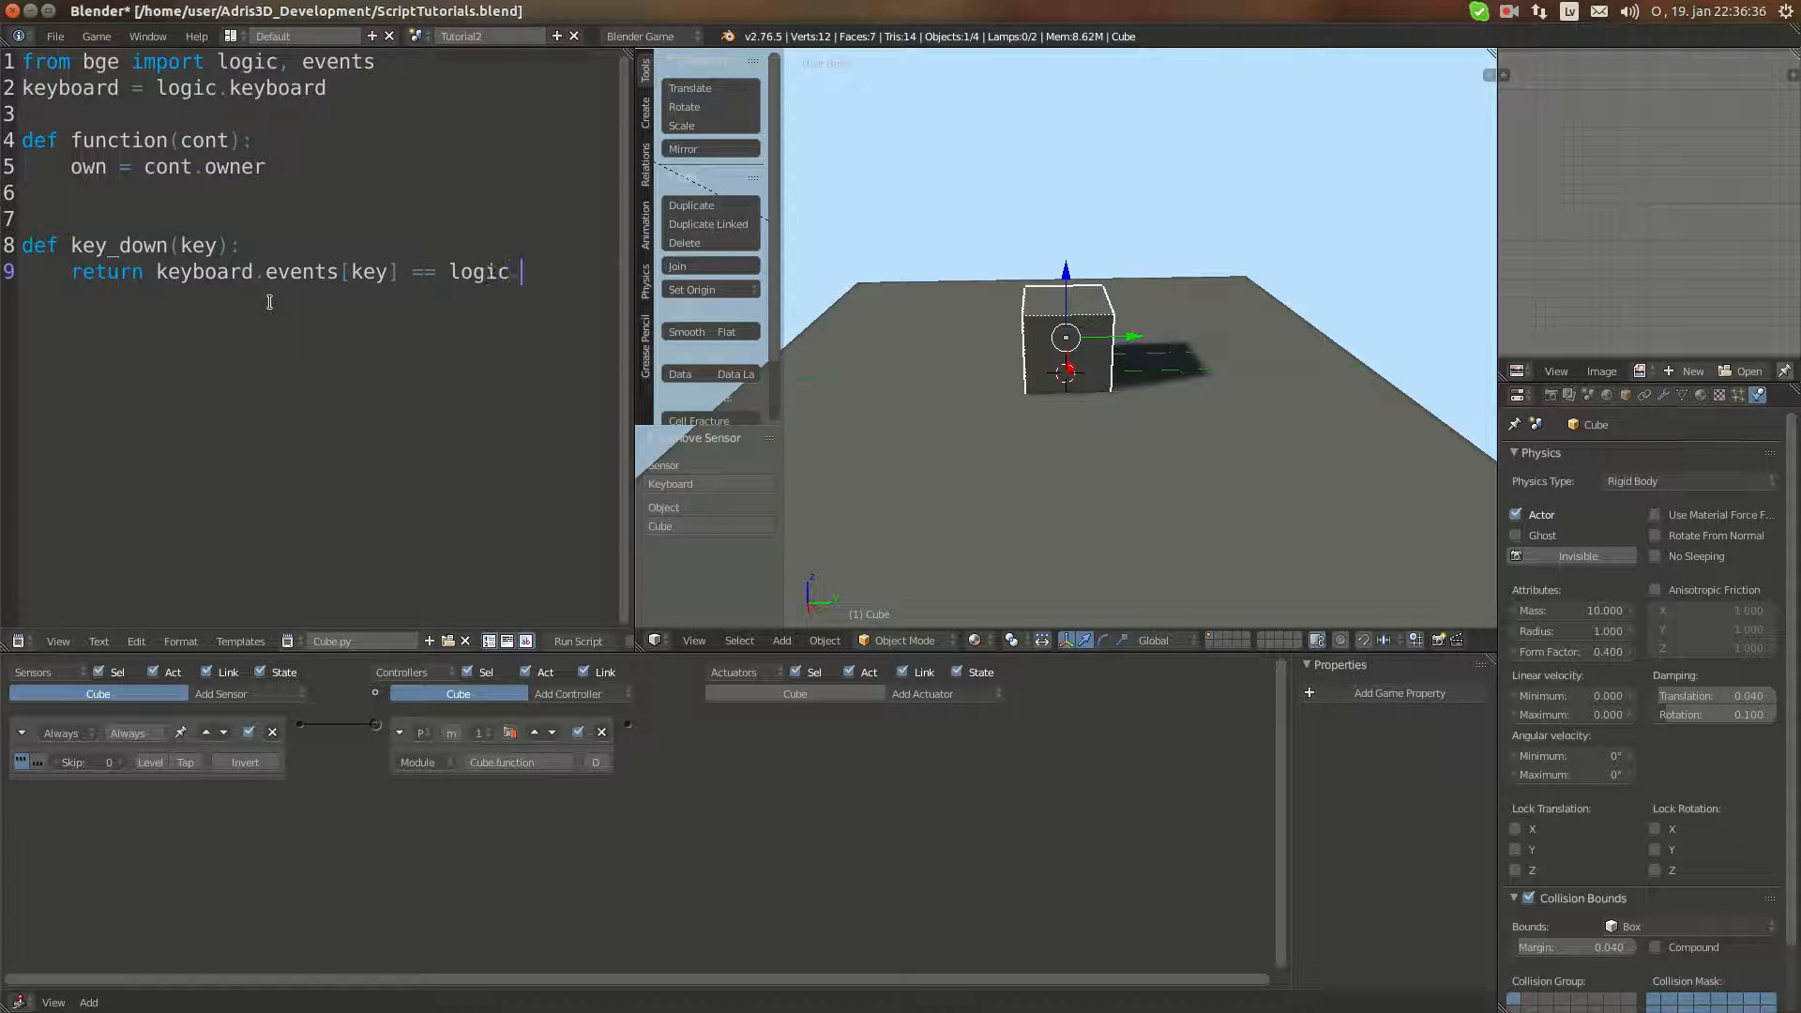
text(.)
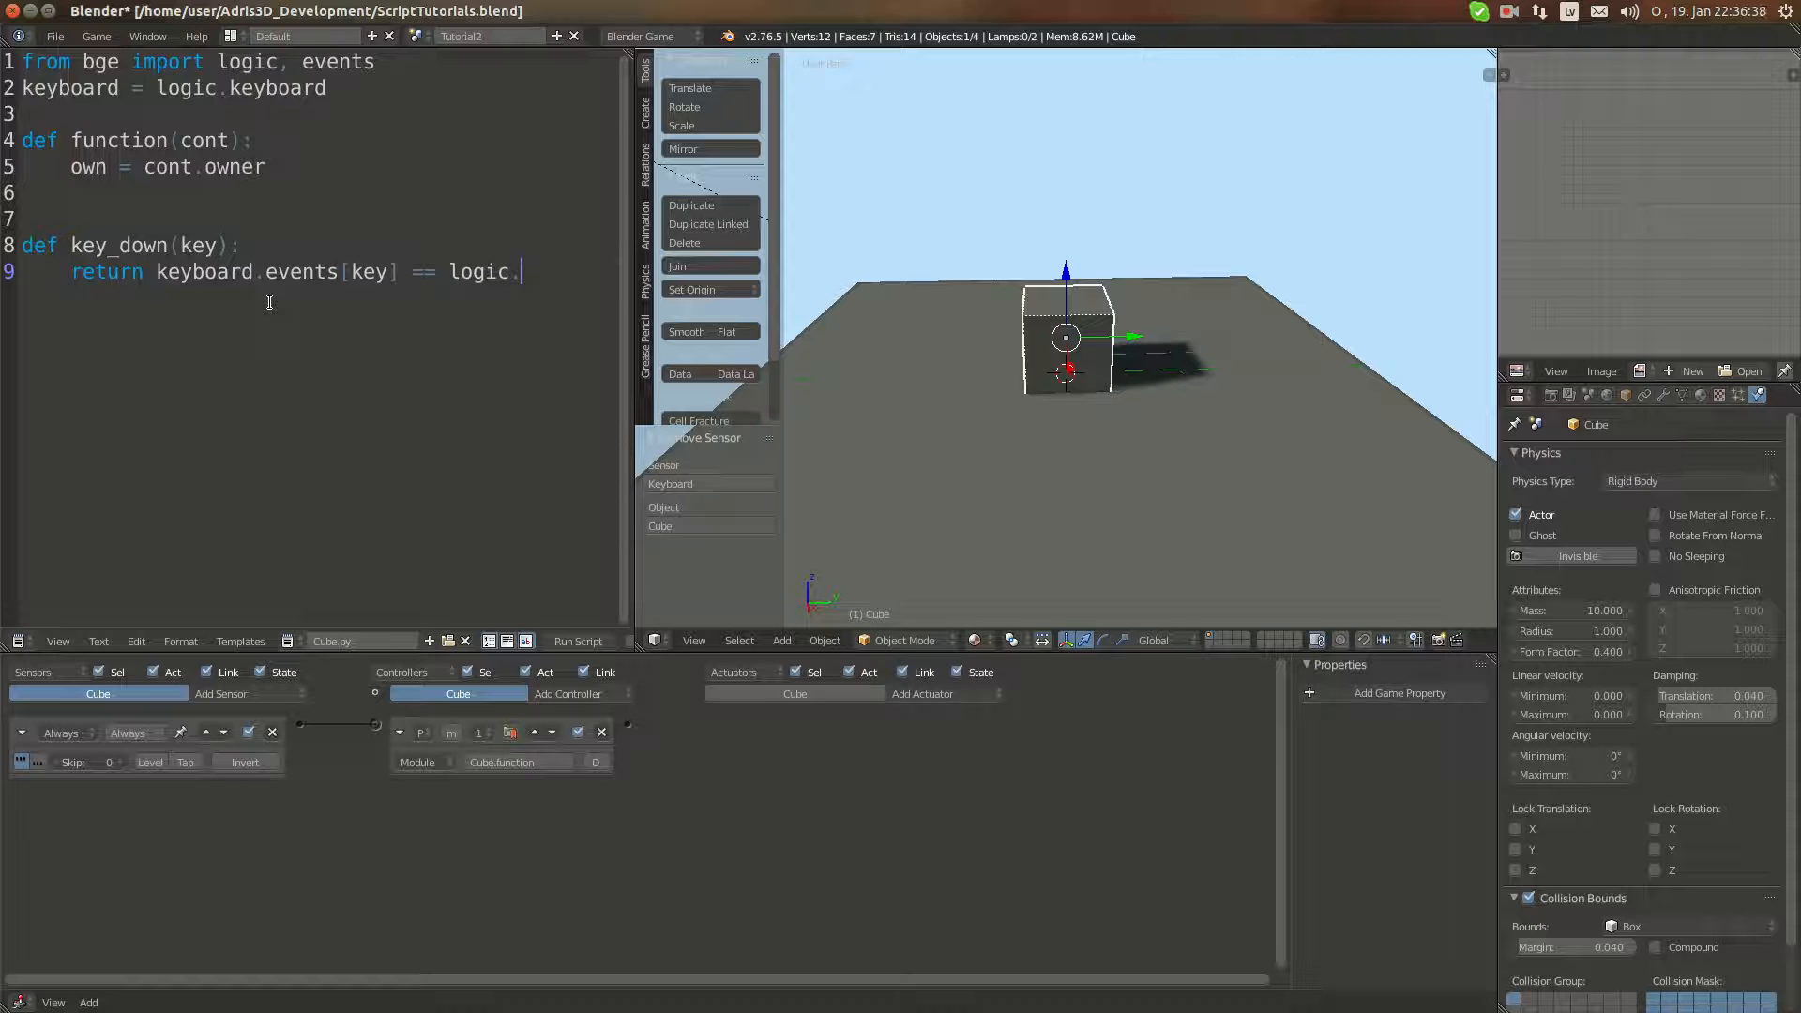
text(KX_)
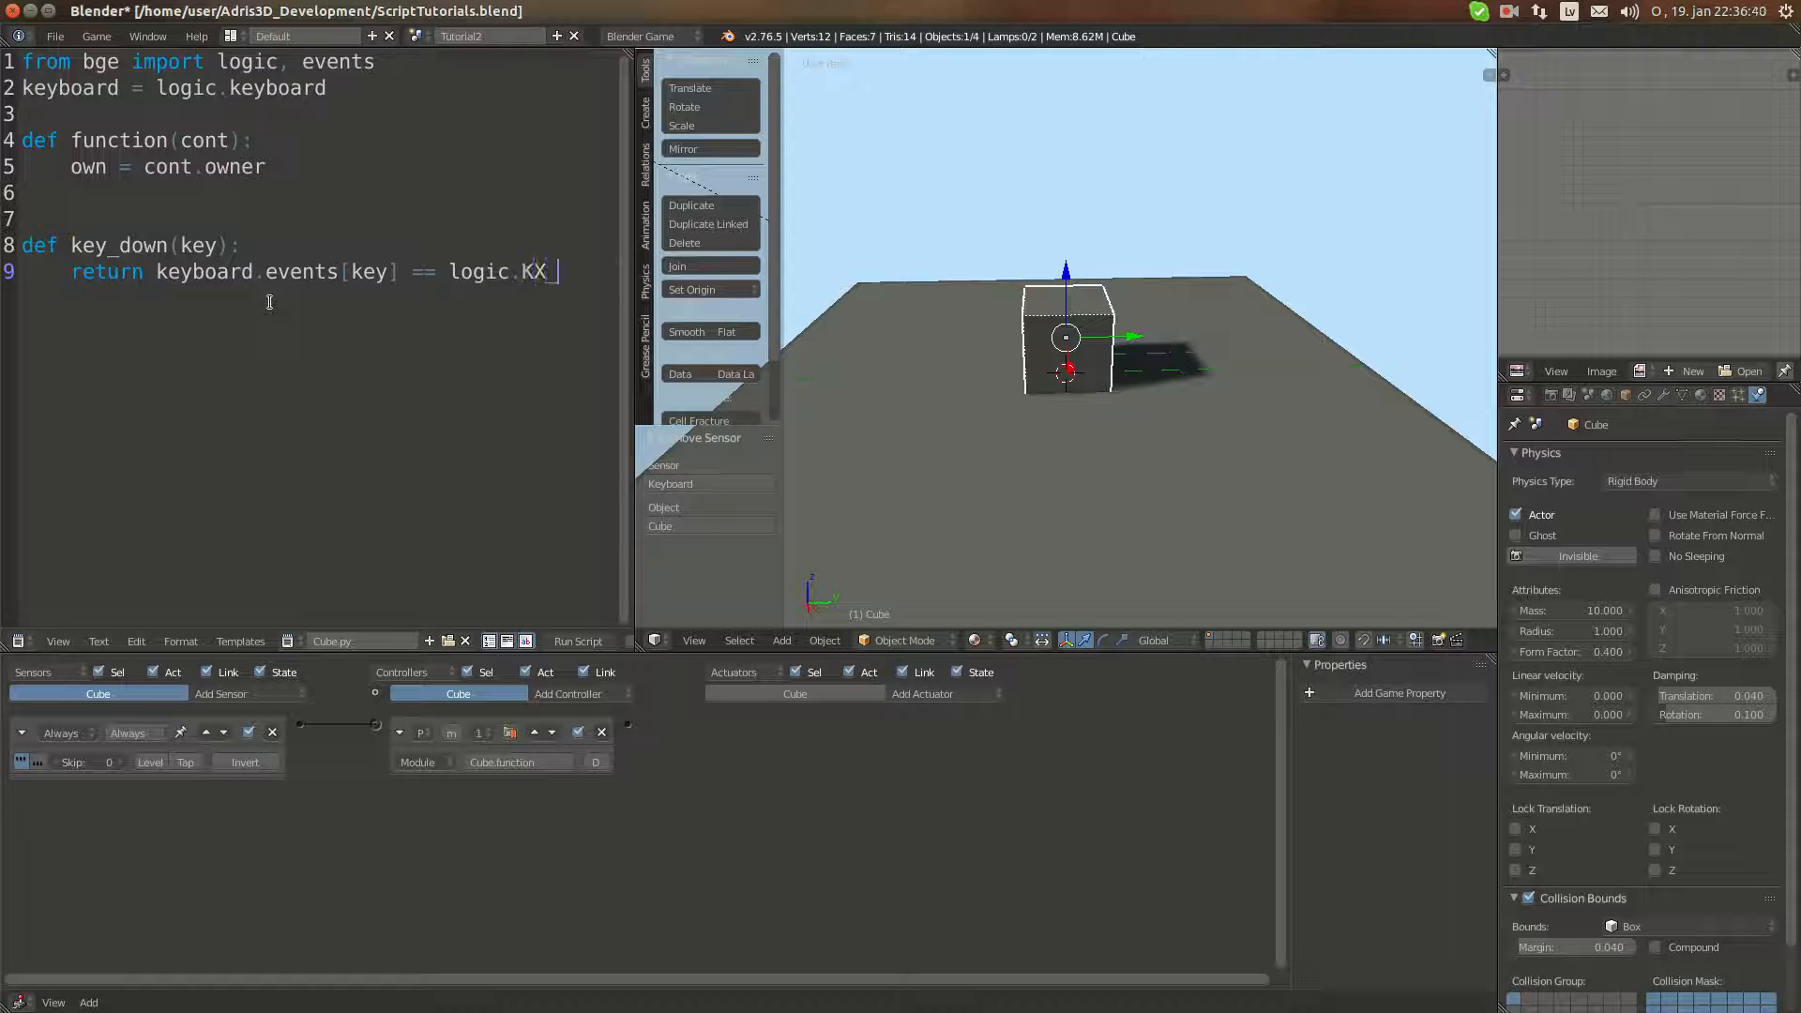
text(INPUT_)
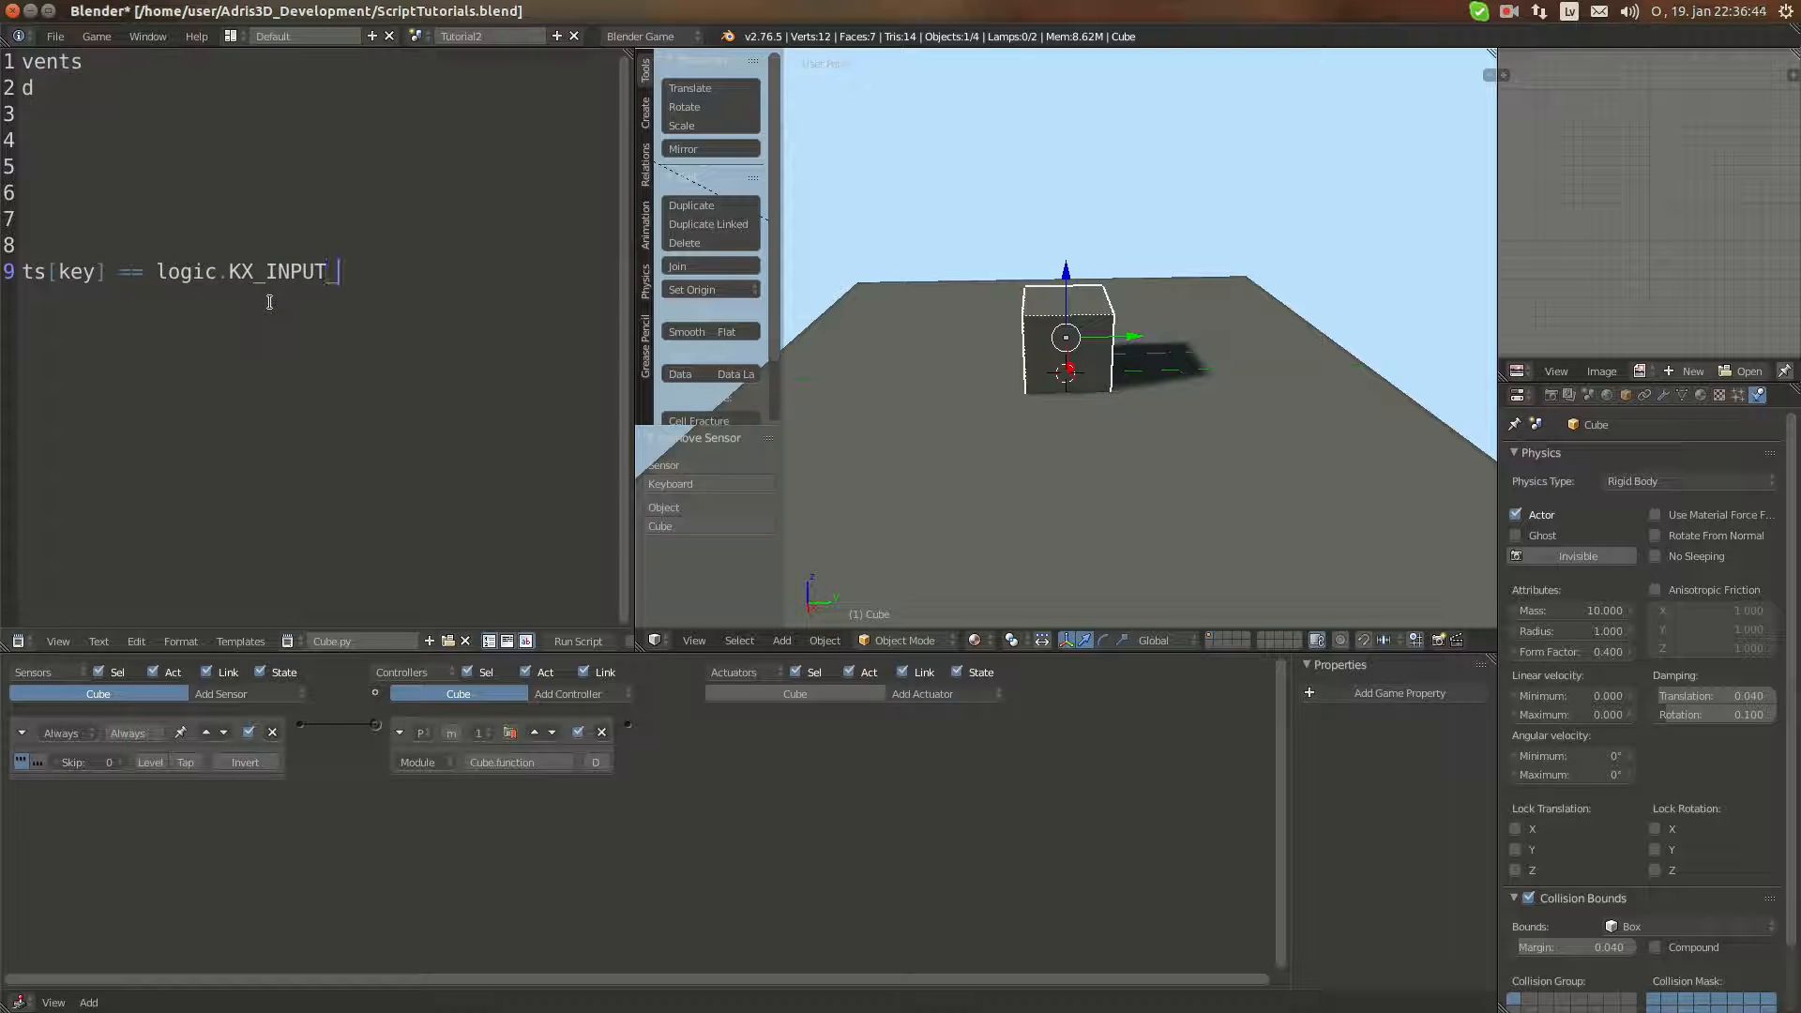
text(ACTIV)
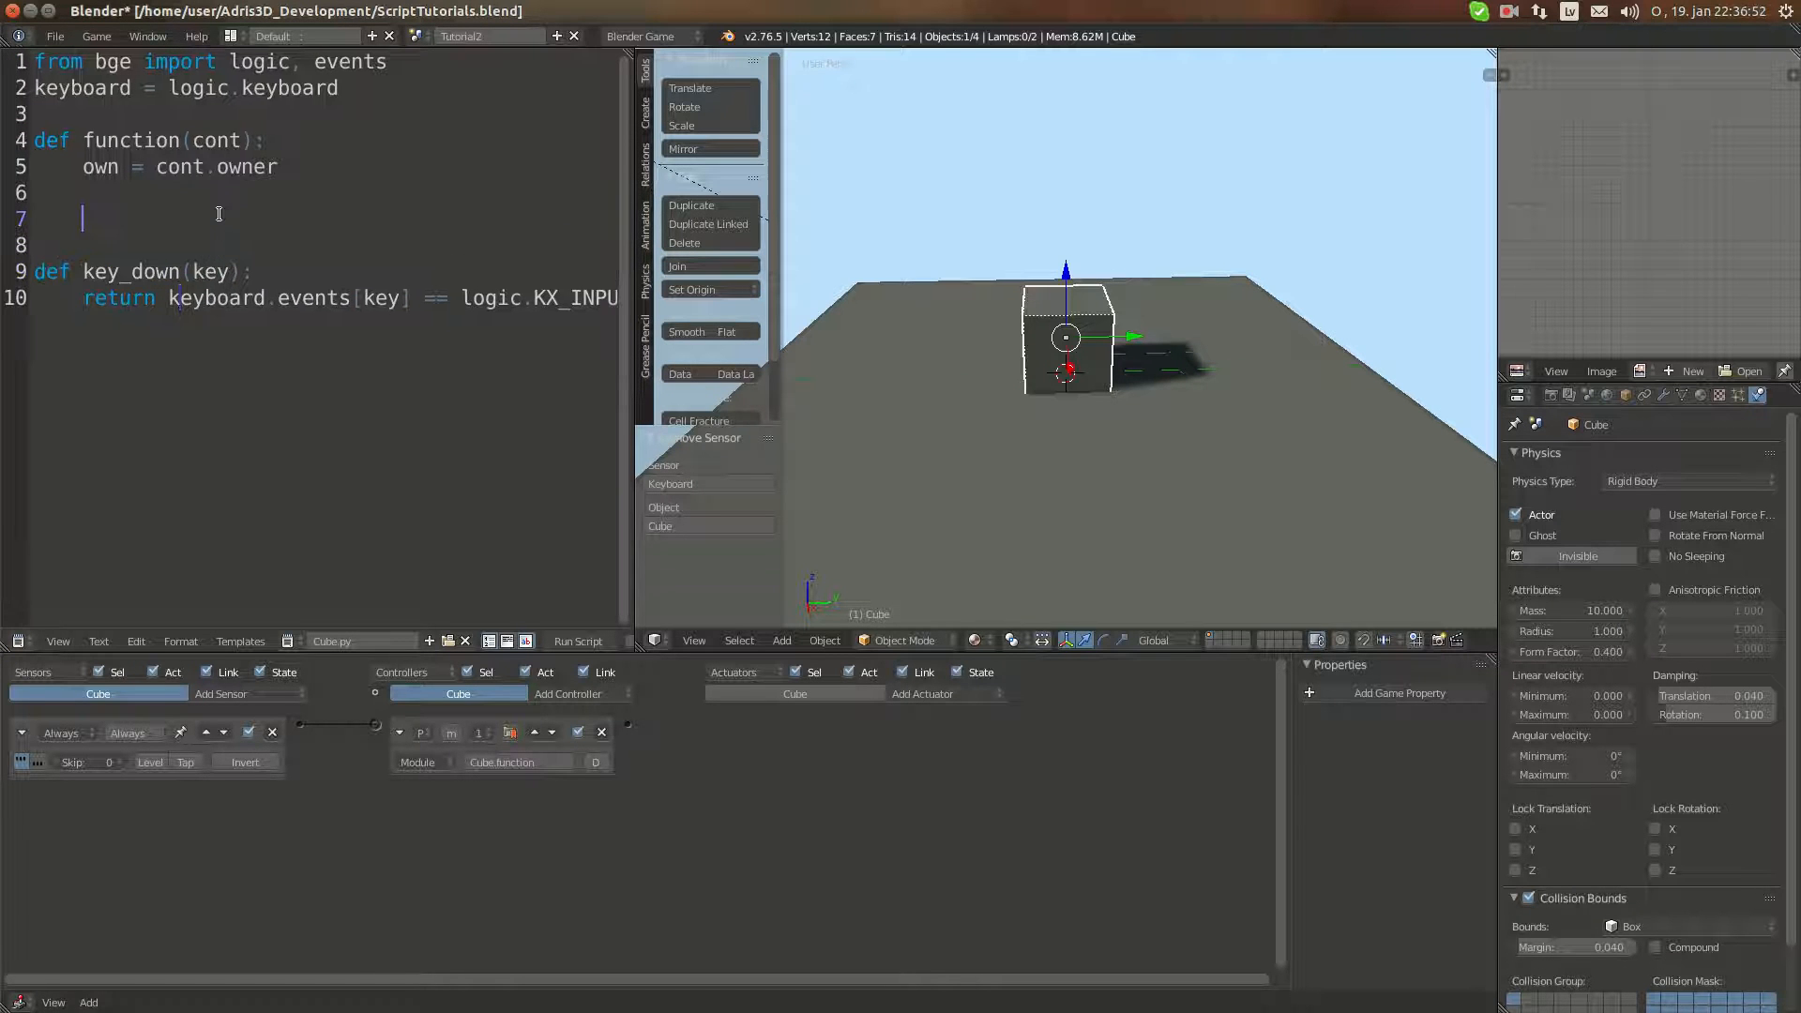
Step: Add 'if key_down(events.SPACEKEY):' inside function
text(if key)
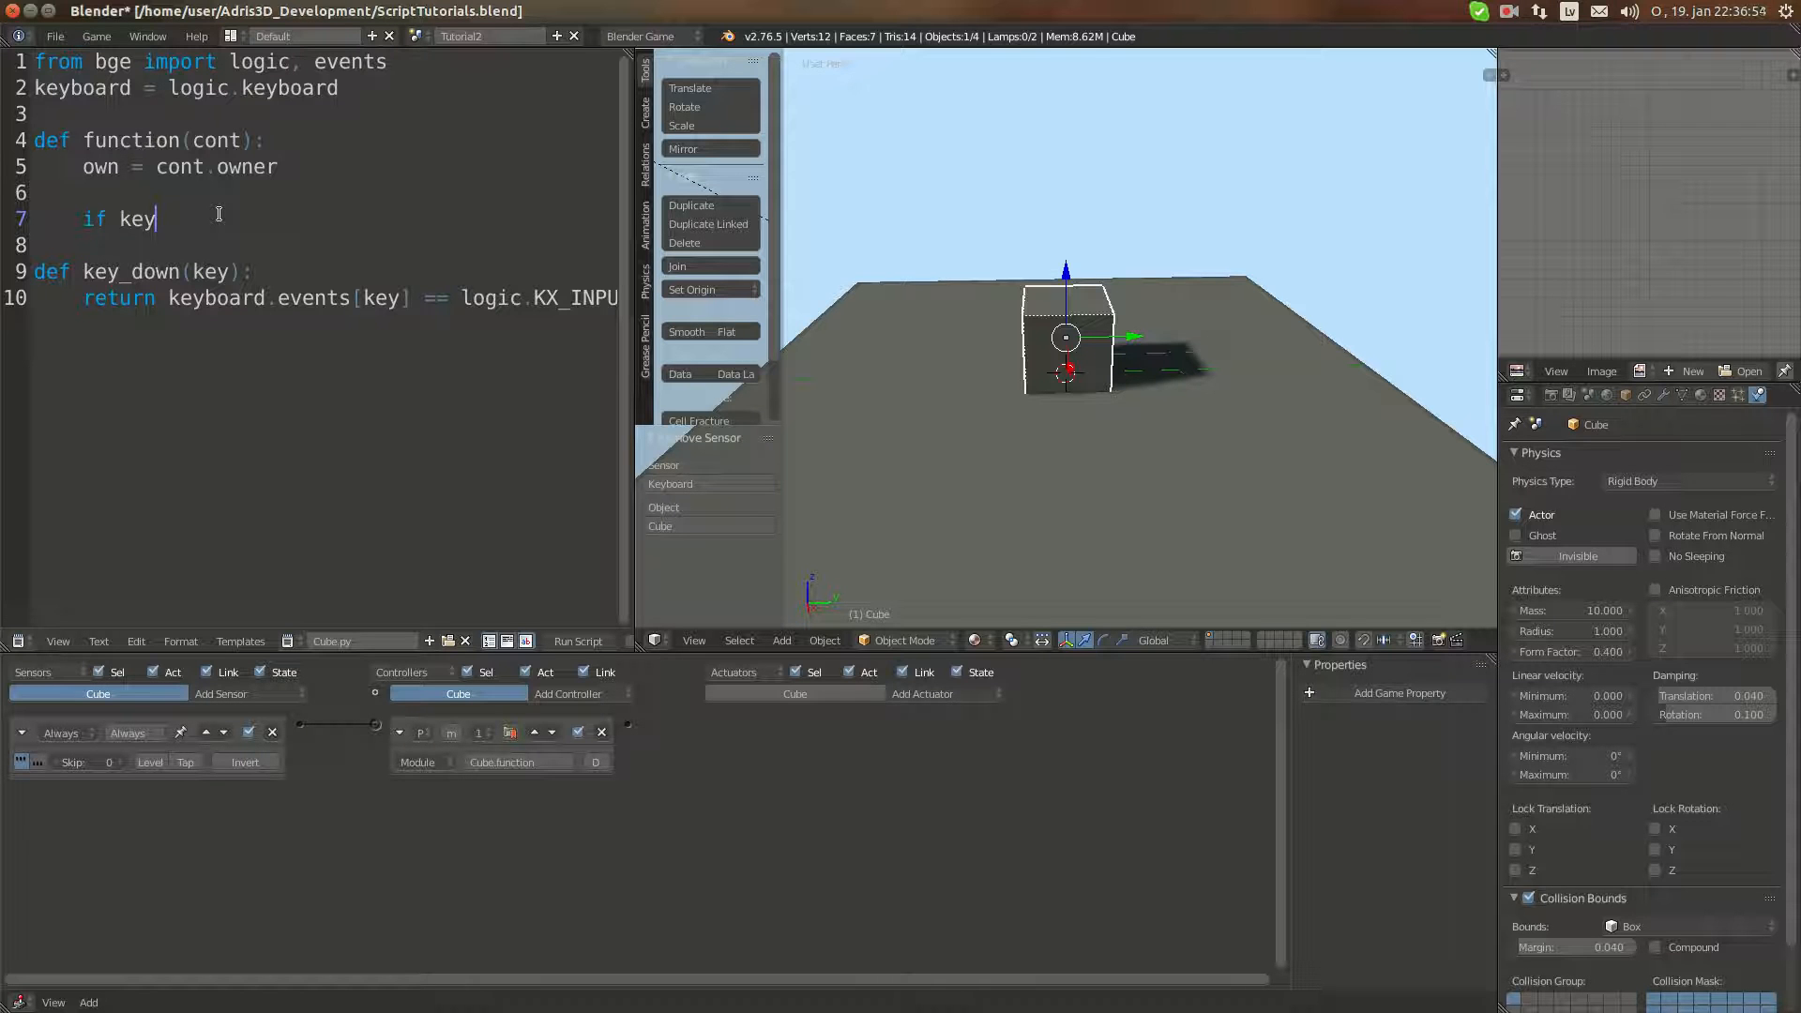
text(_down(events.)
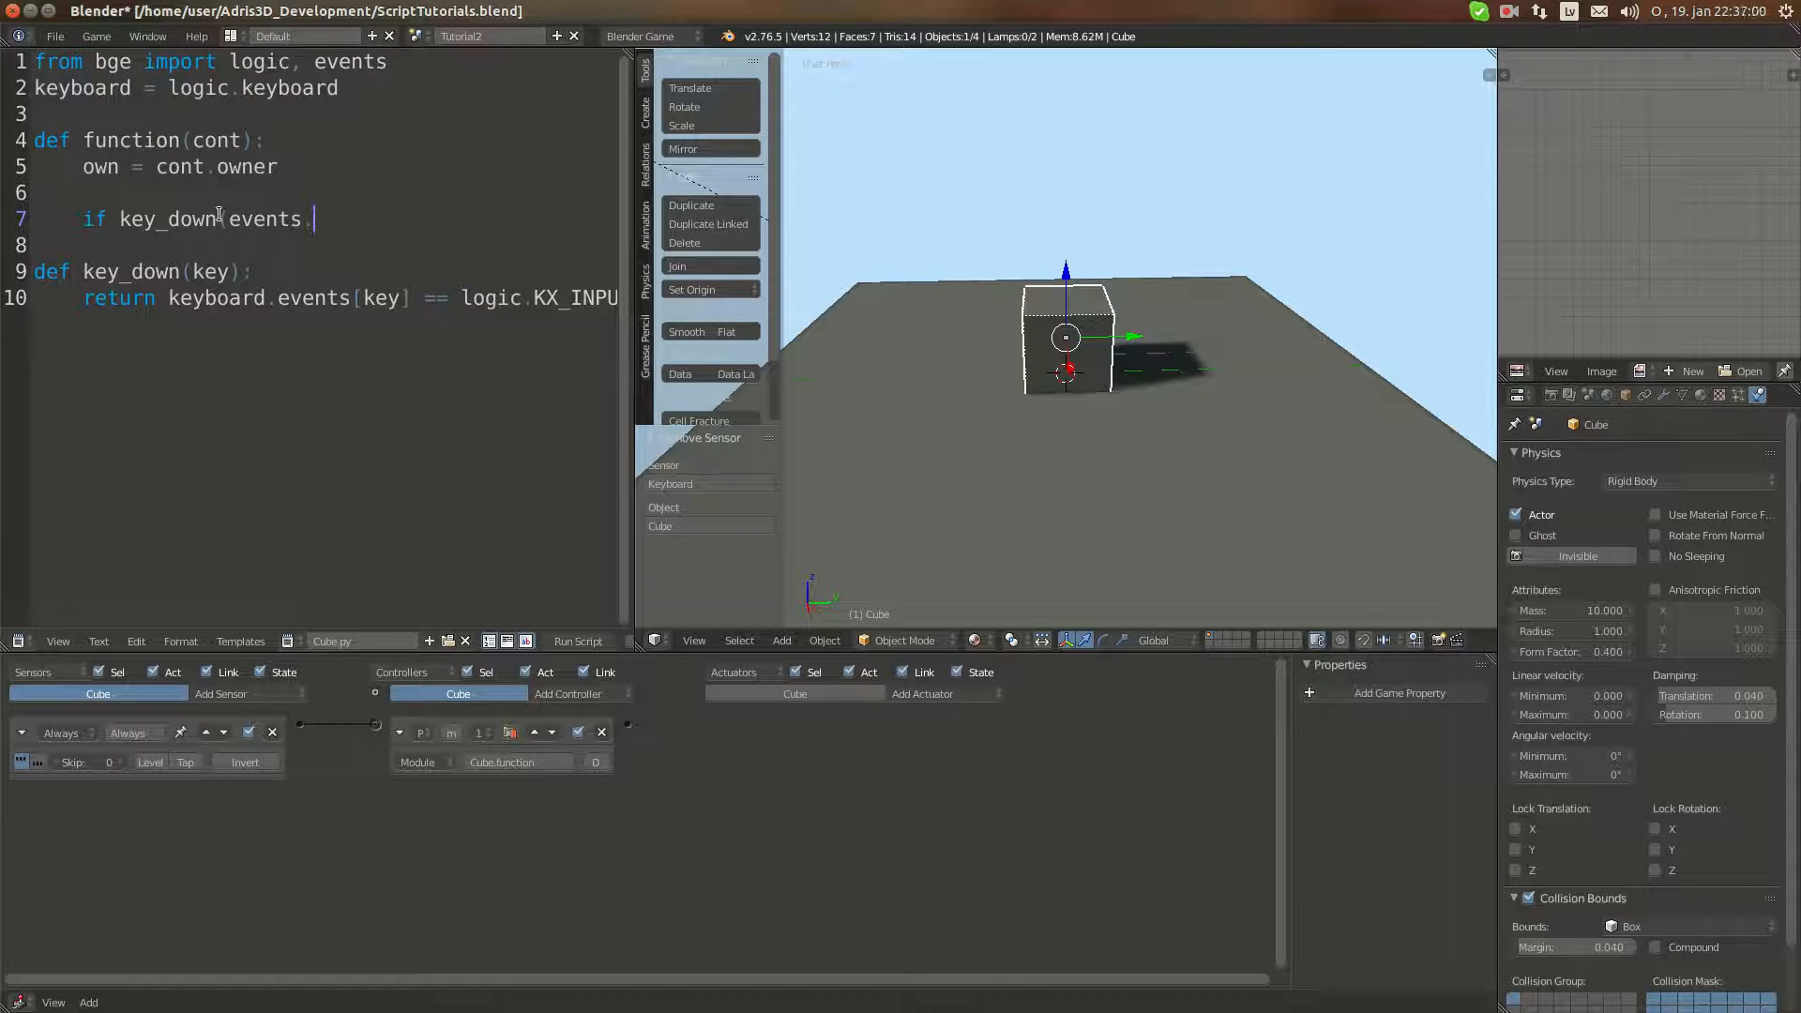
text(LEFTS)
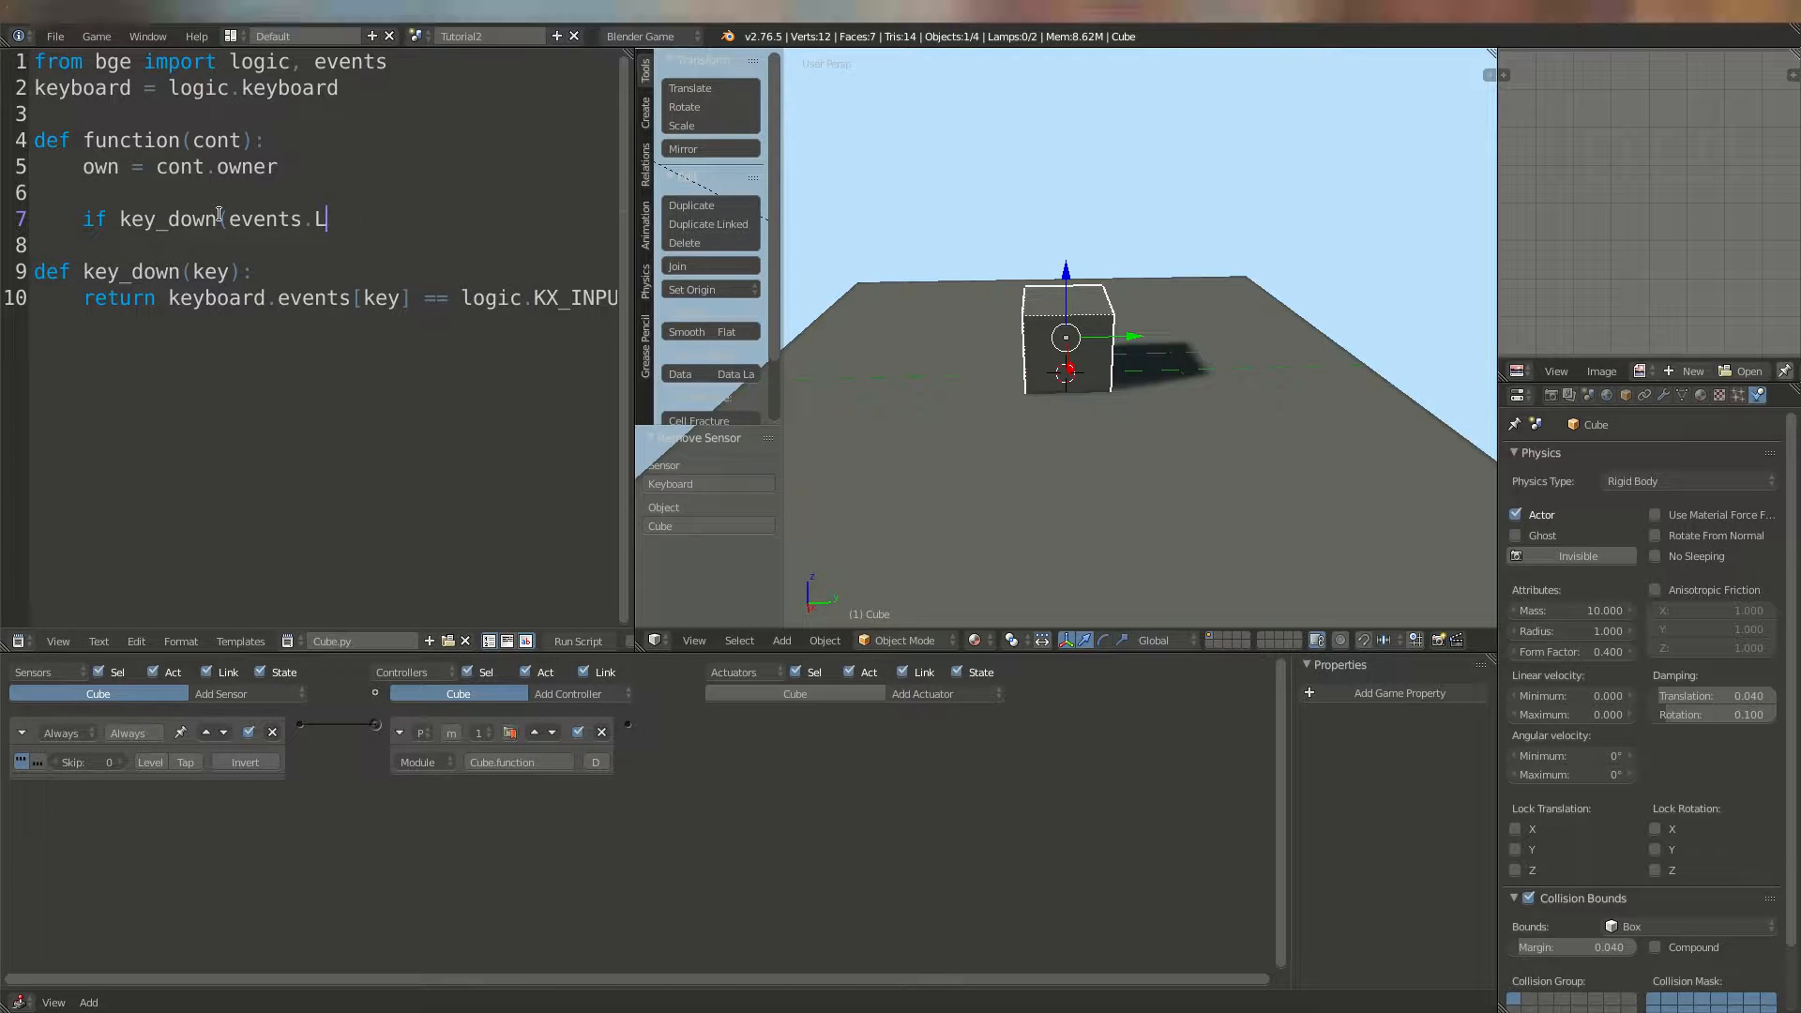
text(SPA)
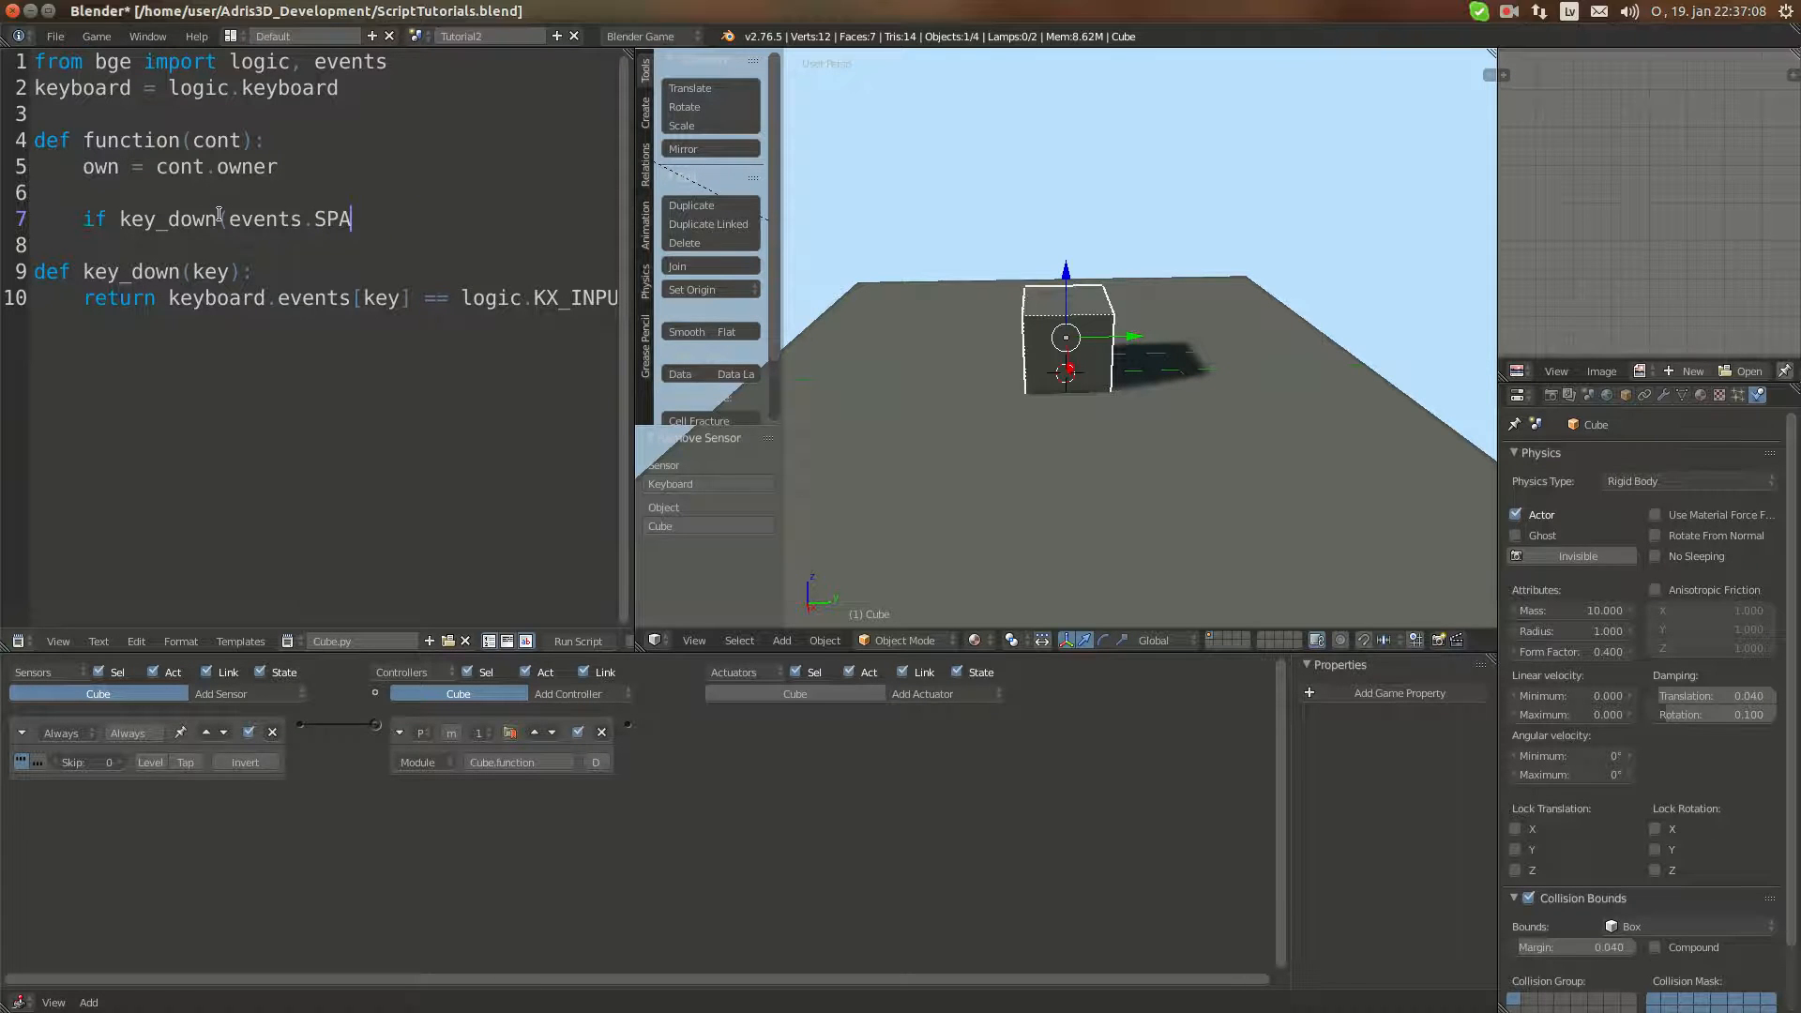
text(CE)
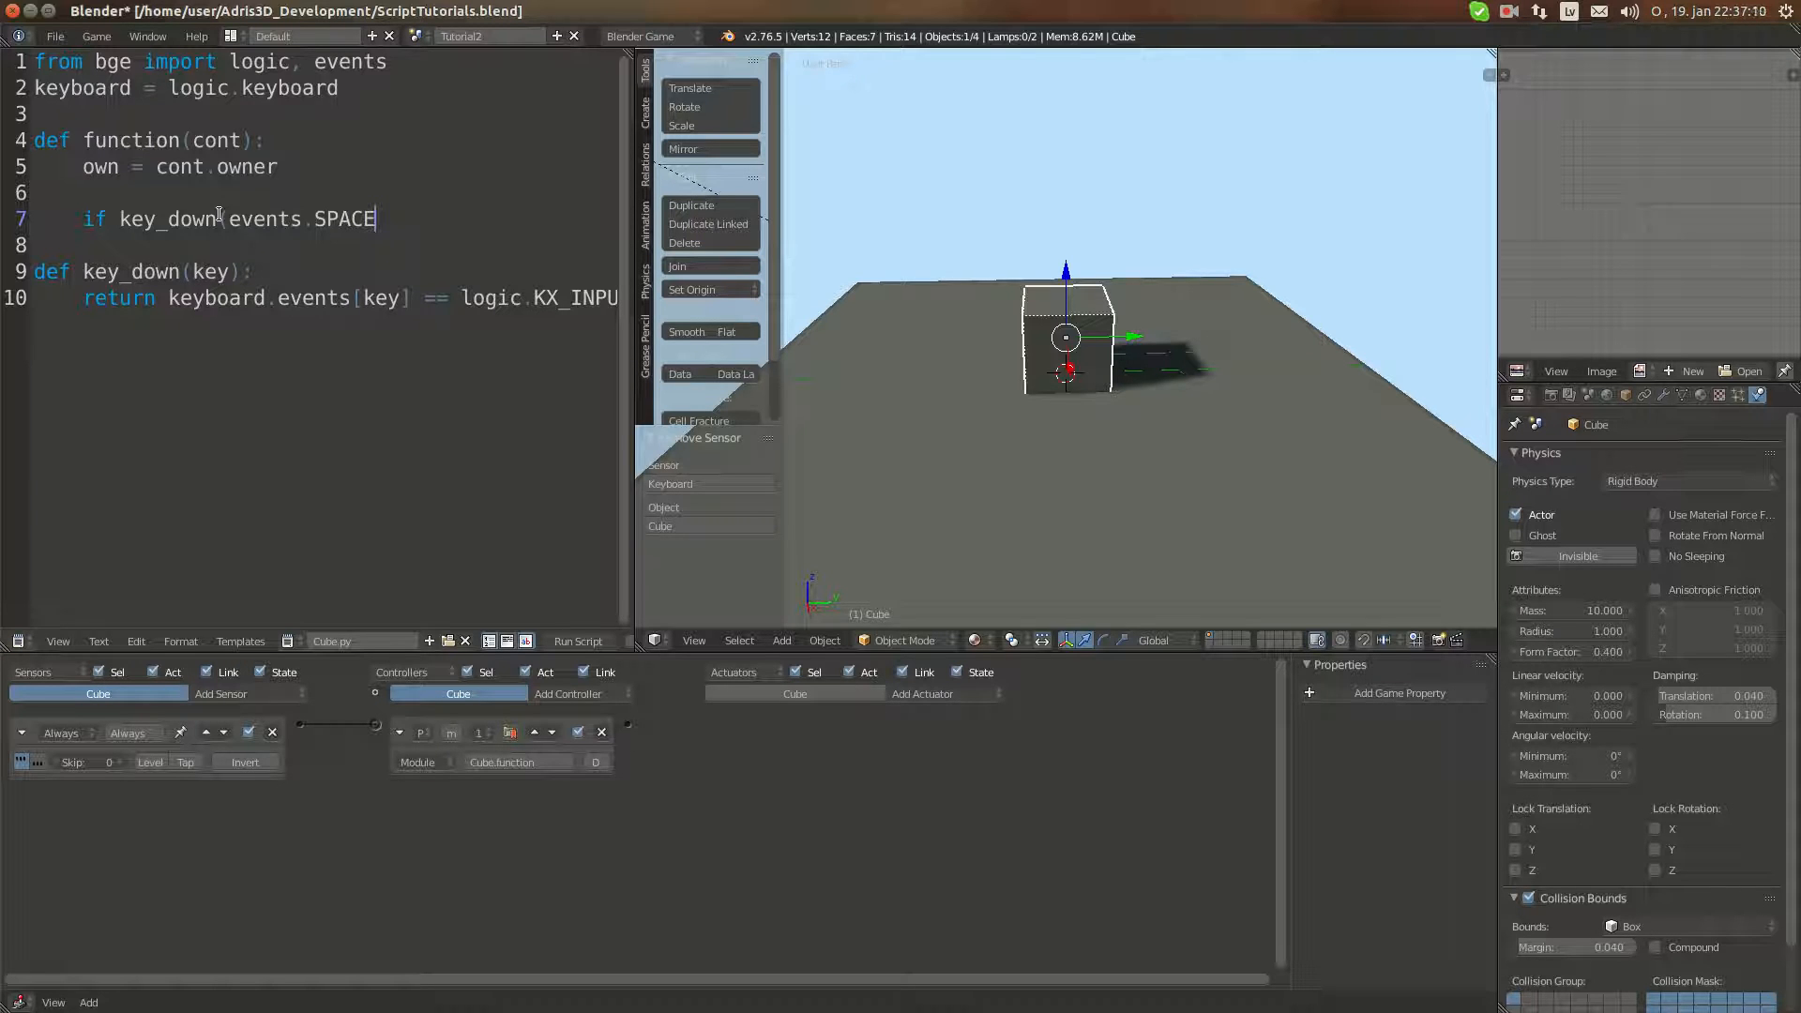
text(KEY):)
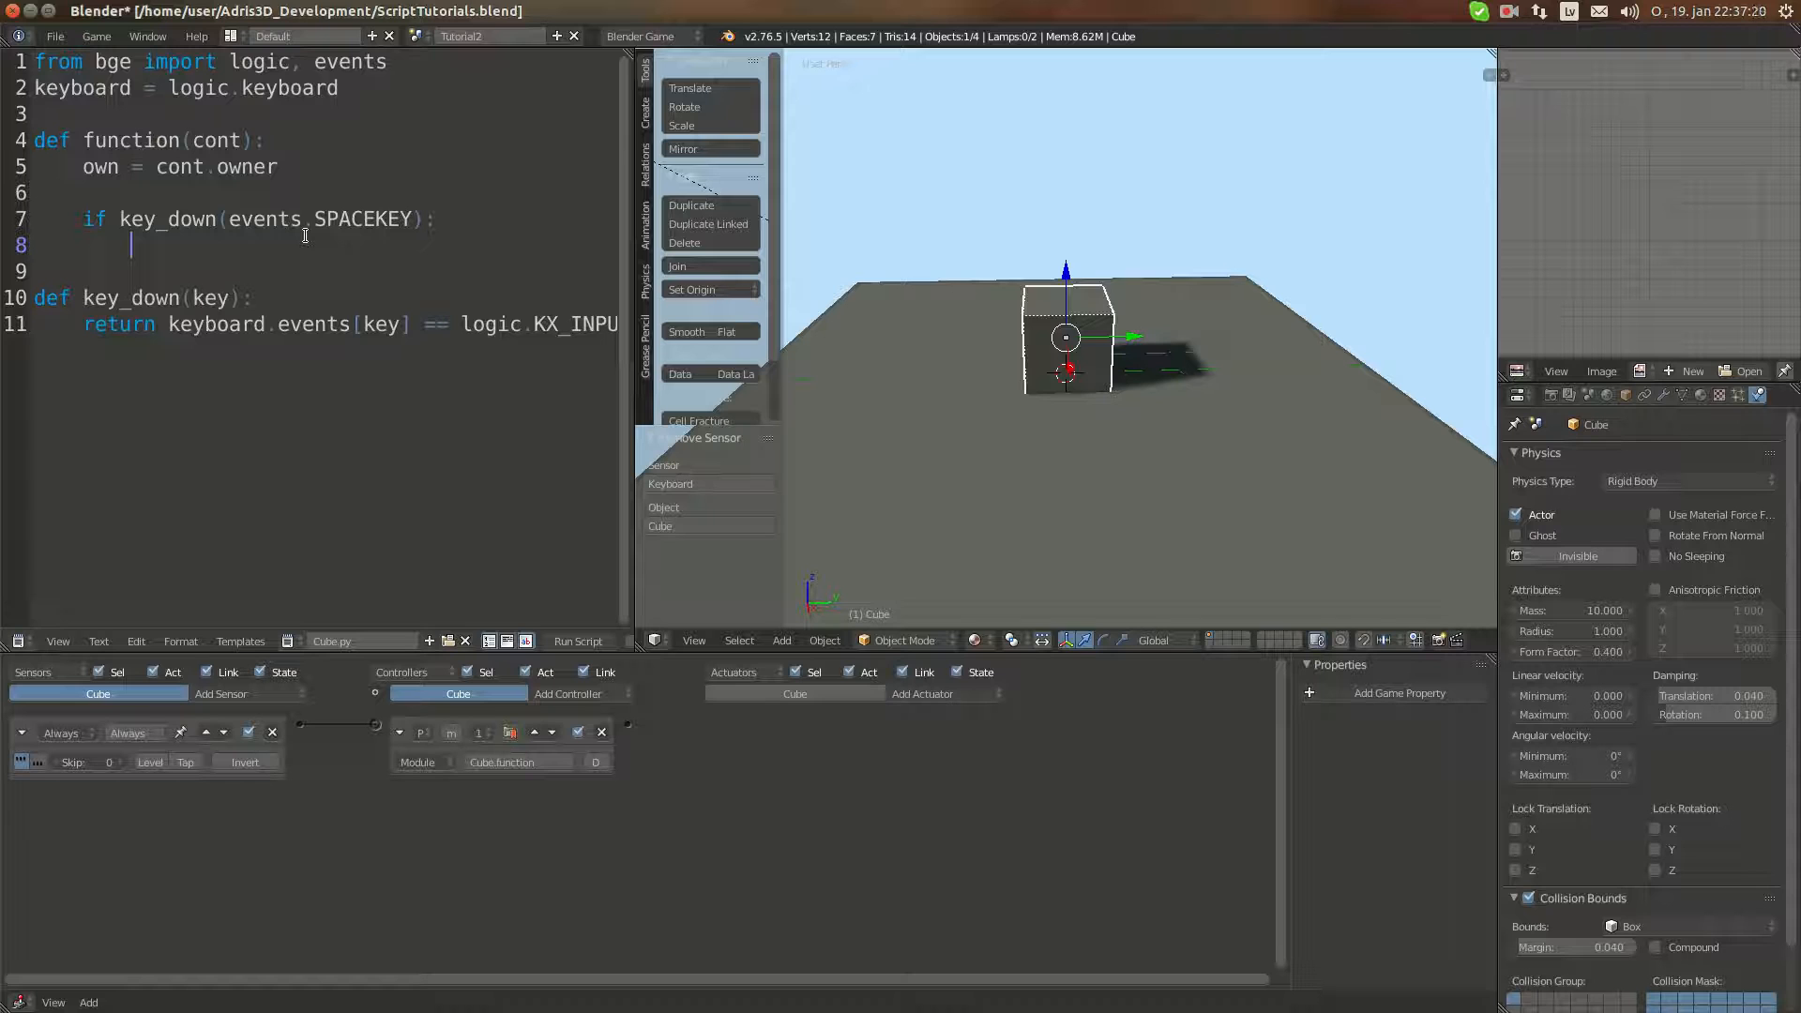
Step: Add 'own.applyForce([0.0, 0.0, 200.0], True)' under the space-key check
text(own.)
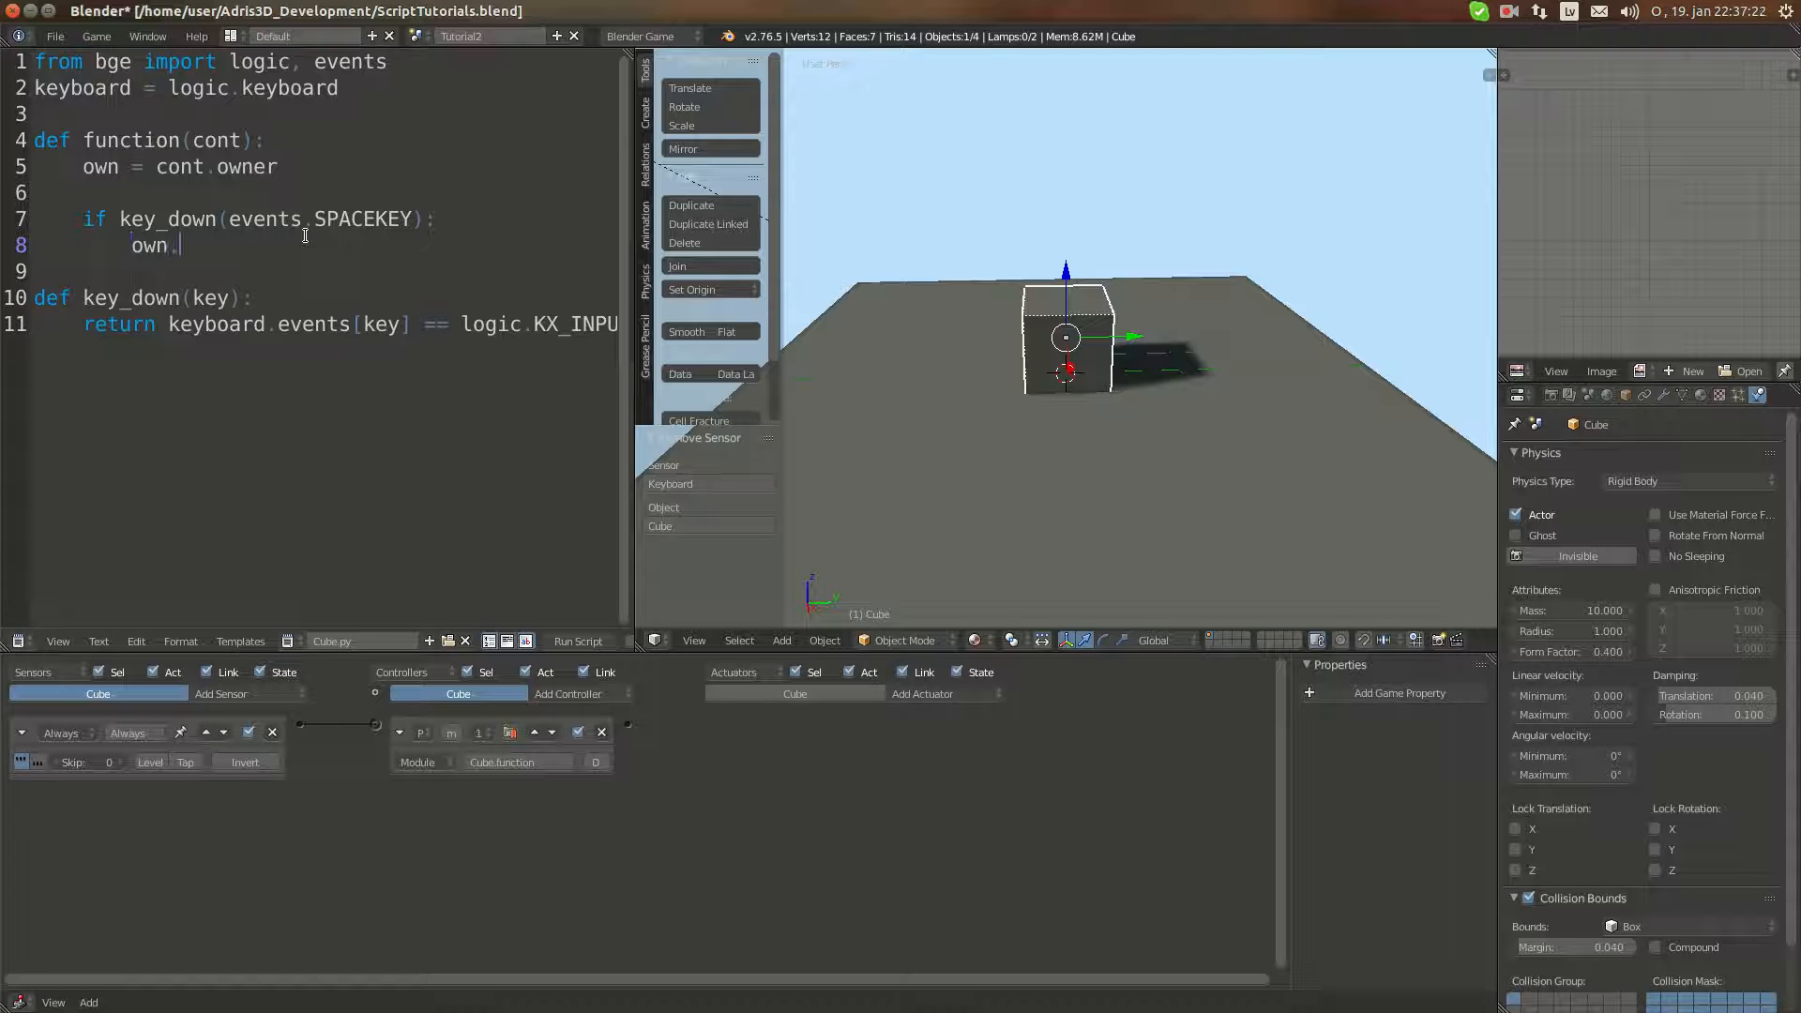
text(applyForce)
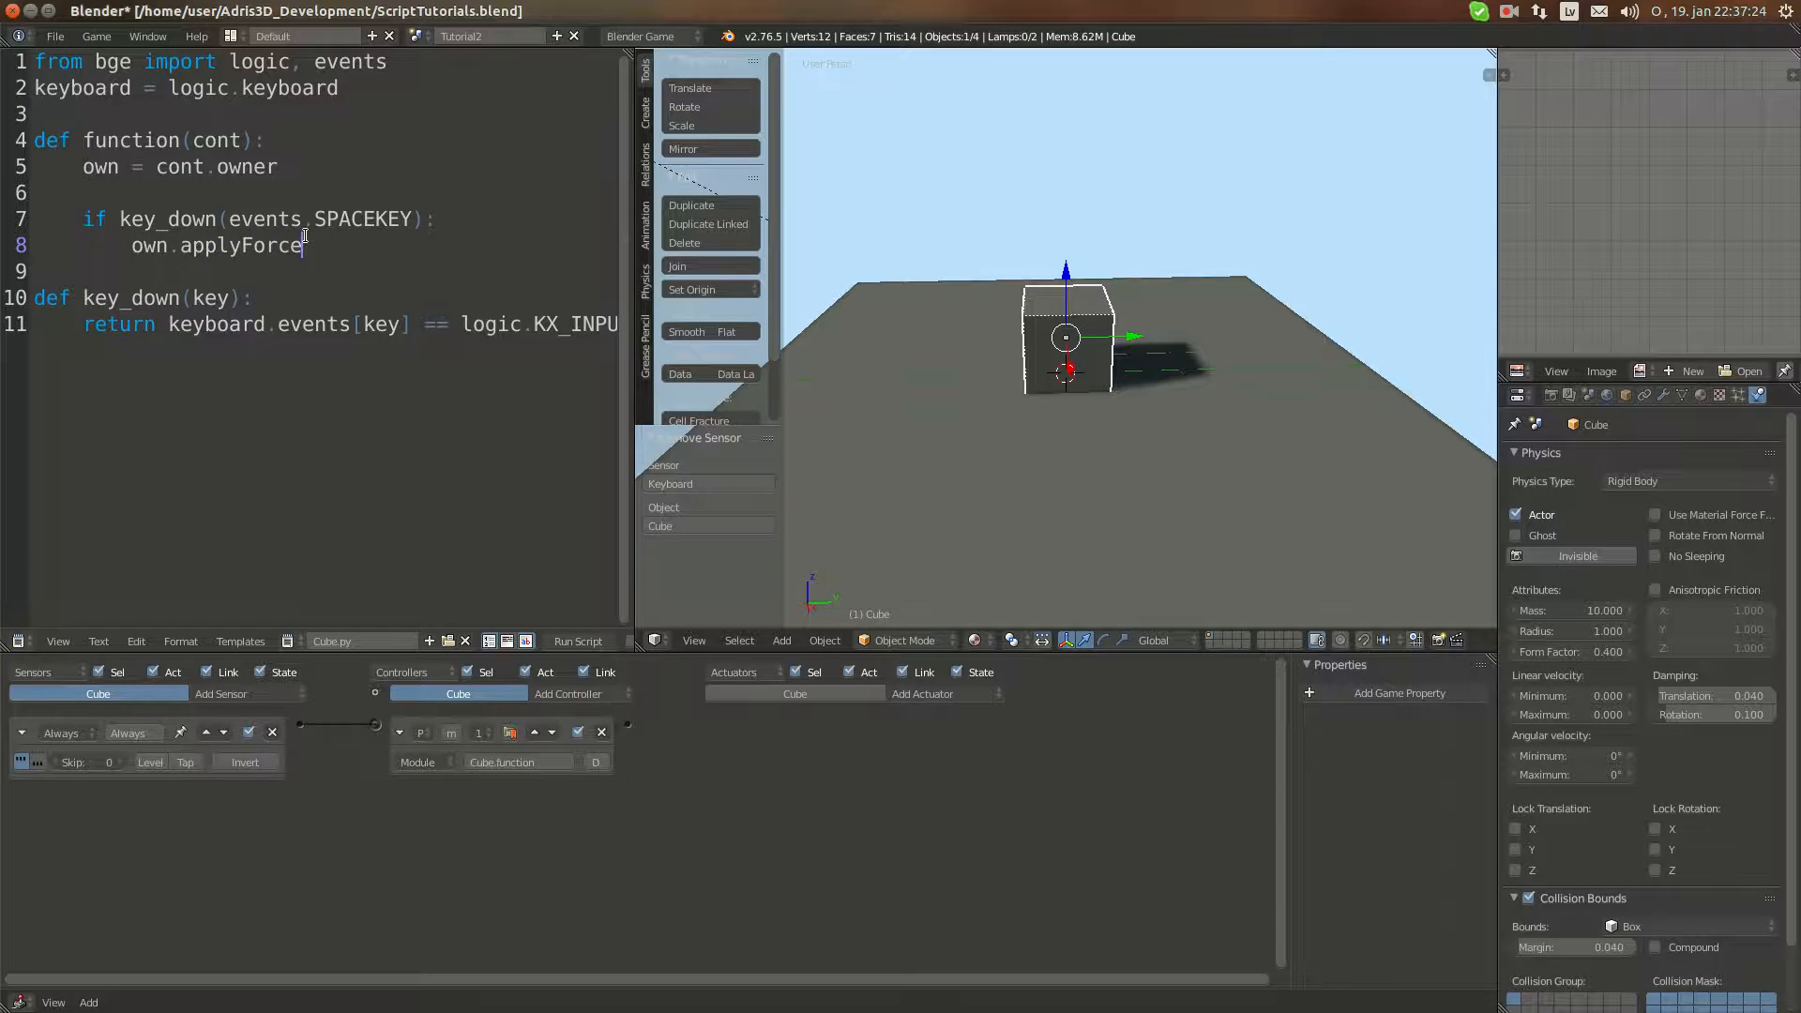
text(([0.0,)
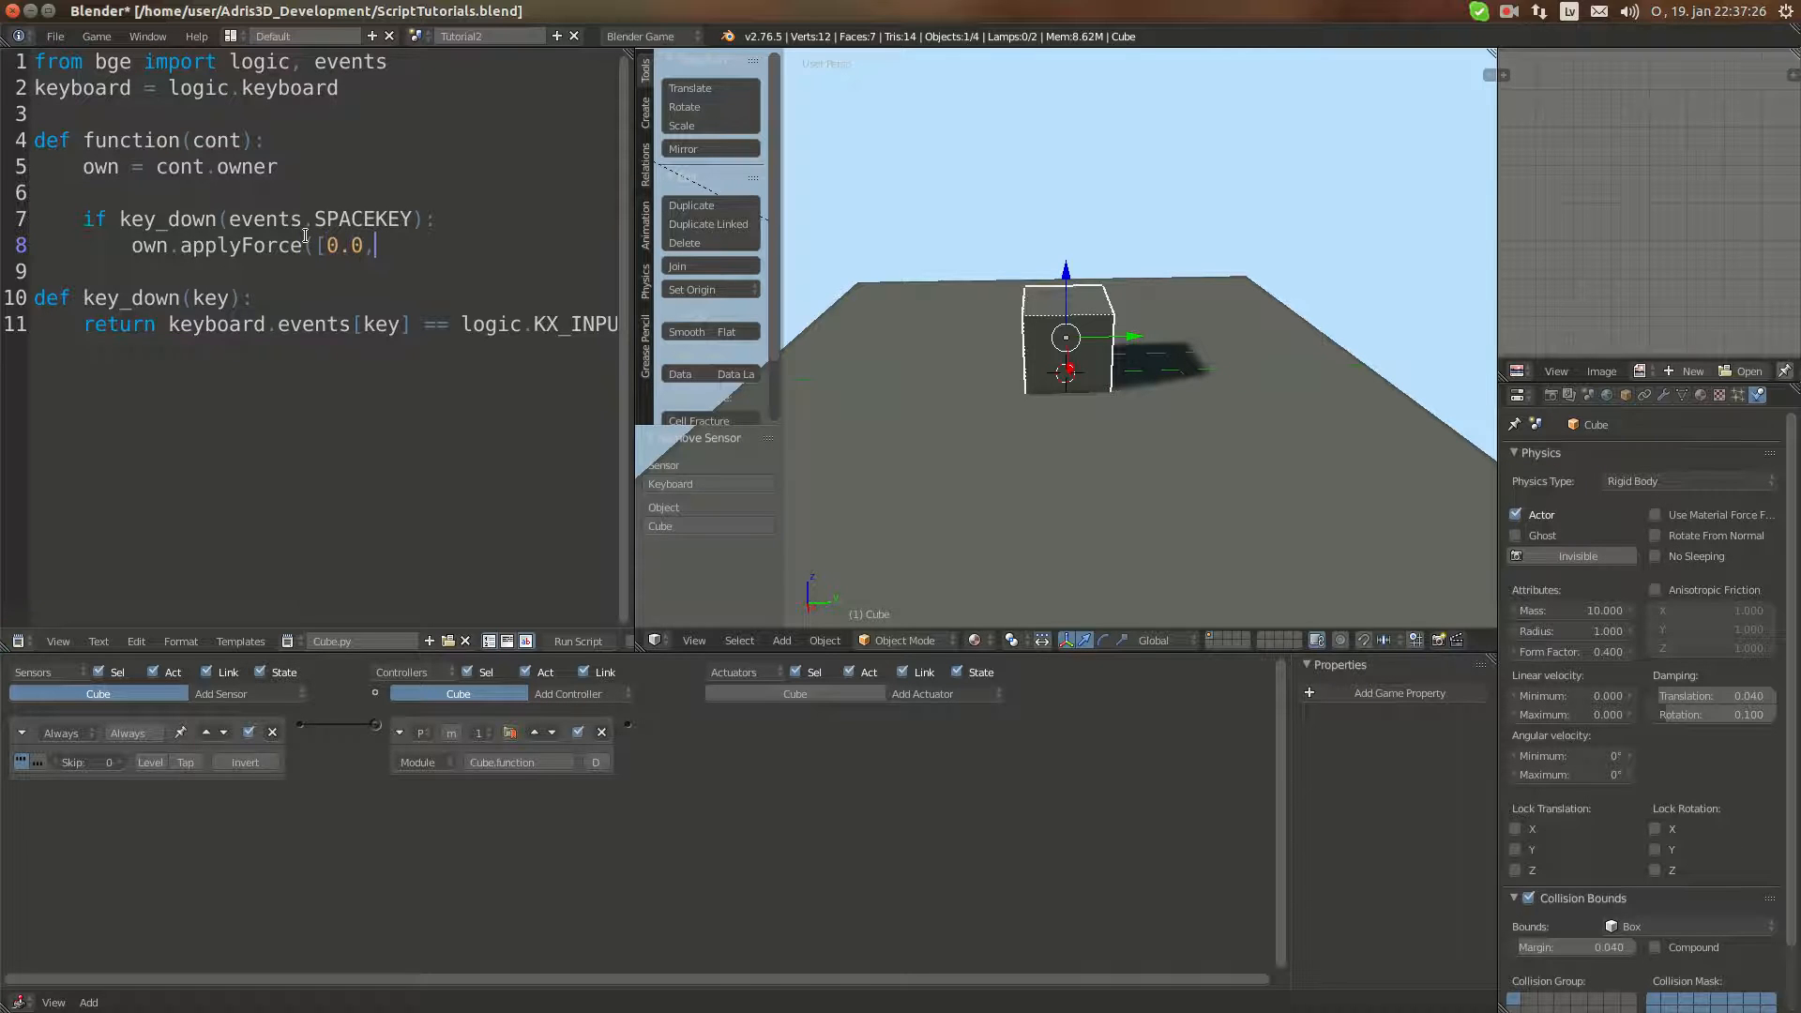
text(0.0,)
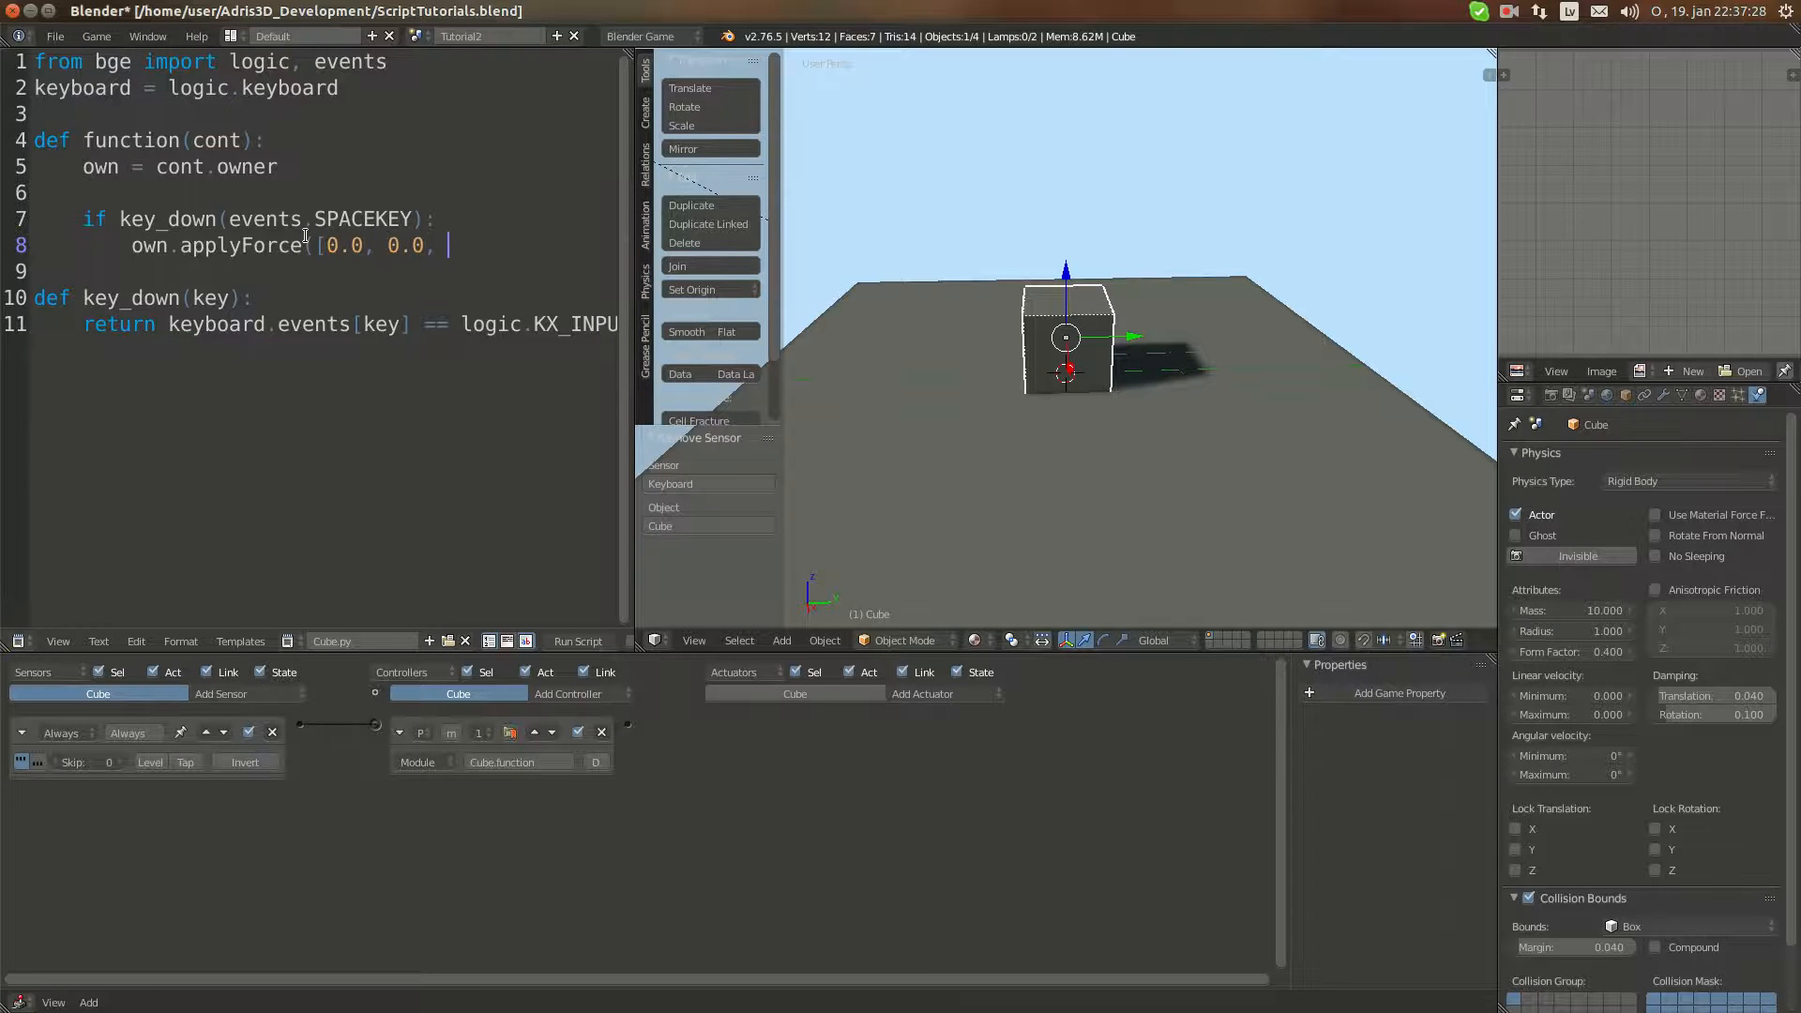
text(200])
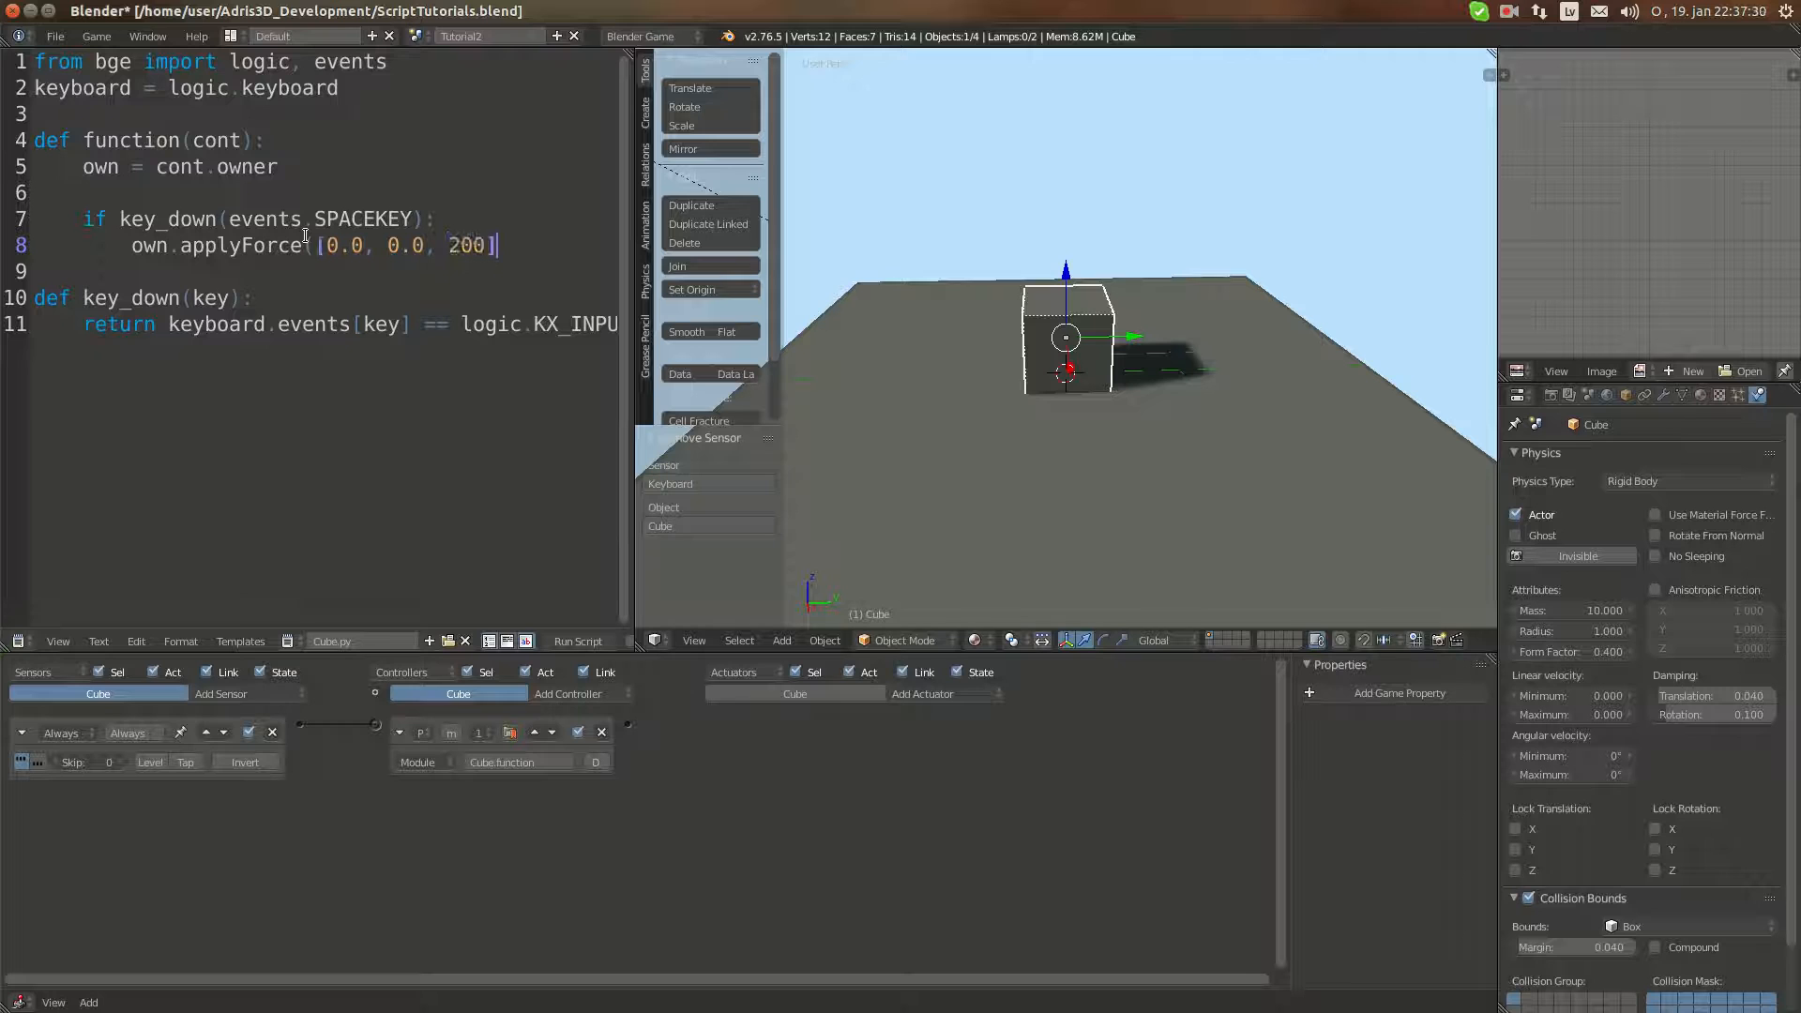
text(.0],)
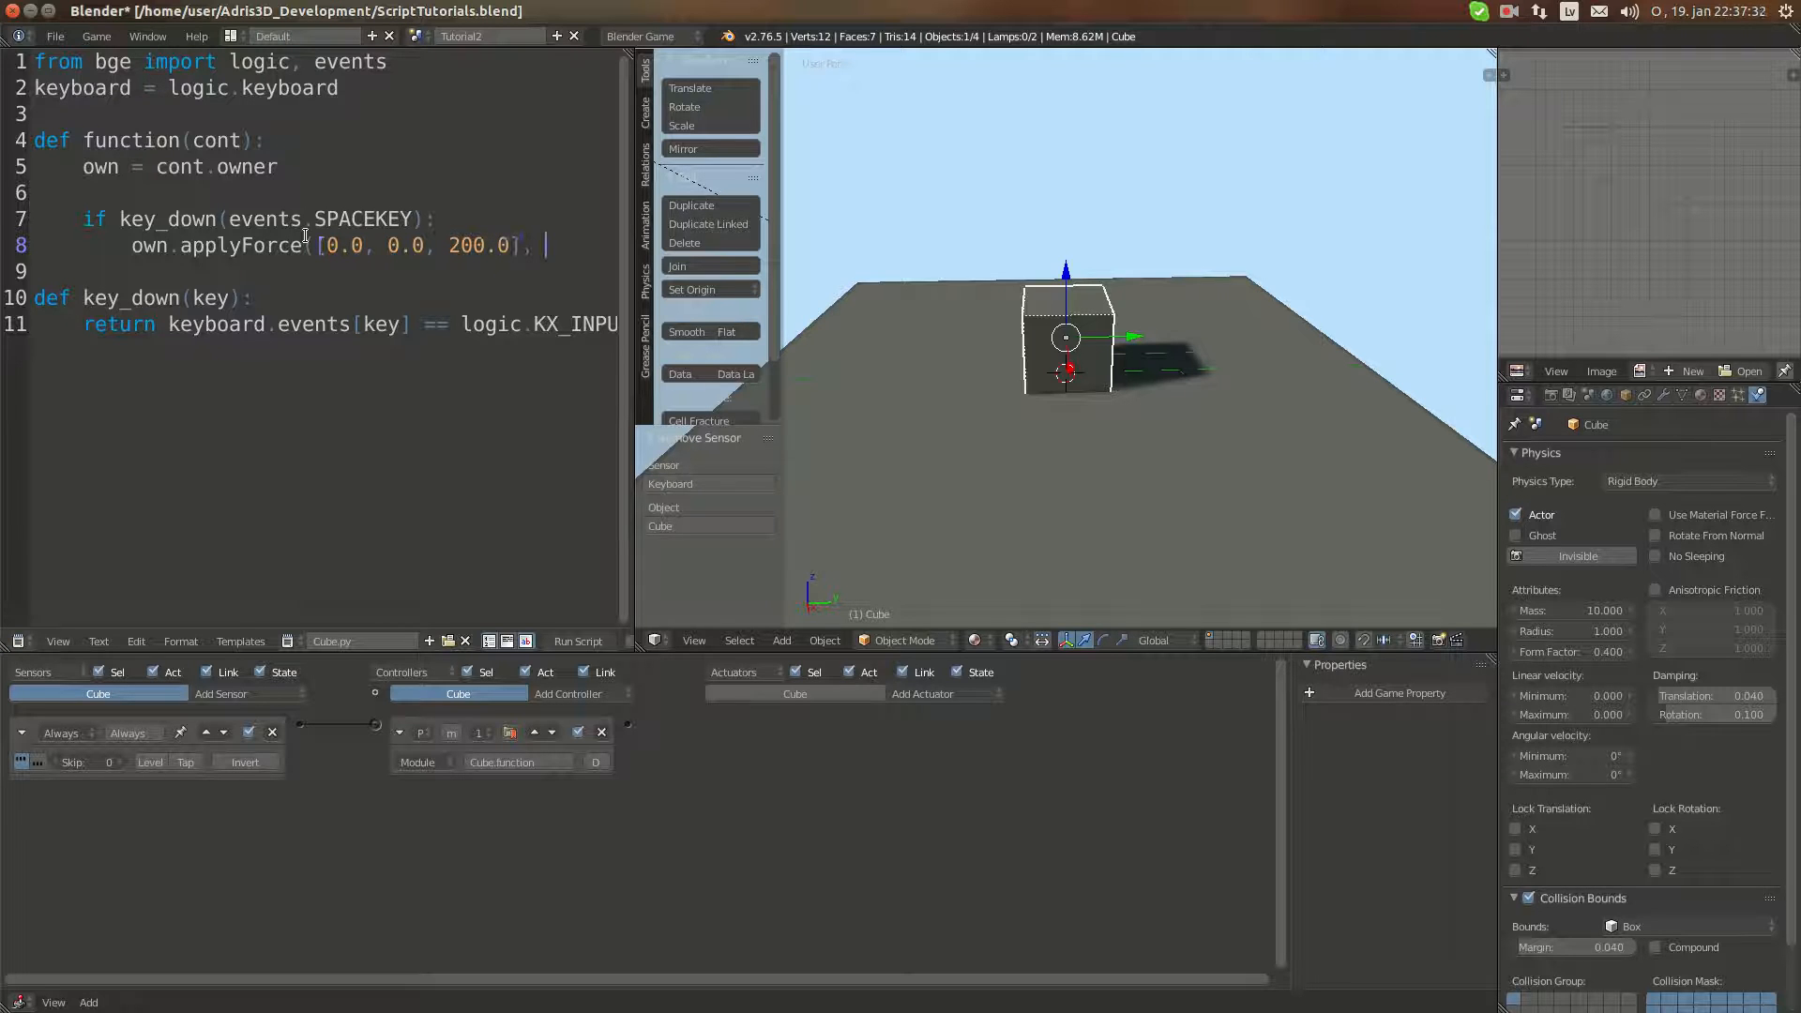
text(, True))
click(259, 217)
text(W)
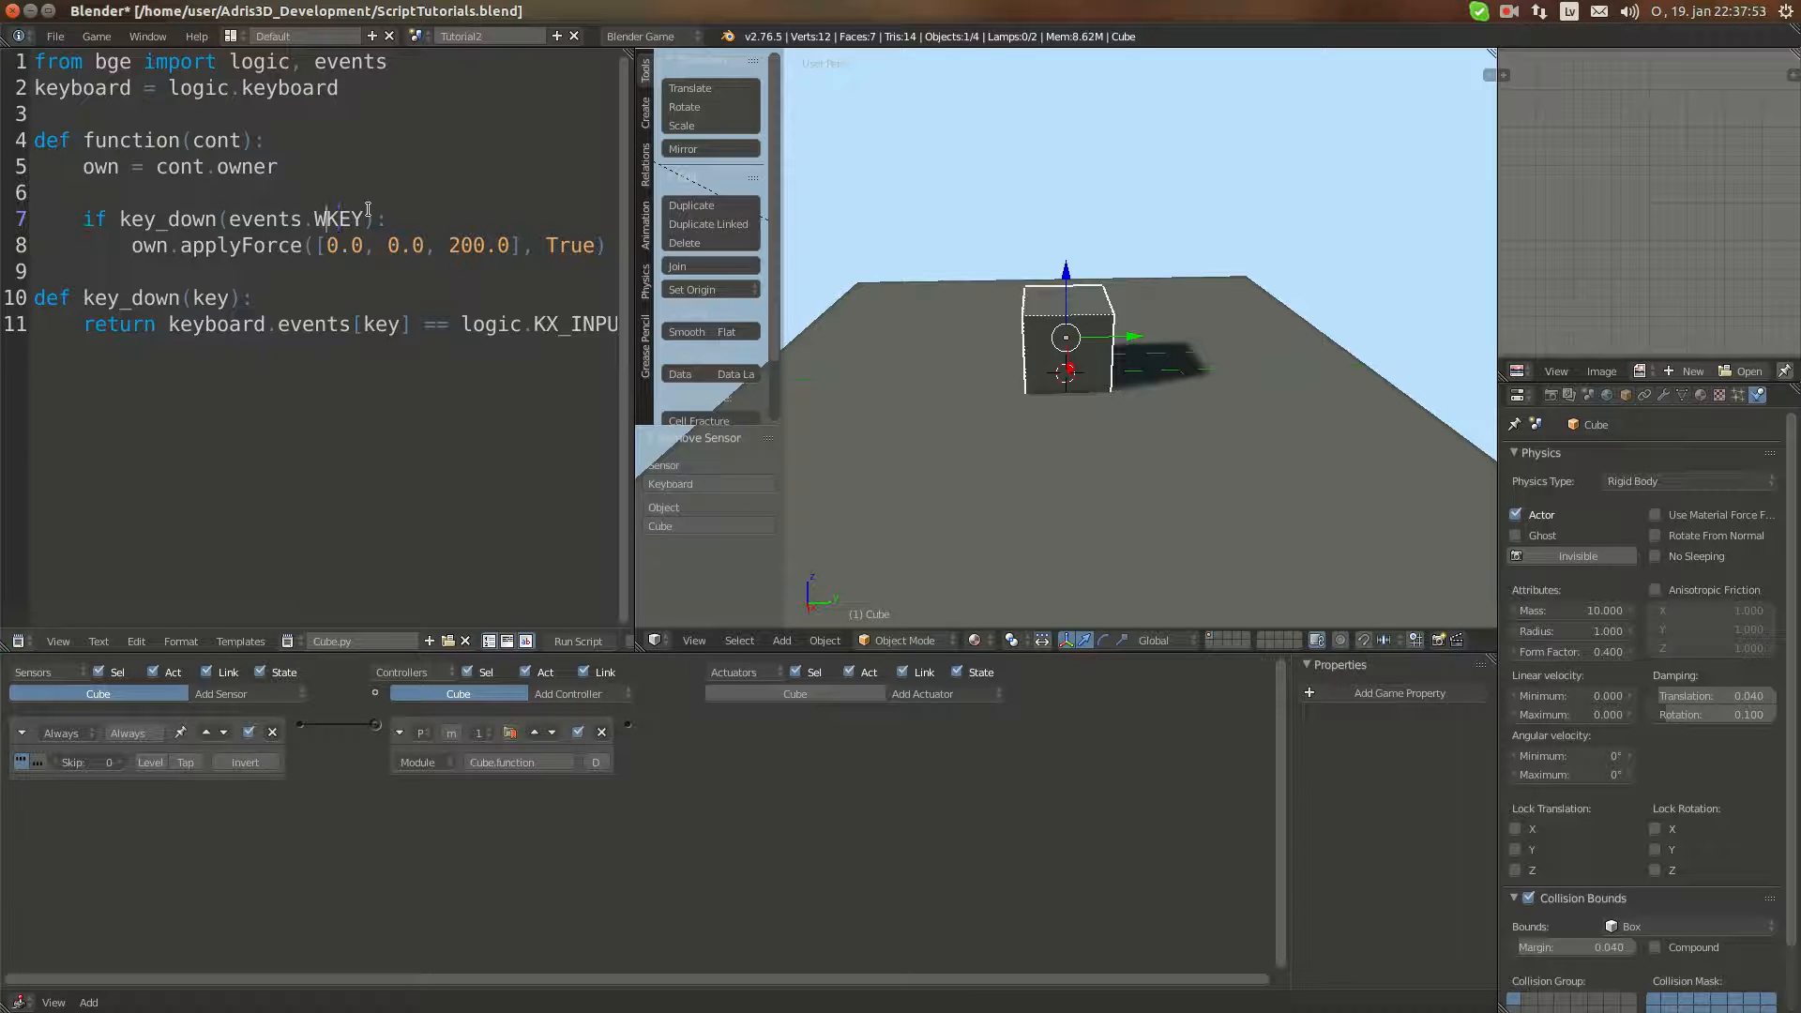
Step: Switch the check to WKEY with force [0.0, 50.0, 0.0] and test the game
text(S)
text(5)
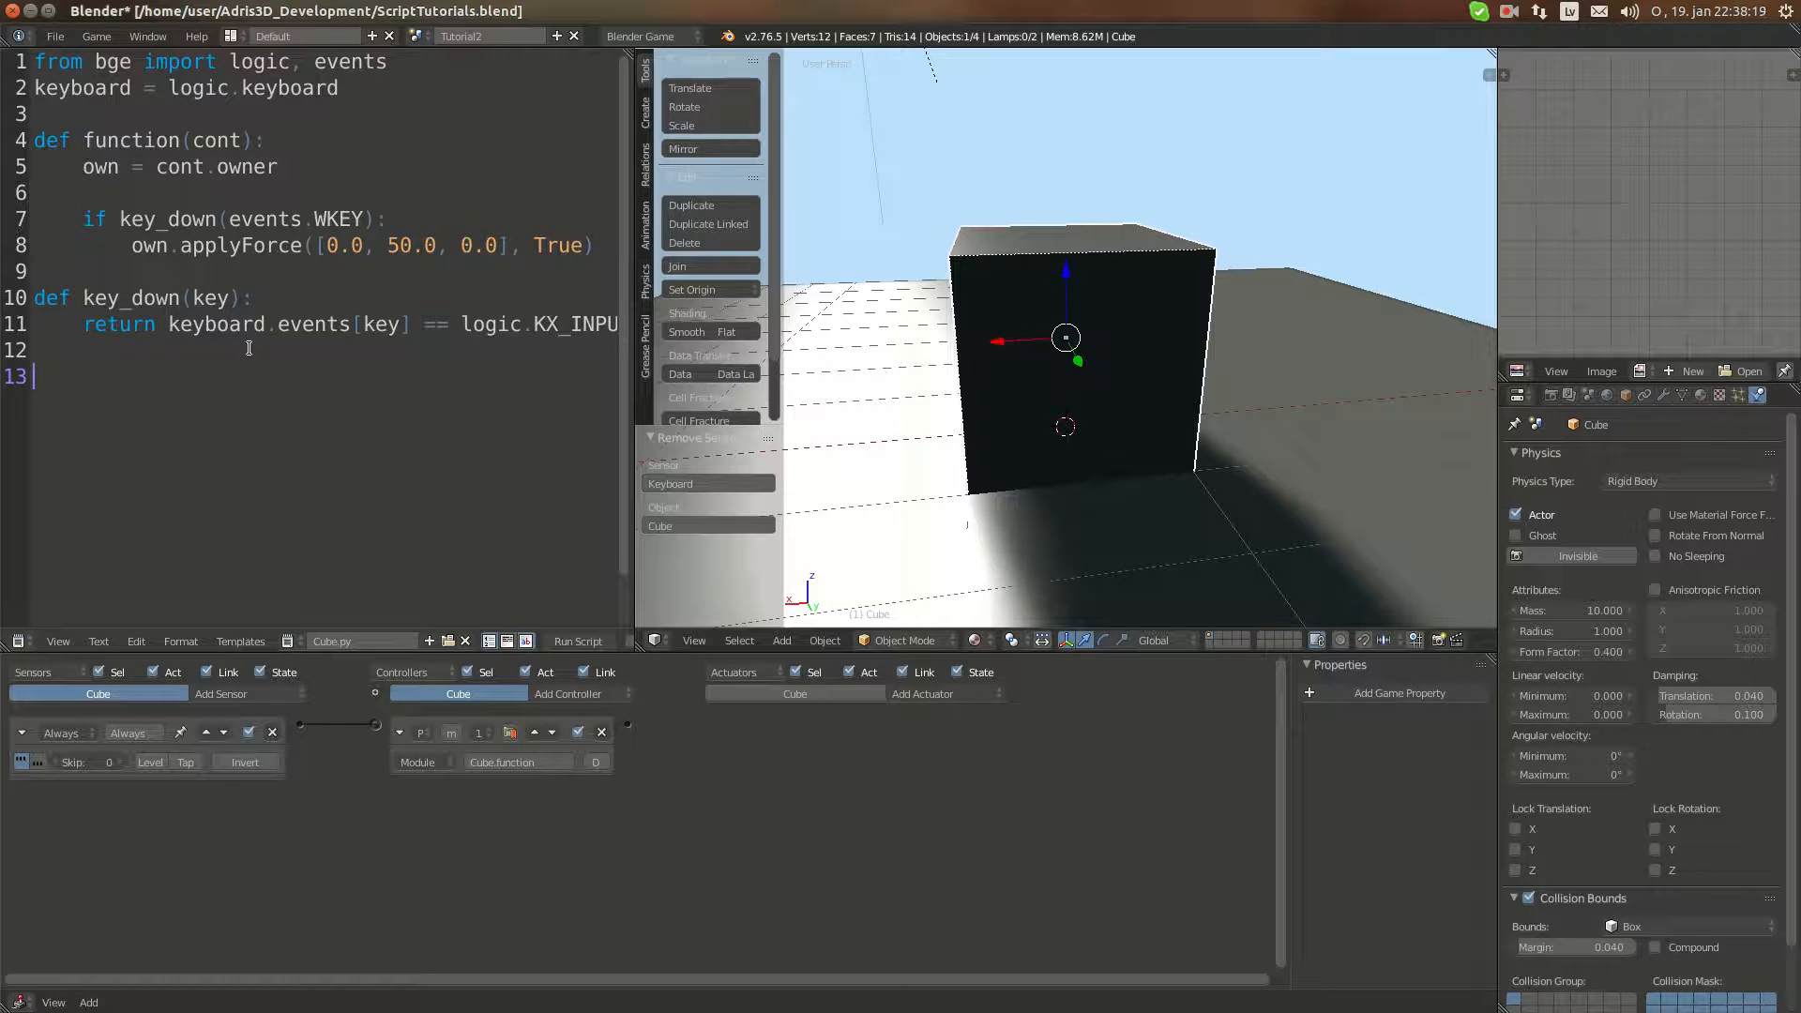
Step: Write the 'def key_hit(key):' signature and start its return line
text(def key)
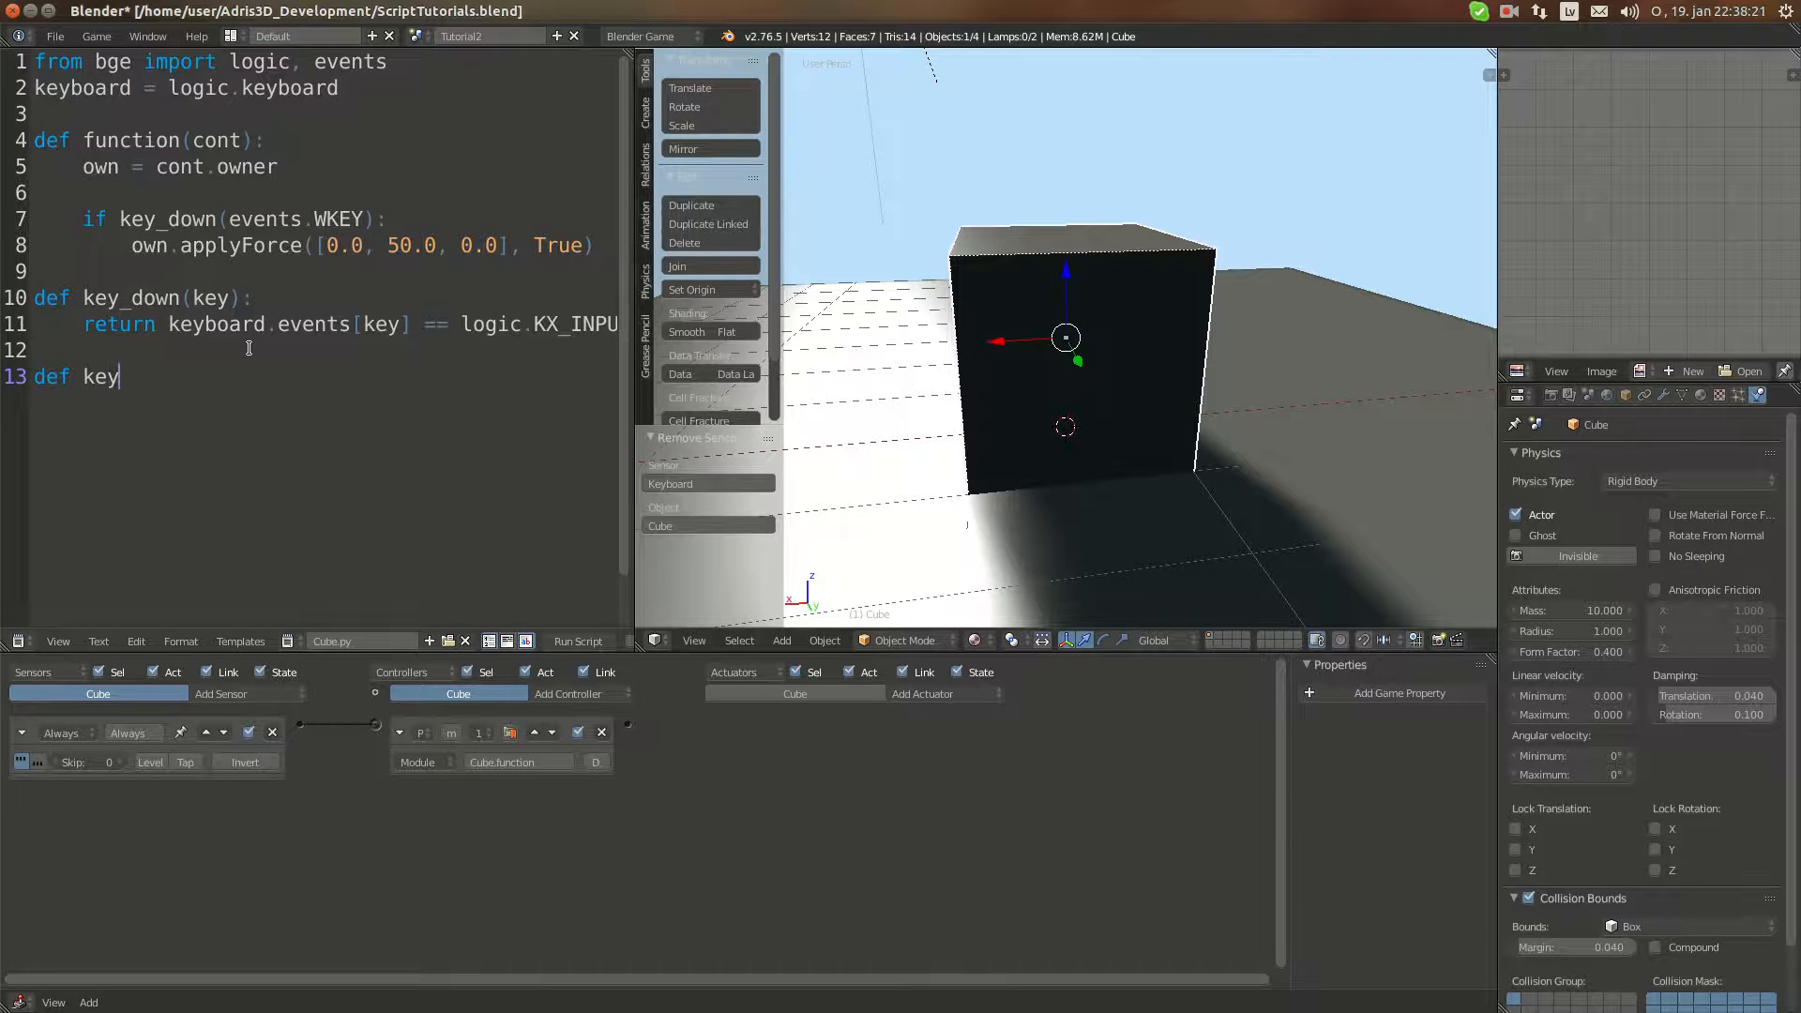
text(_hit)
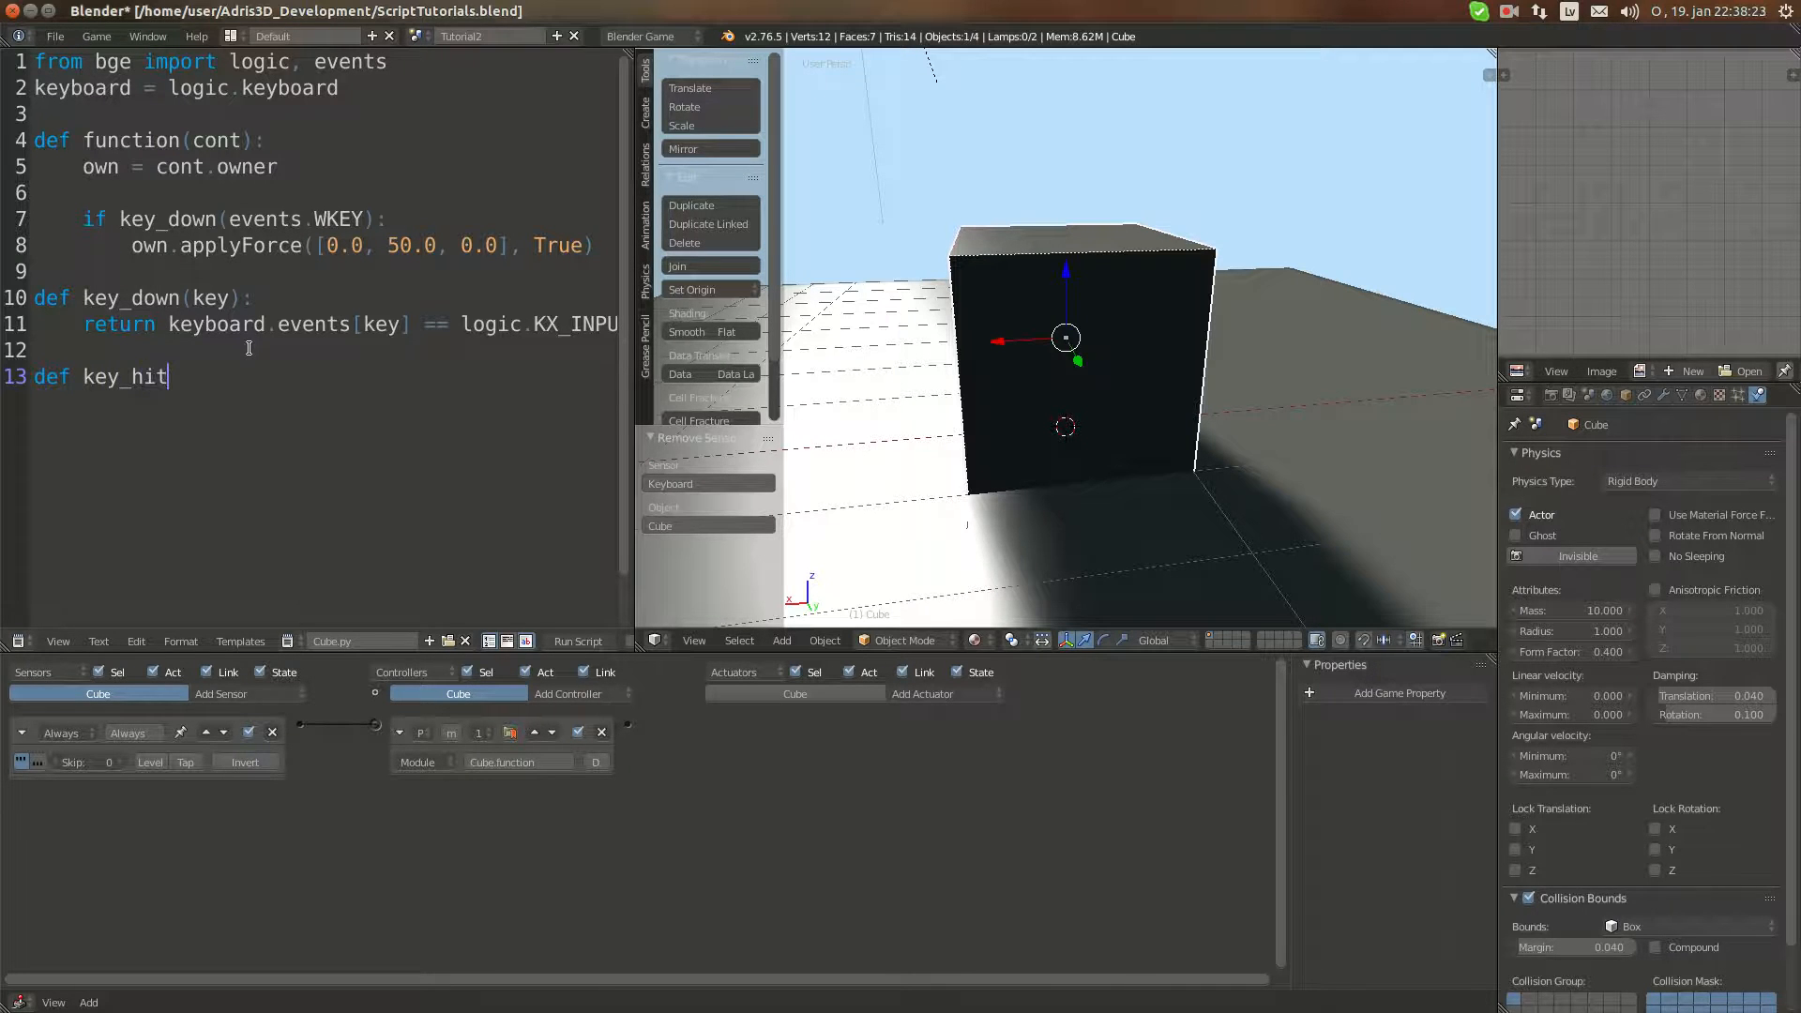
text((key):)
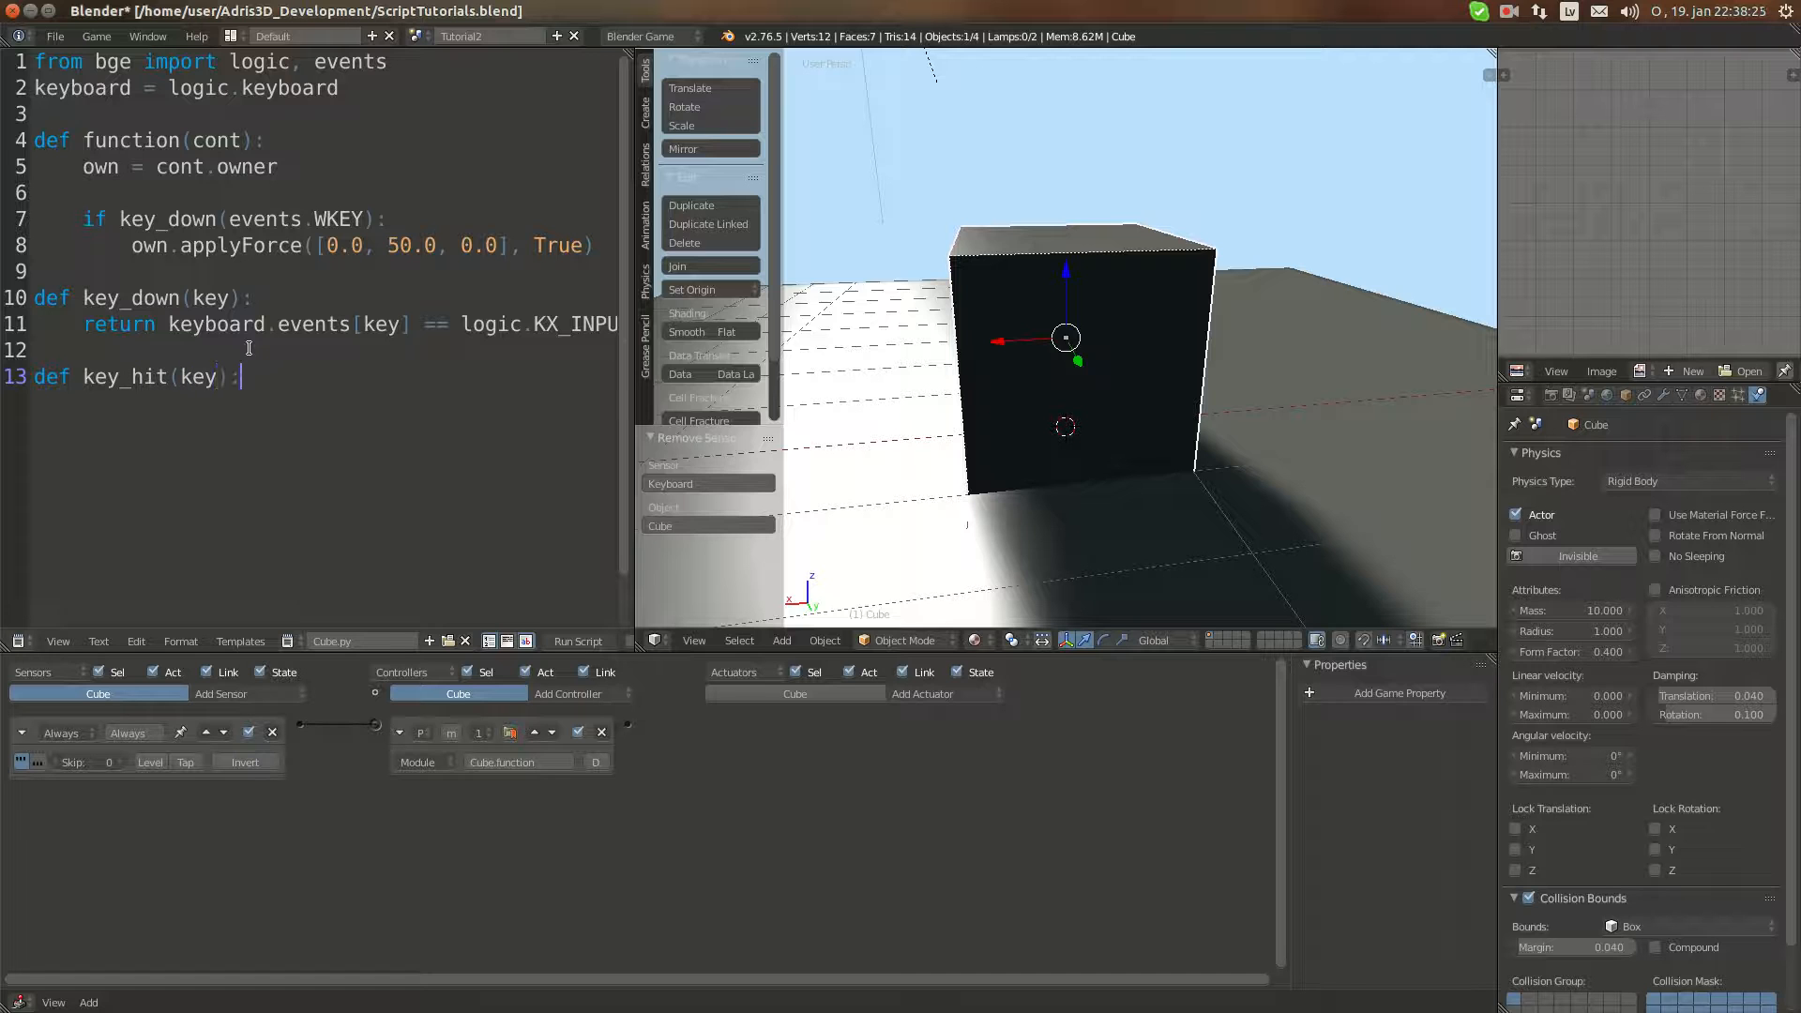
text(return)
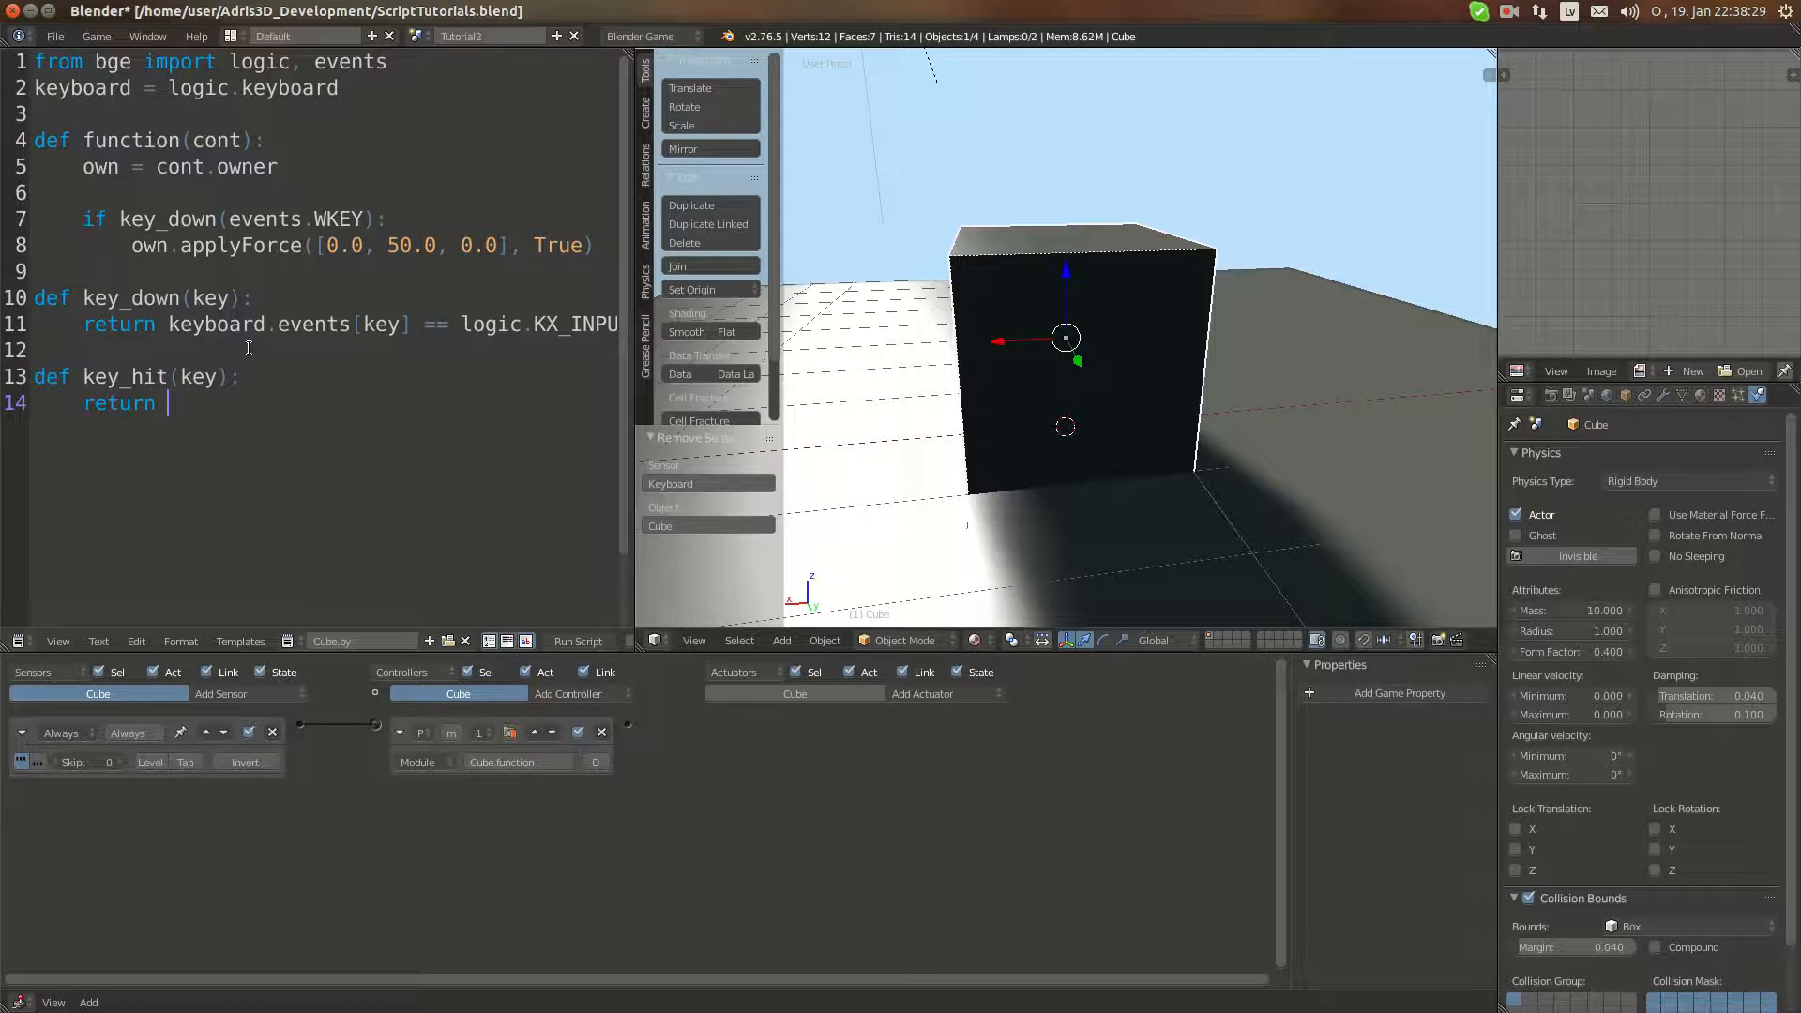
Step: Complete 'return keyboard.events[key] == logic.KX_INPUT_JUST_ACTIVATED' for key_hit
text(keyboard.events[l)
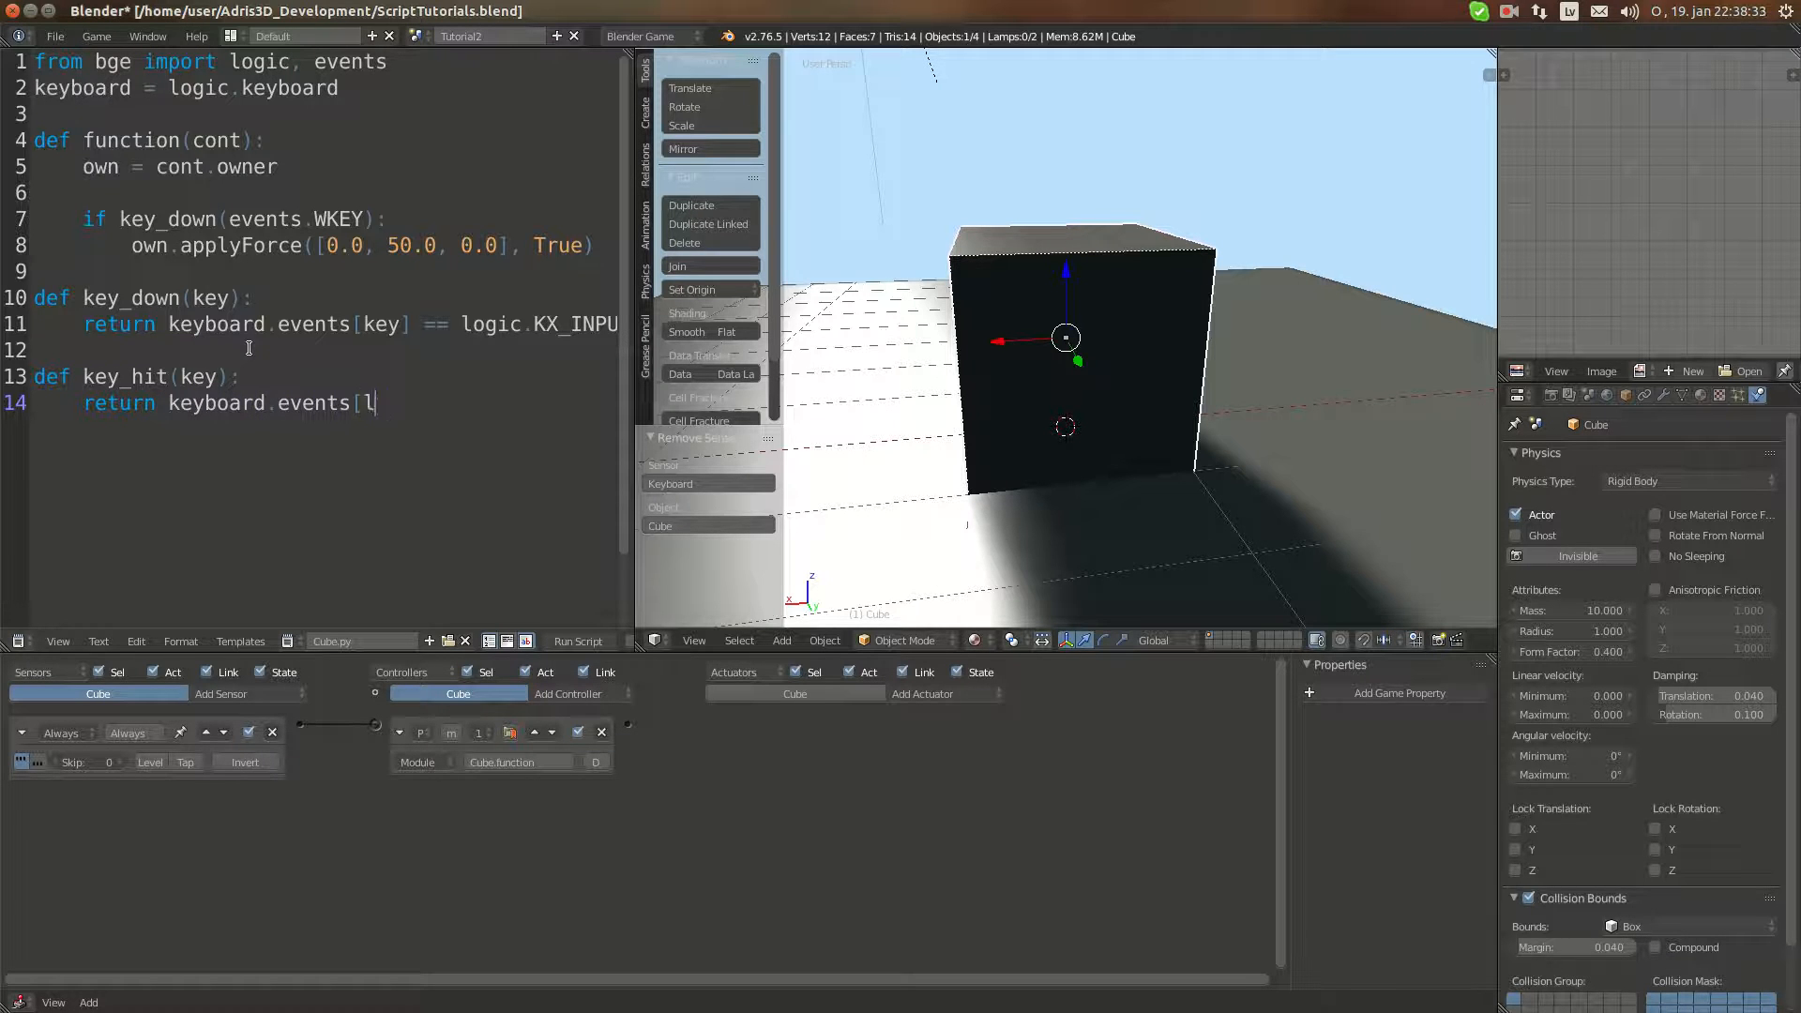
text(key)
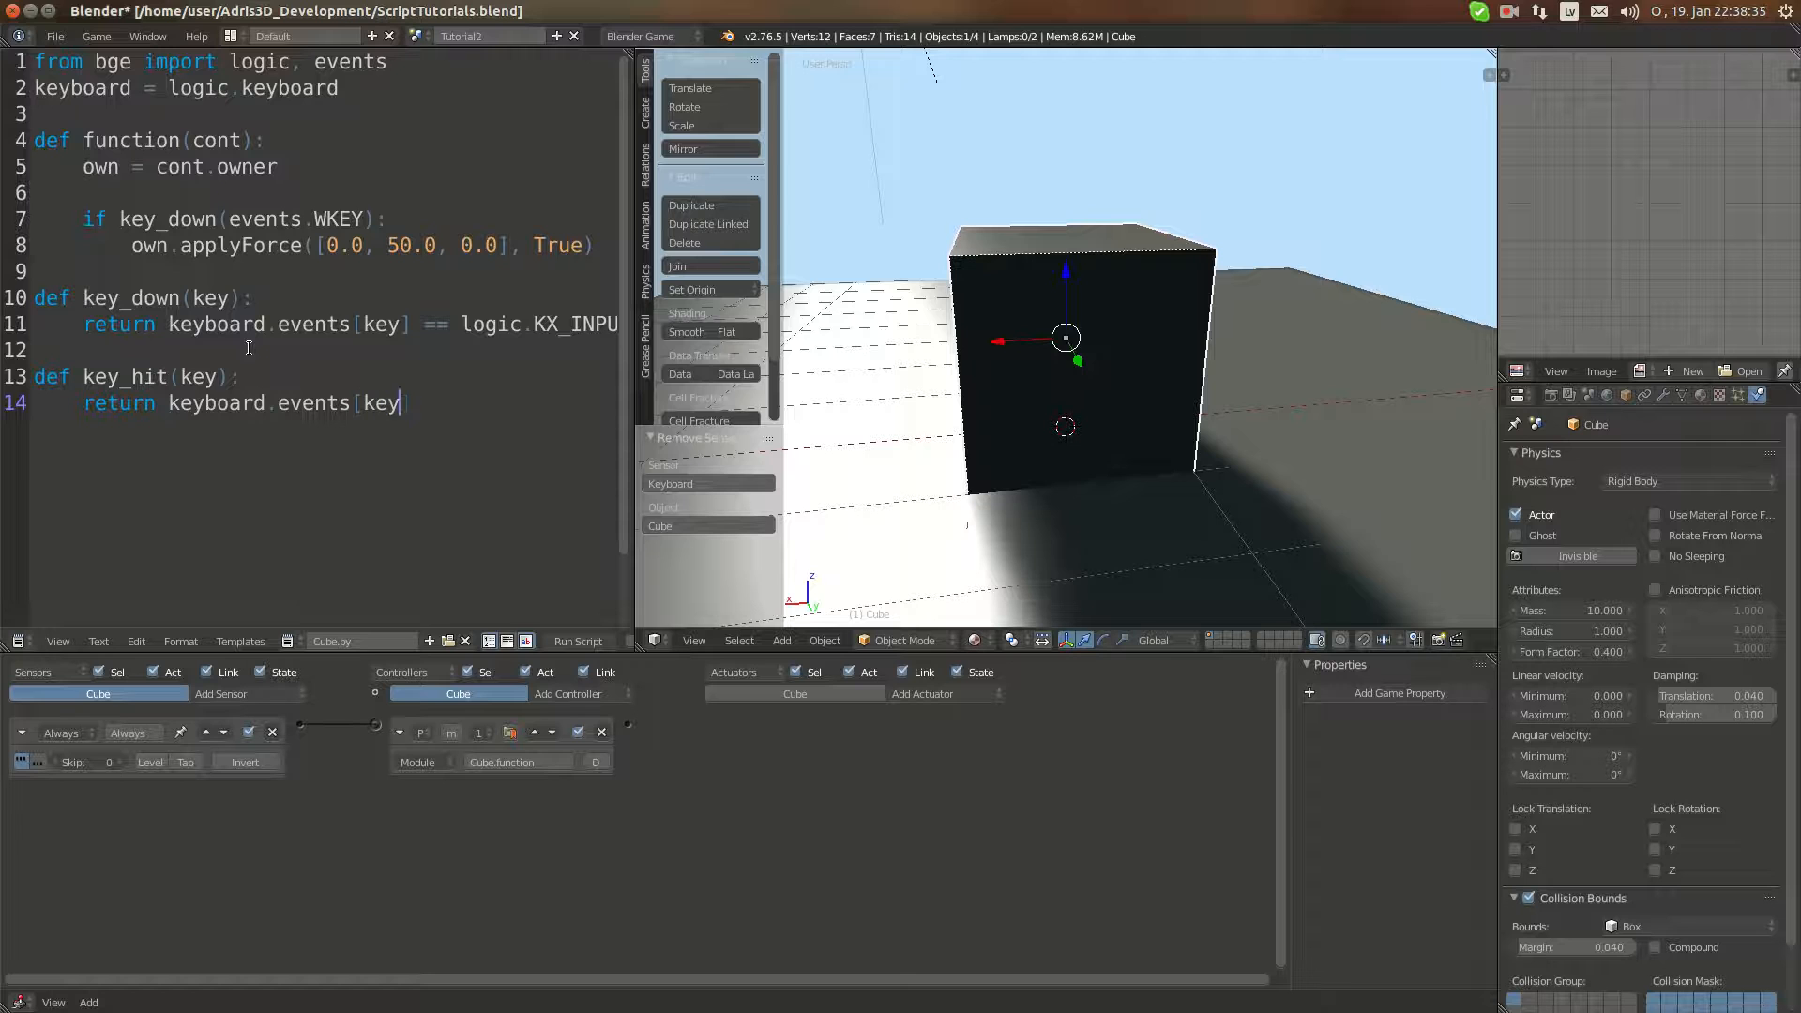
text(==)
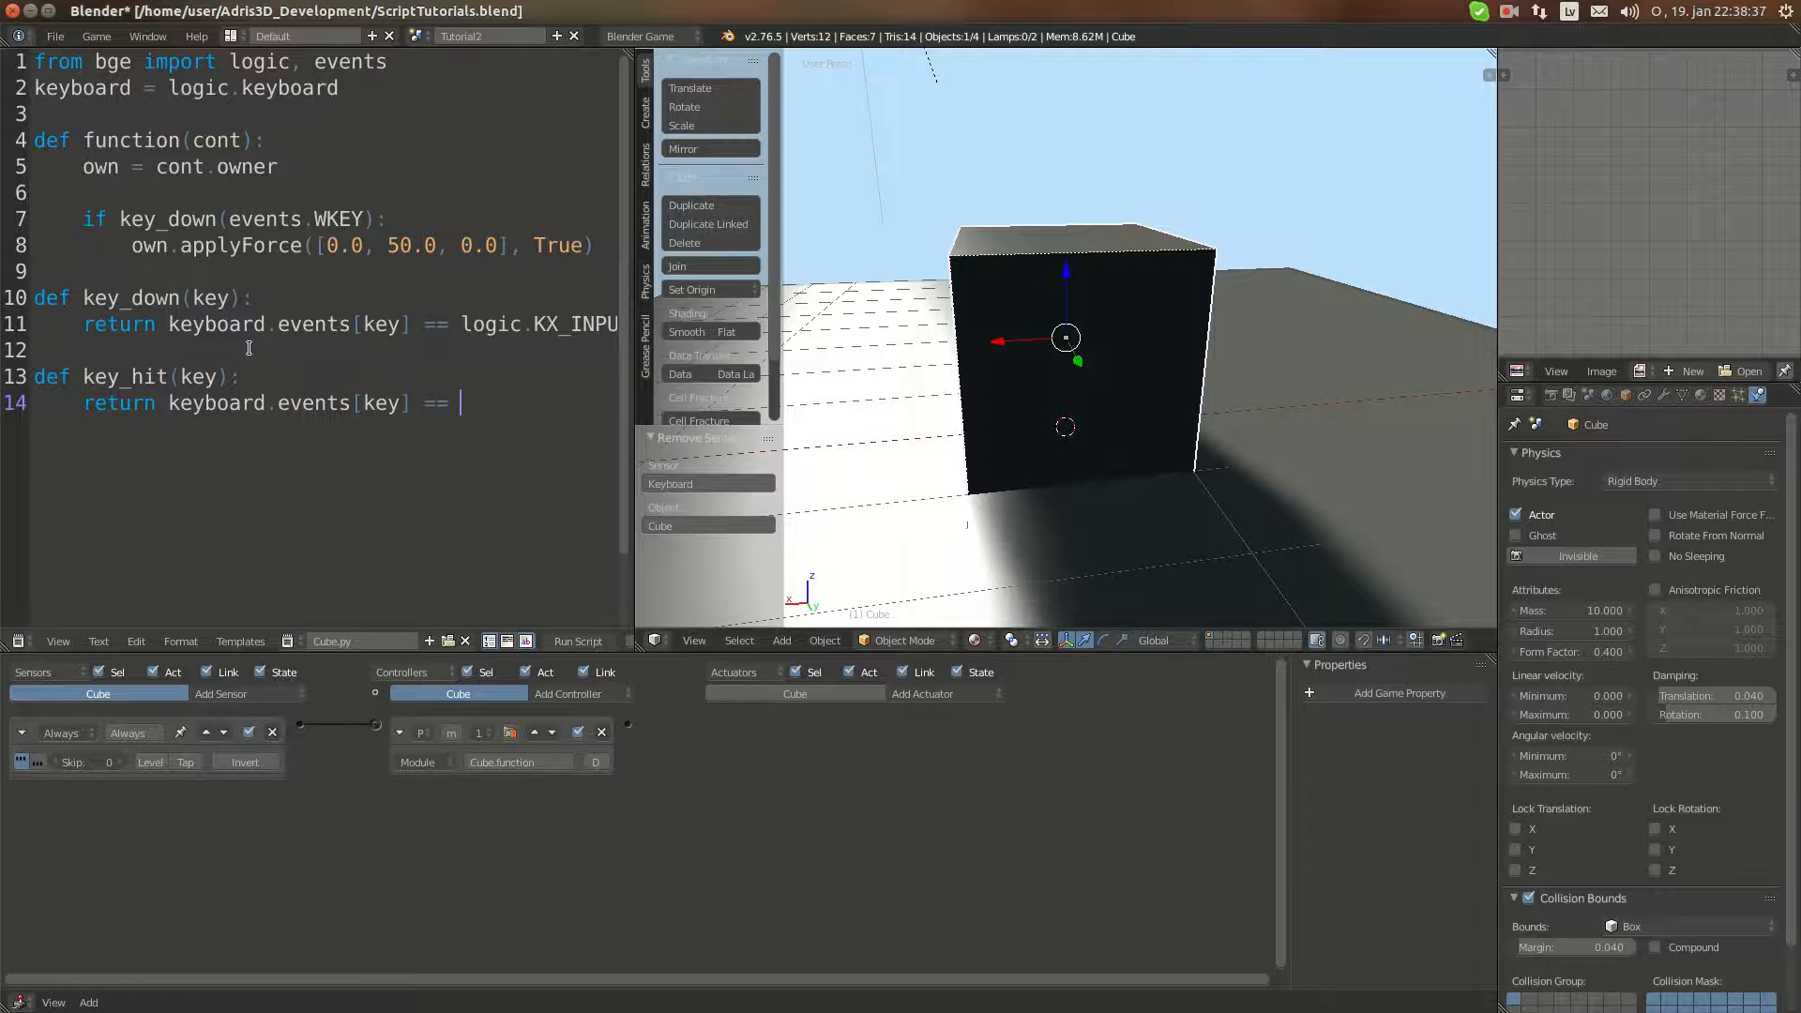
text(logic.KX_INPU)
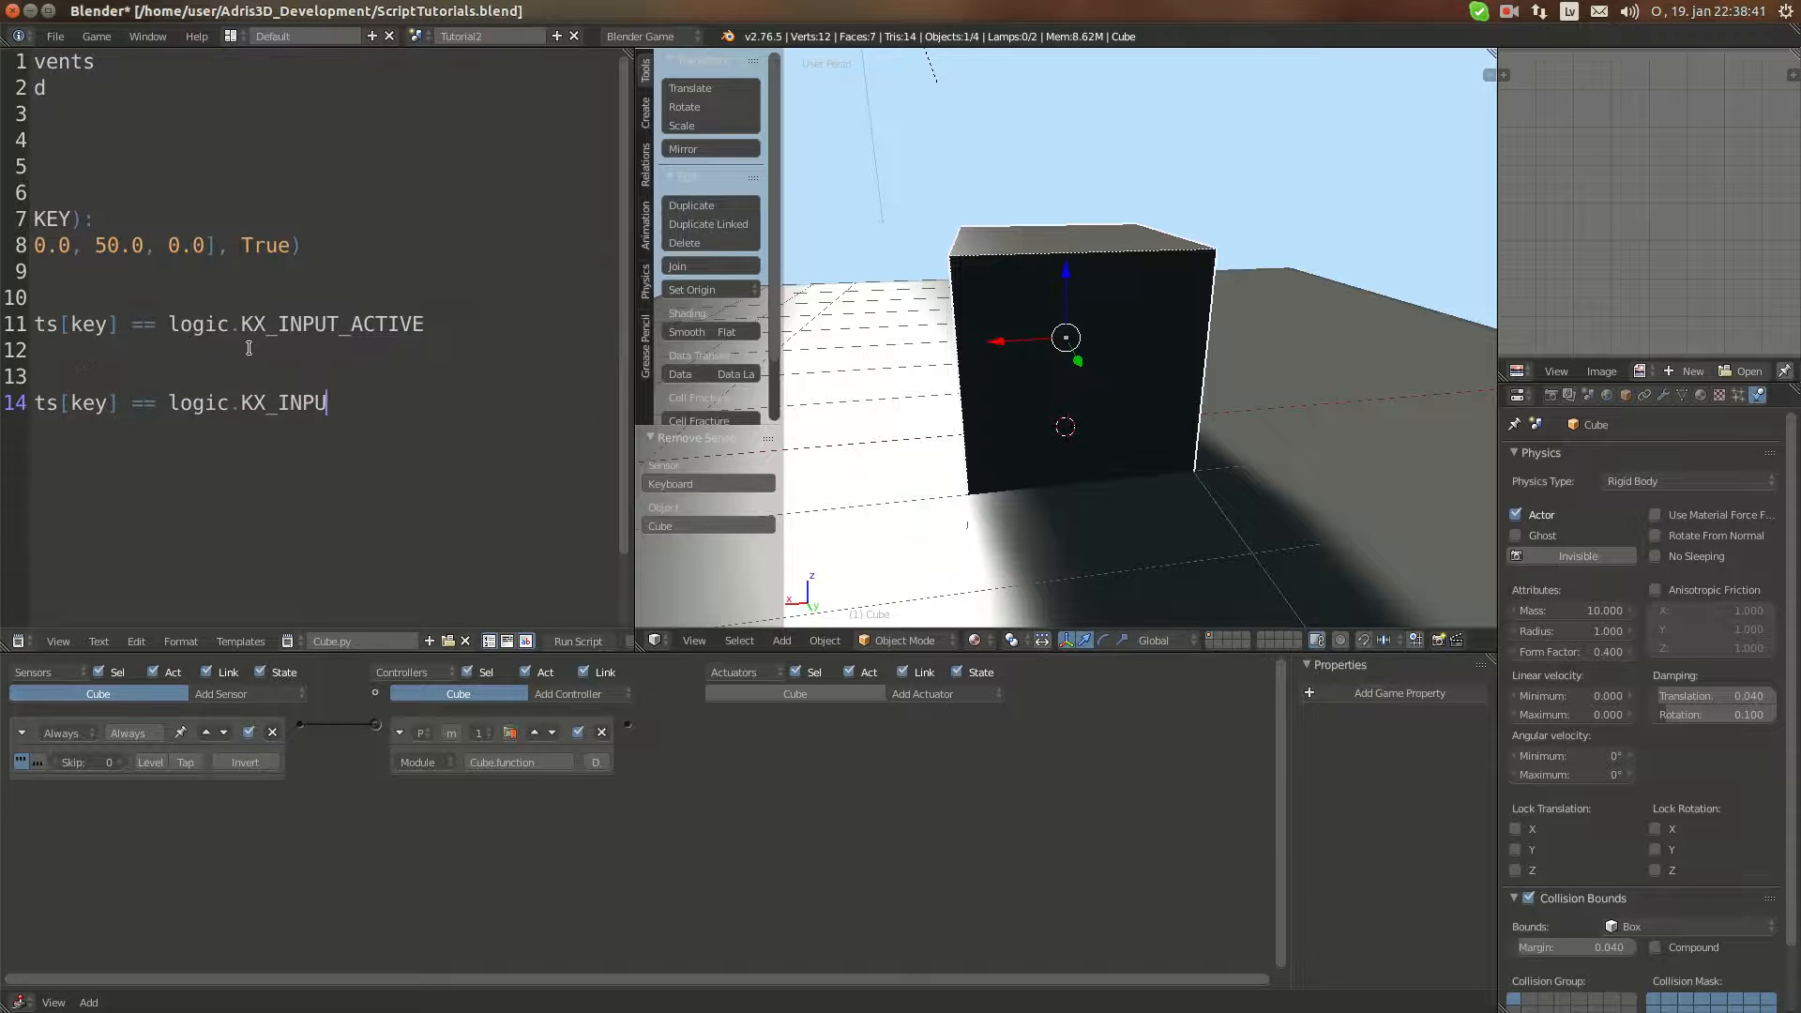
text(T_JUS)
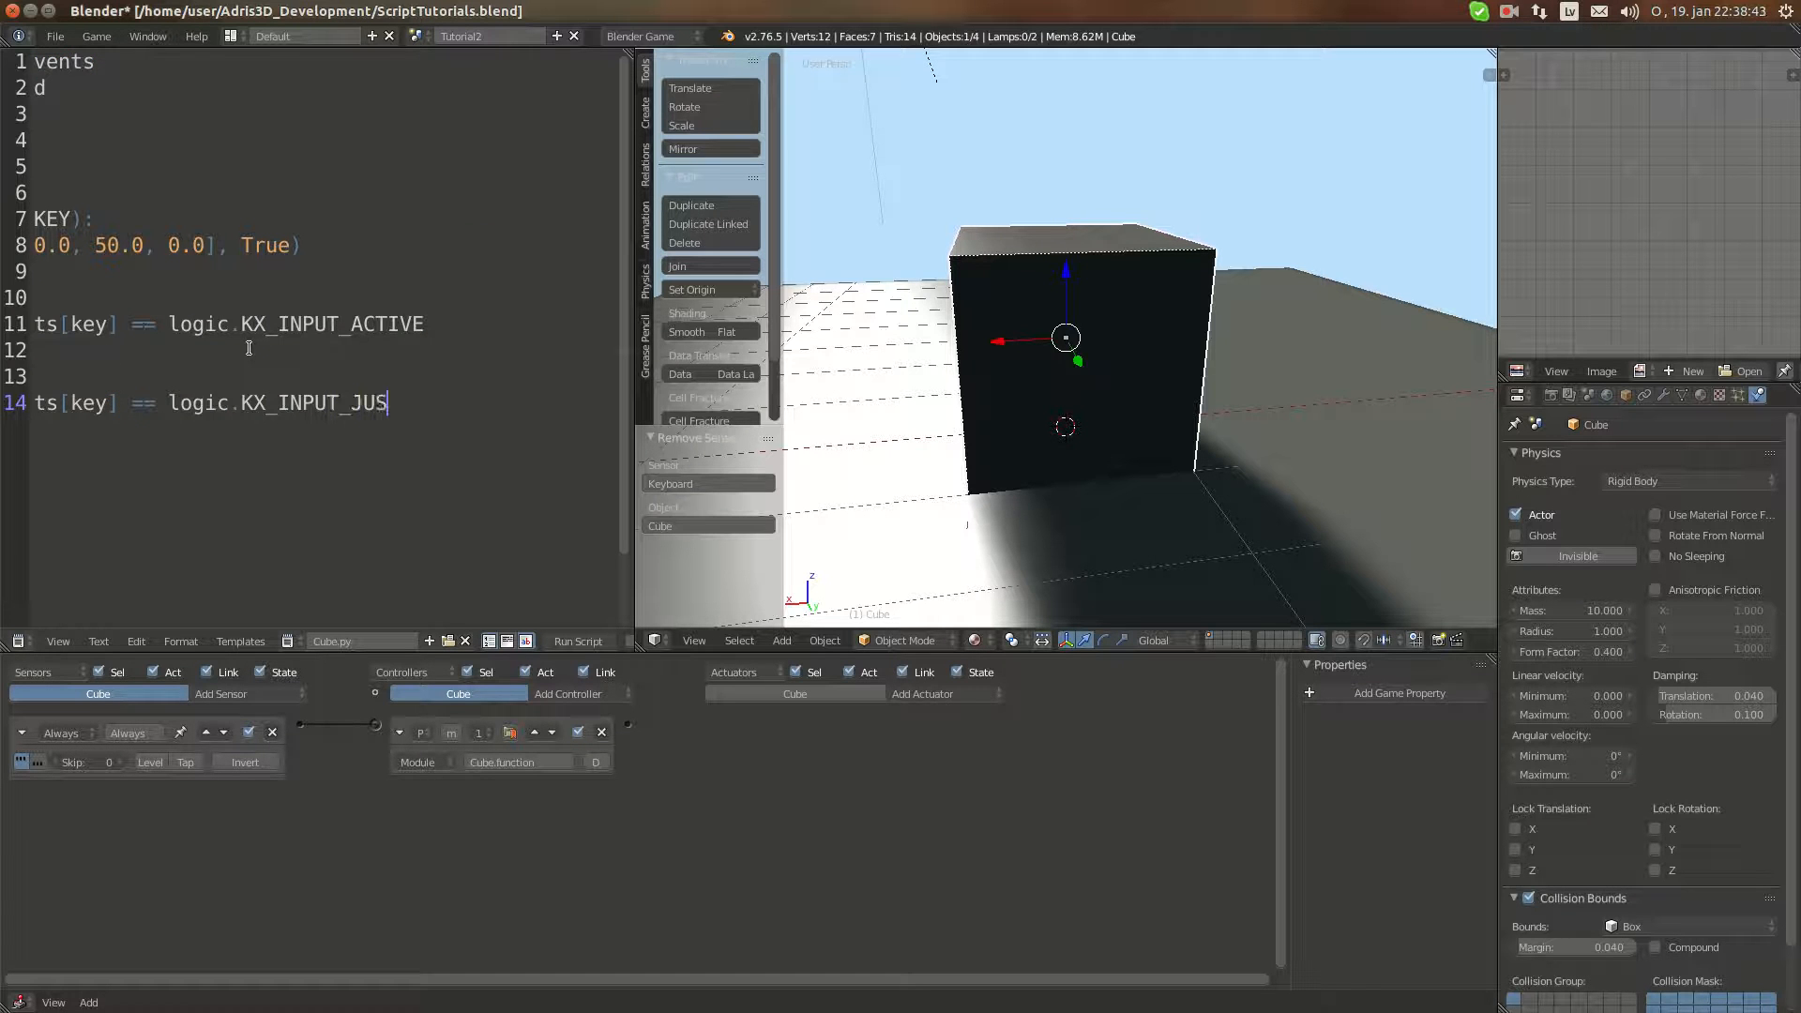
text(T_ACTIV)
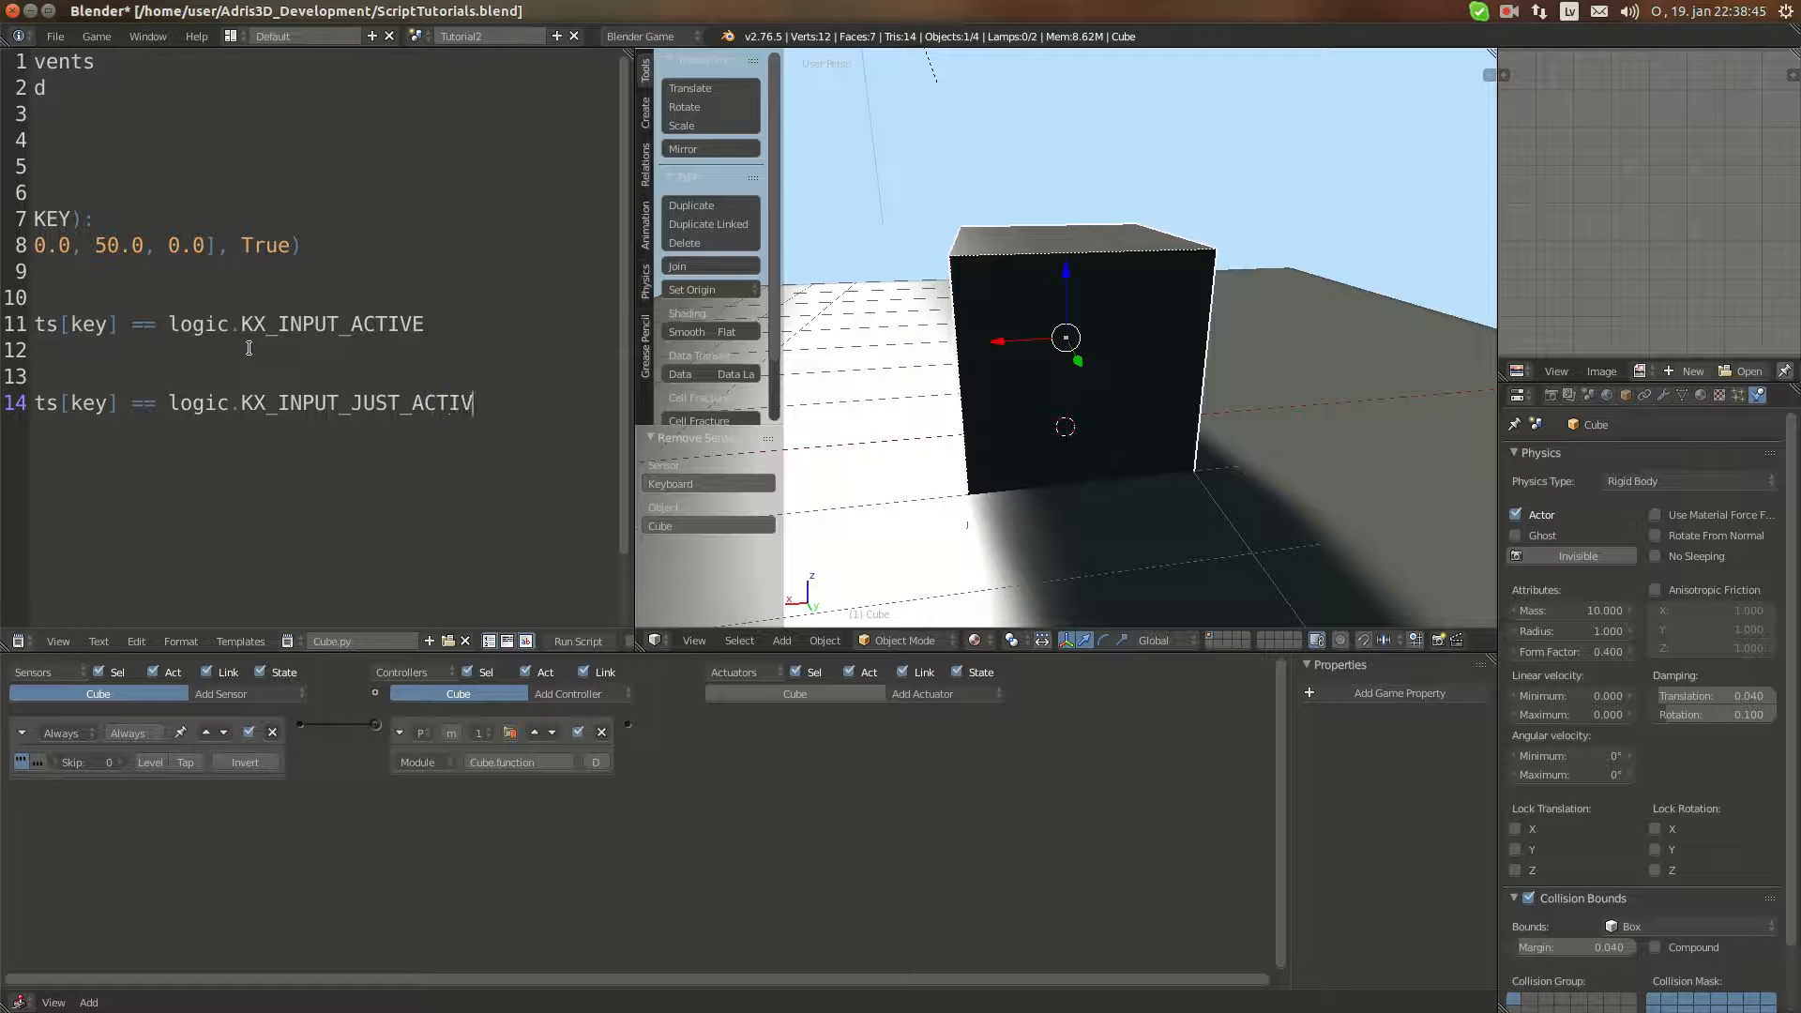
text(ATED)
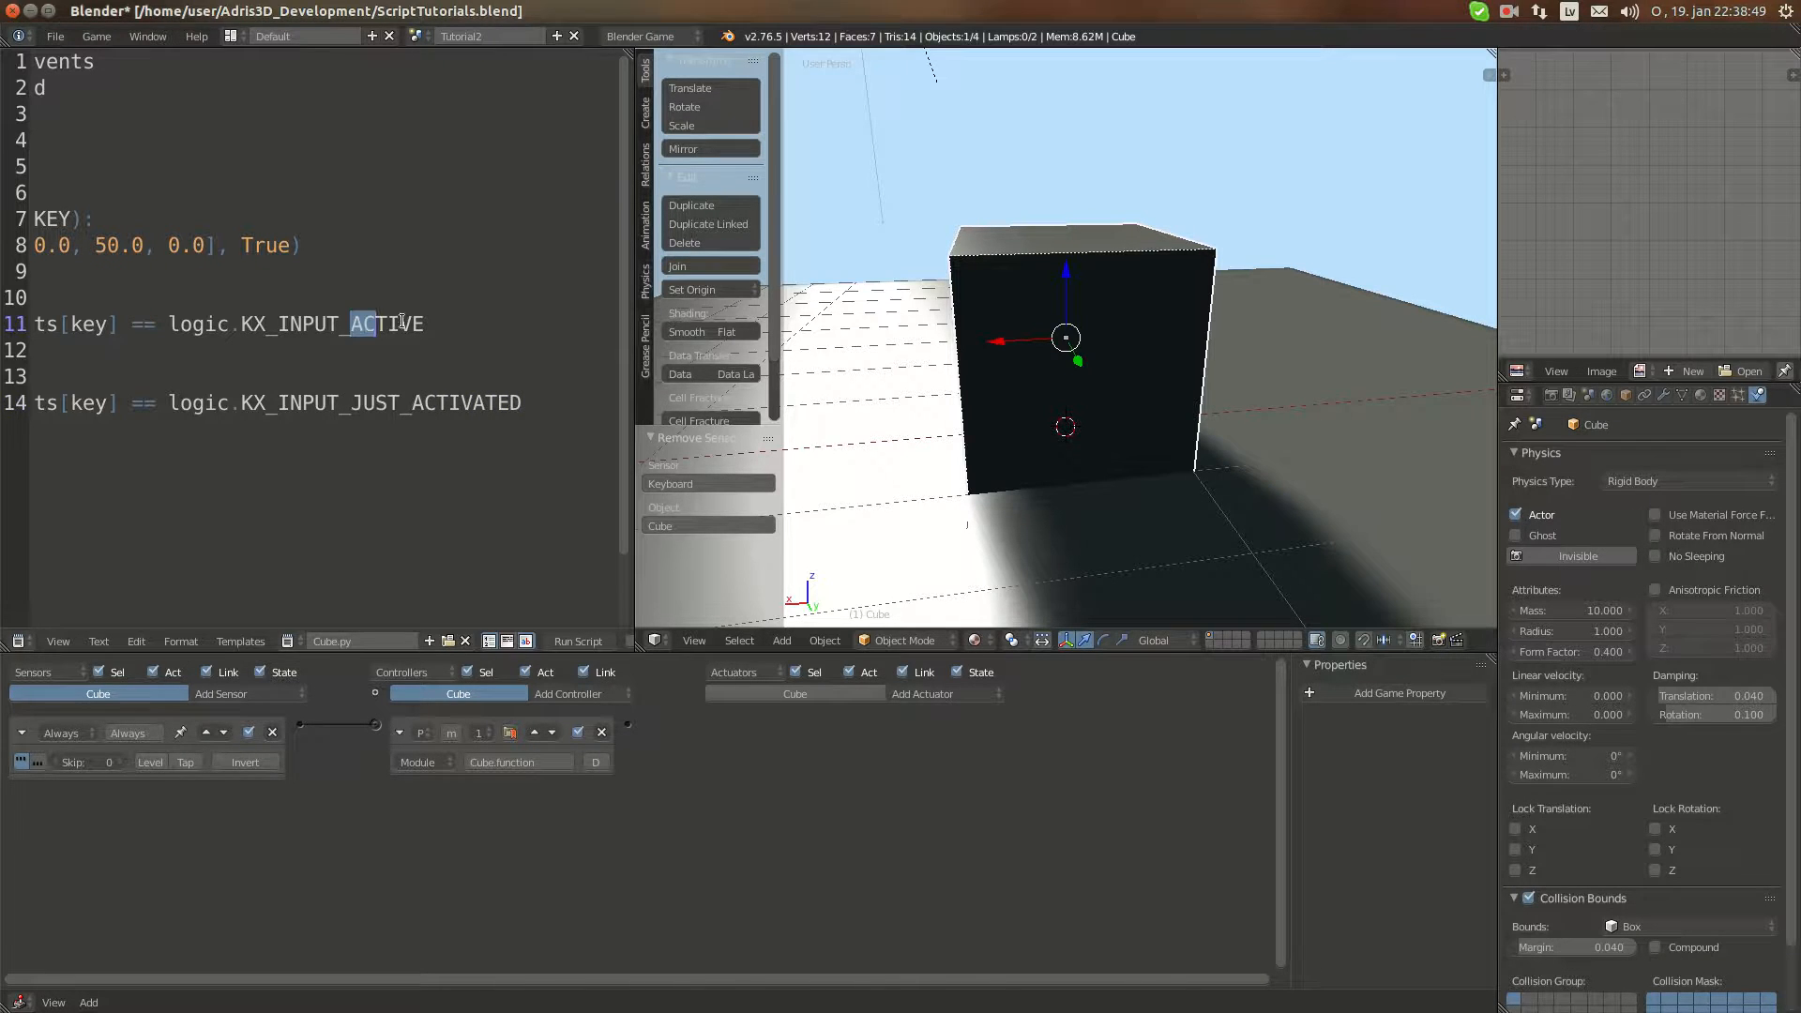
click(519, 404)
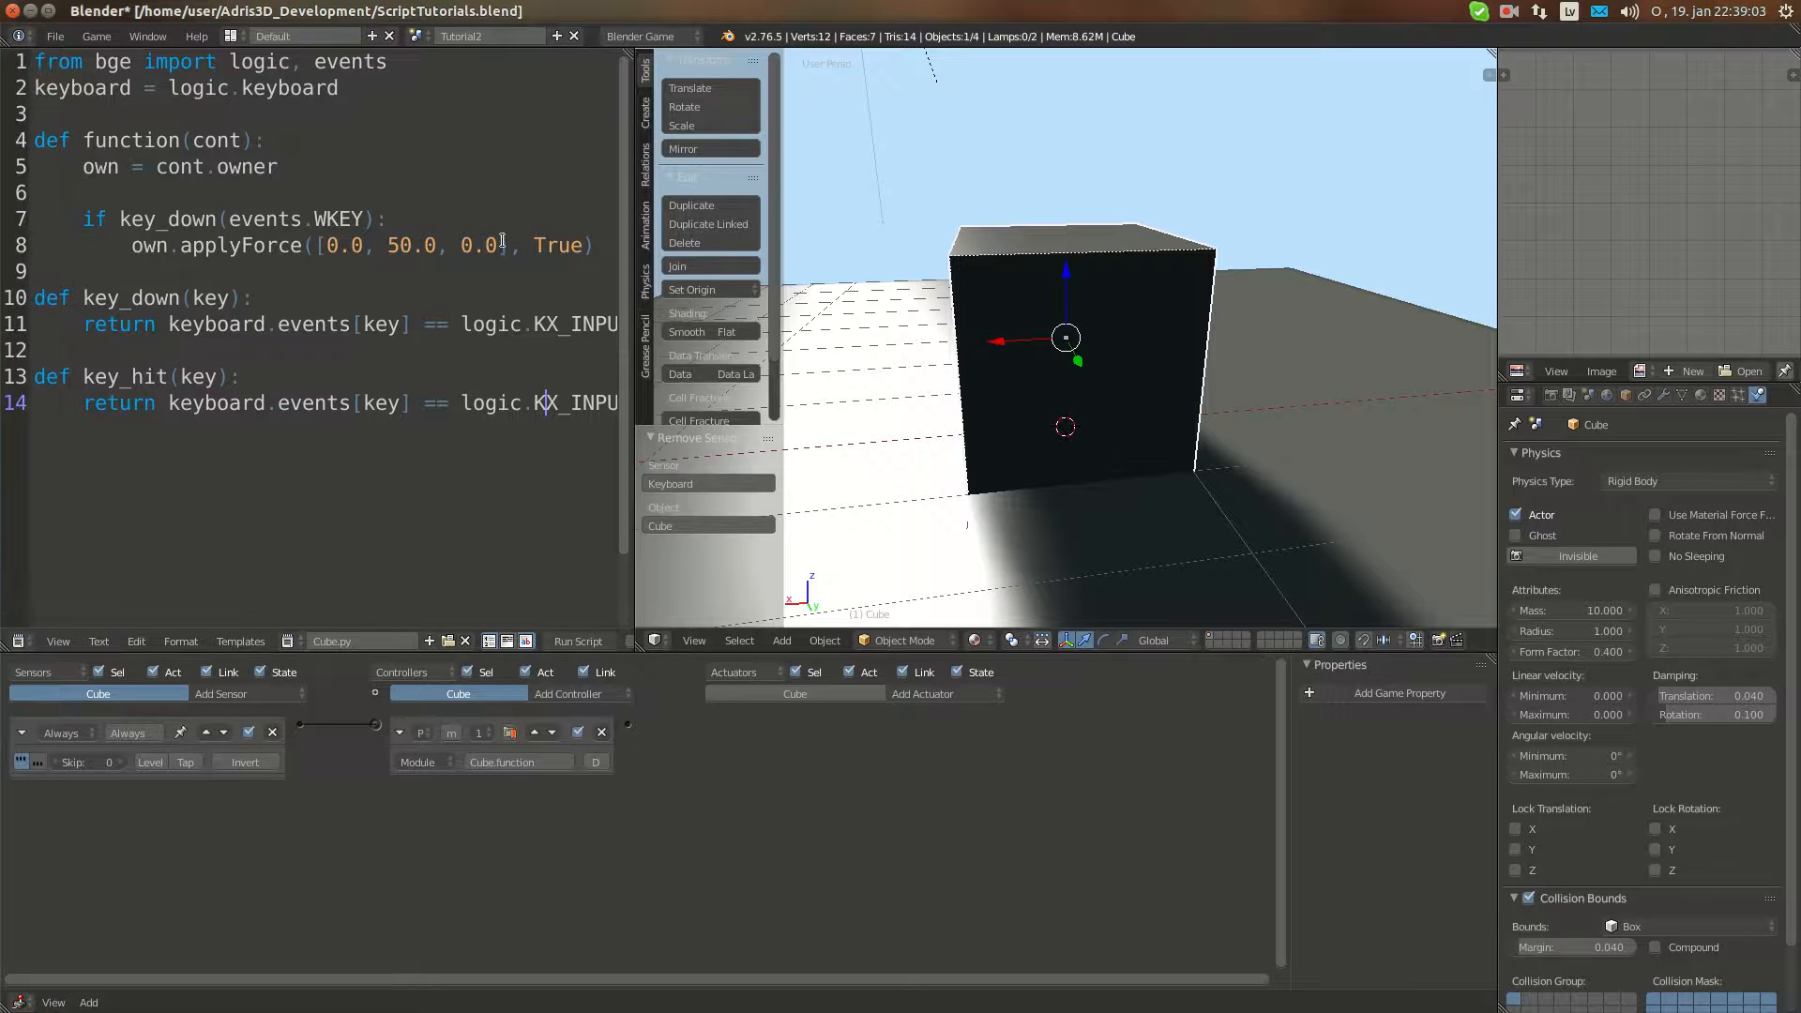
Step: Add 'if key_hit(events.SPACEKEY):' on a new line in function()
key(Return)
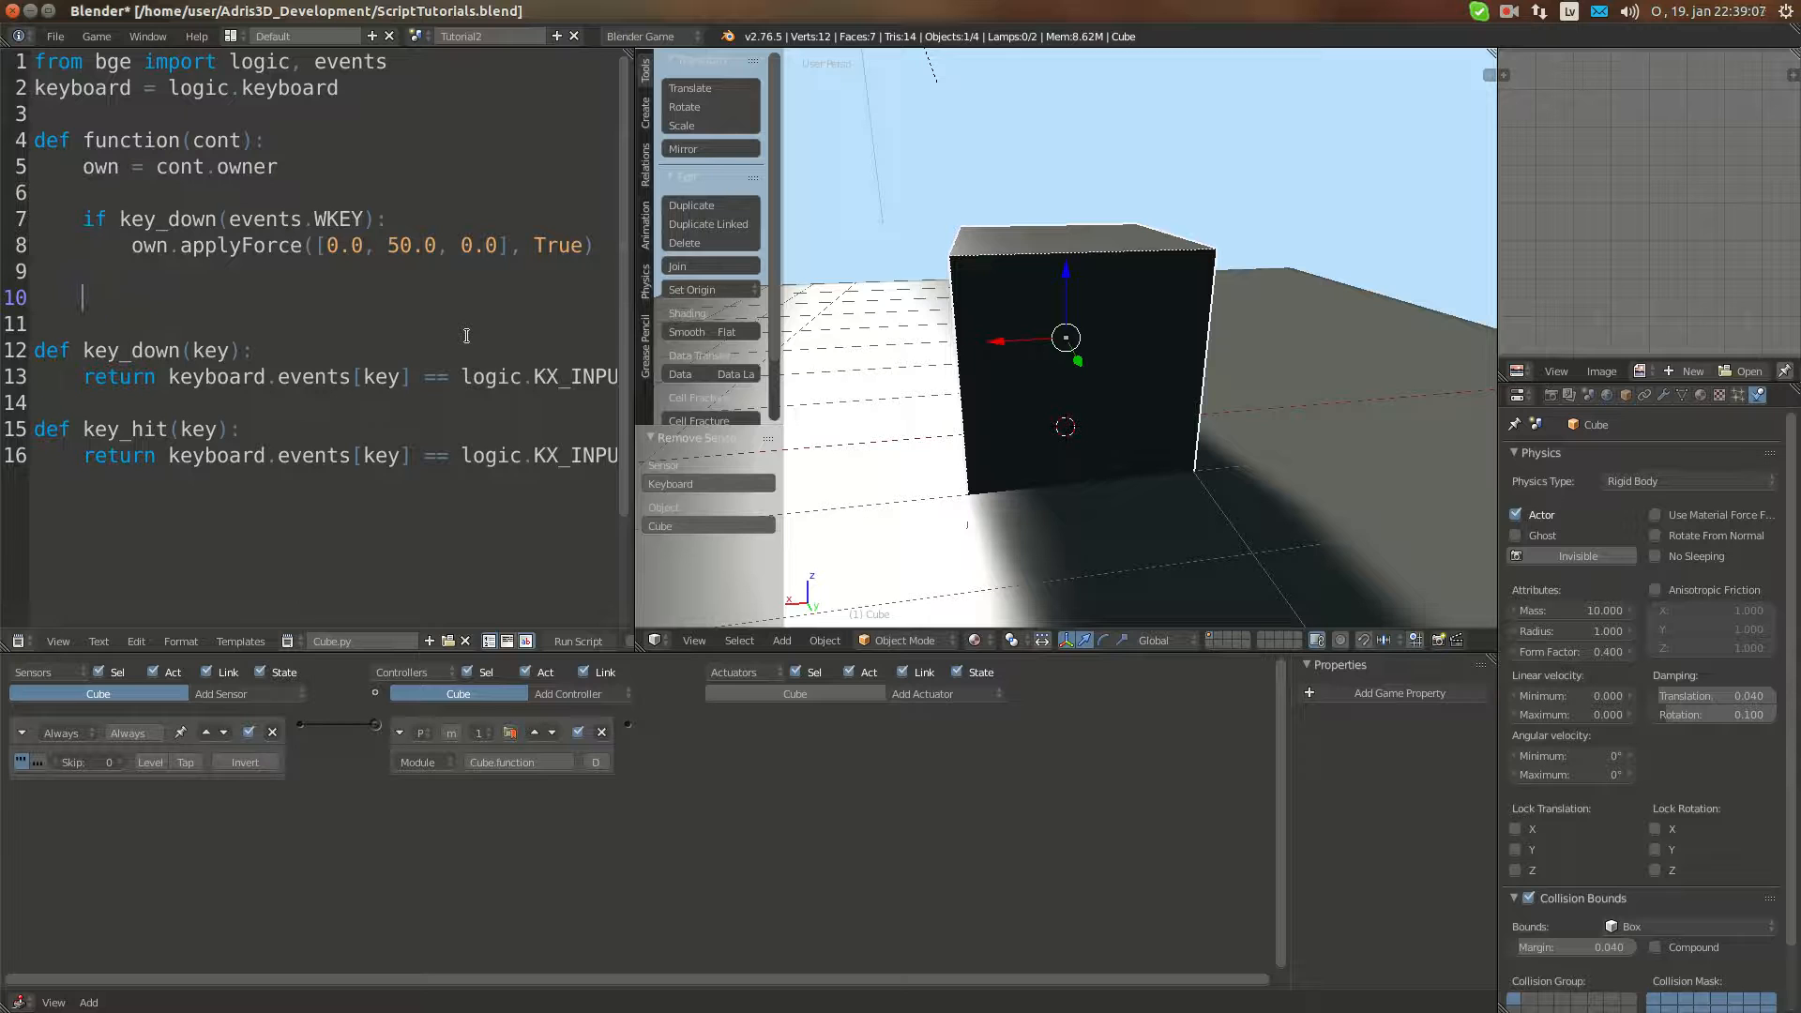
text(if)
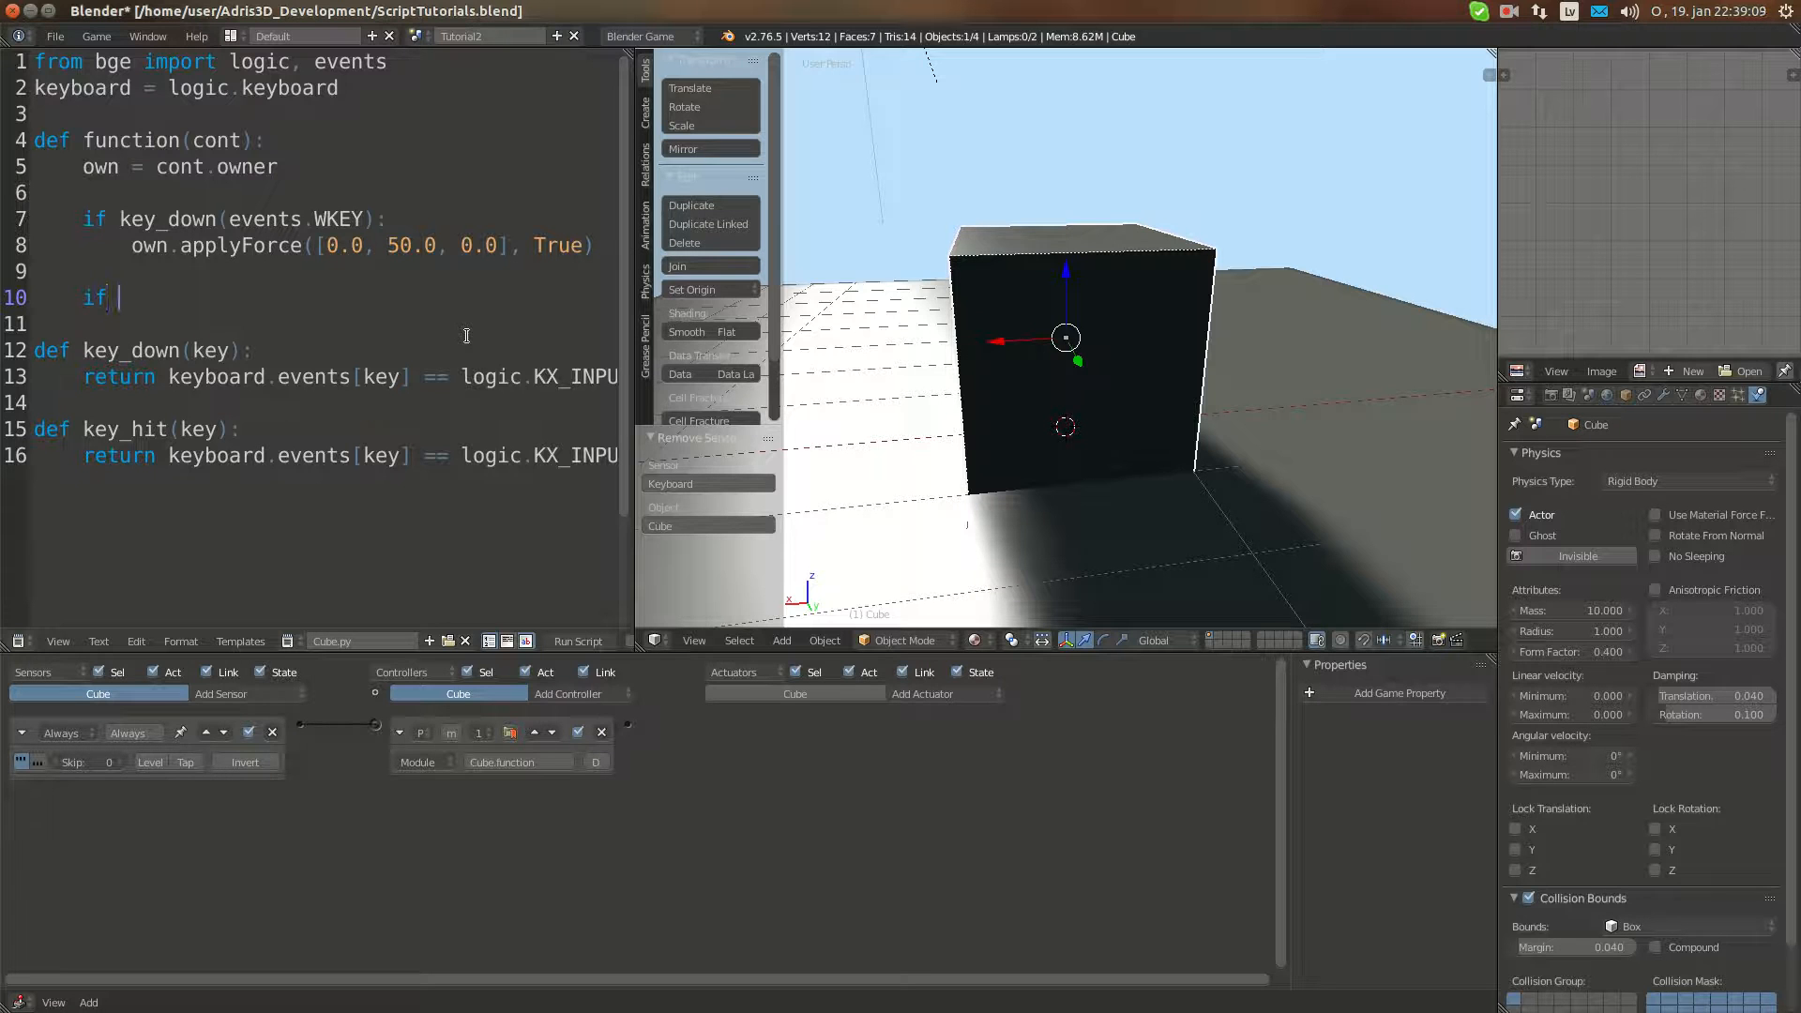
text(key)
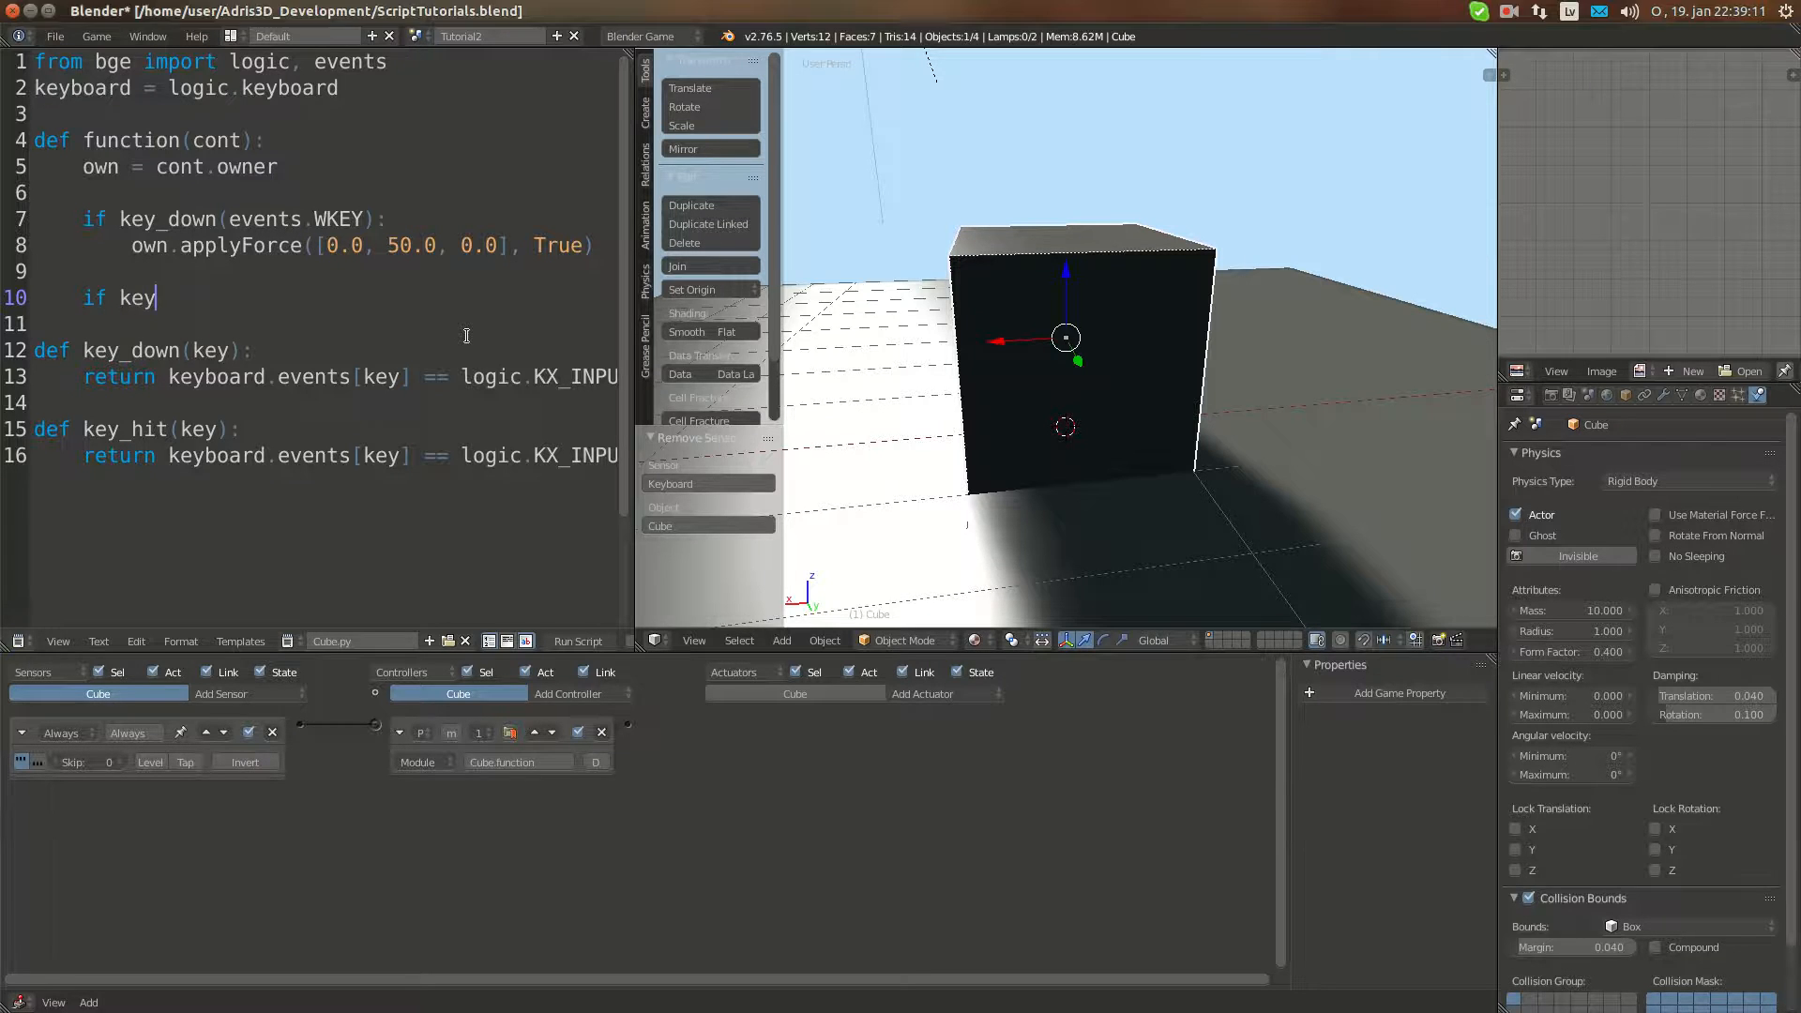
text(_hit()
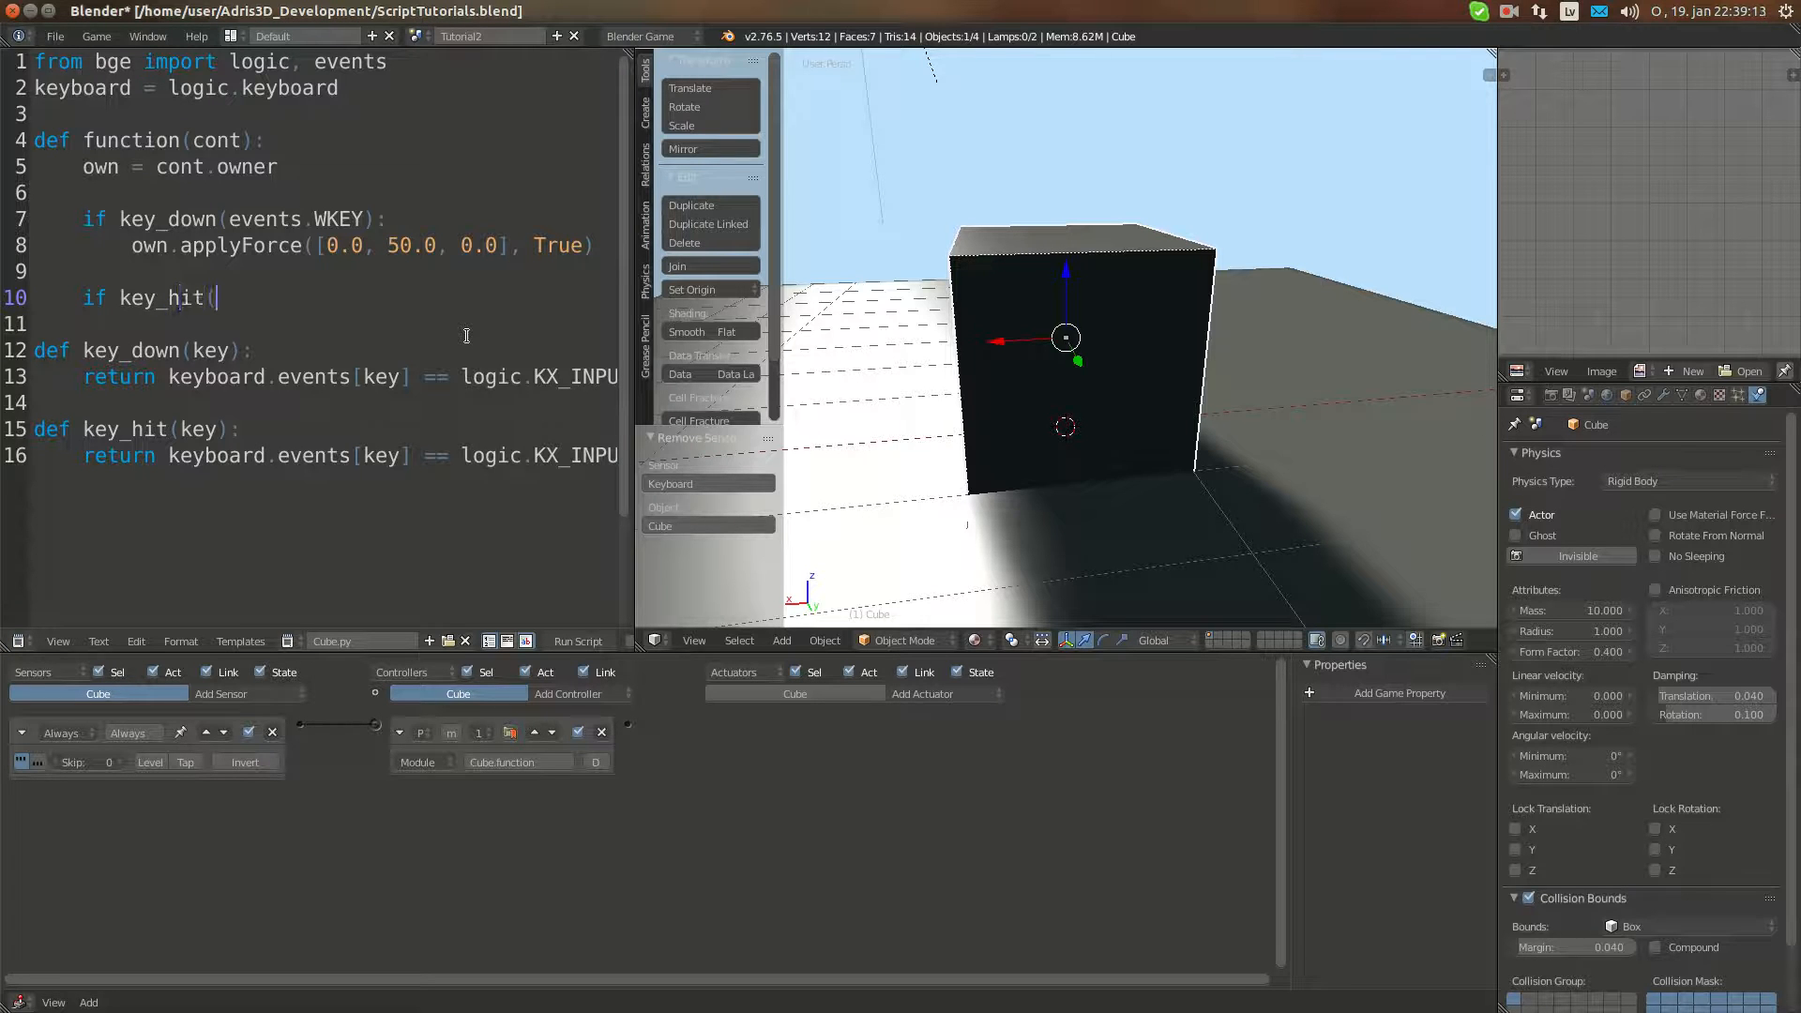
text(event)
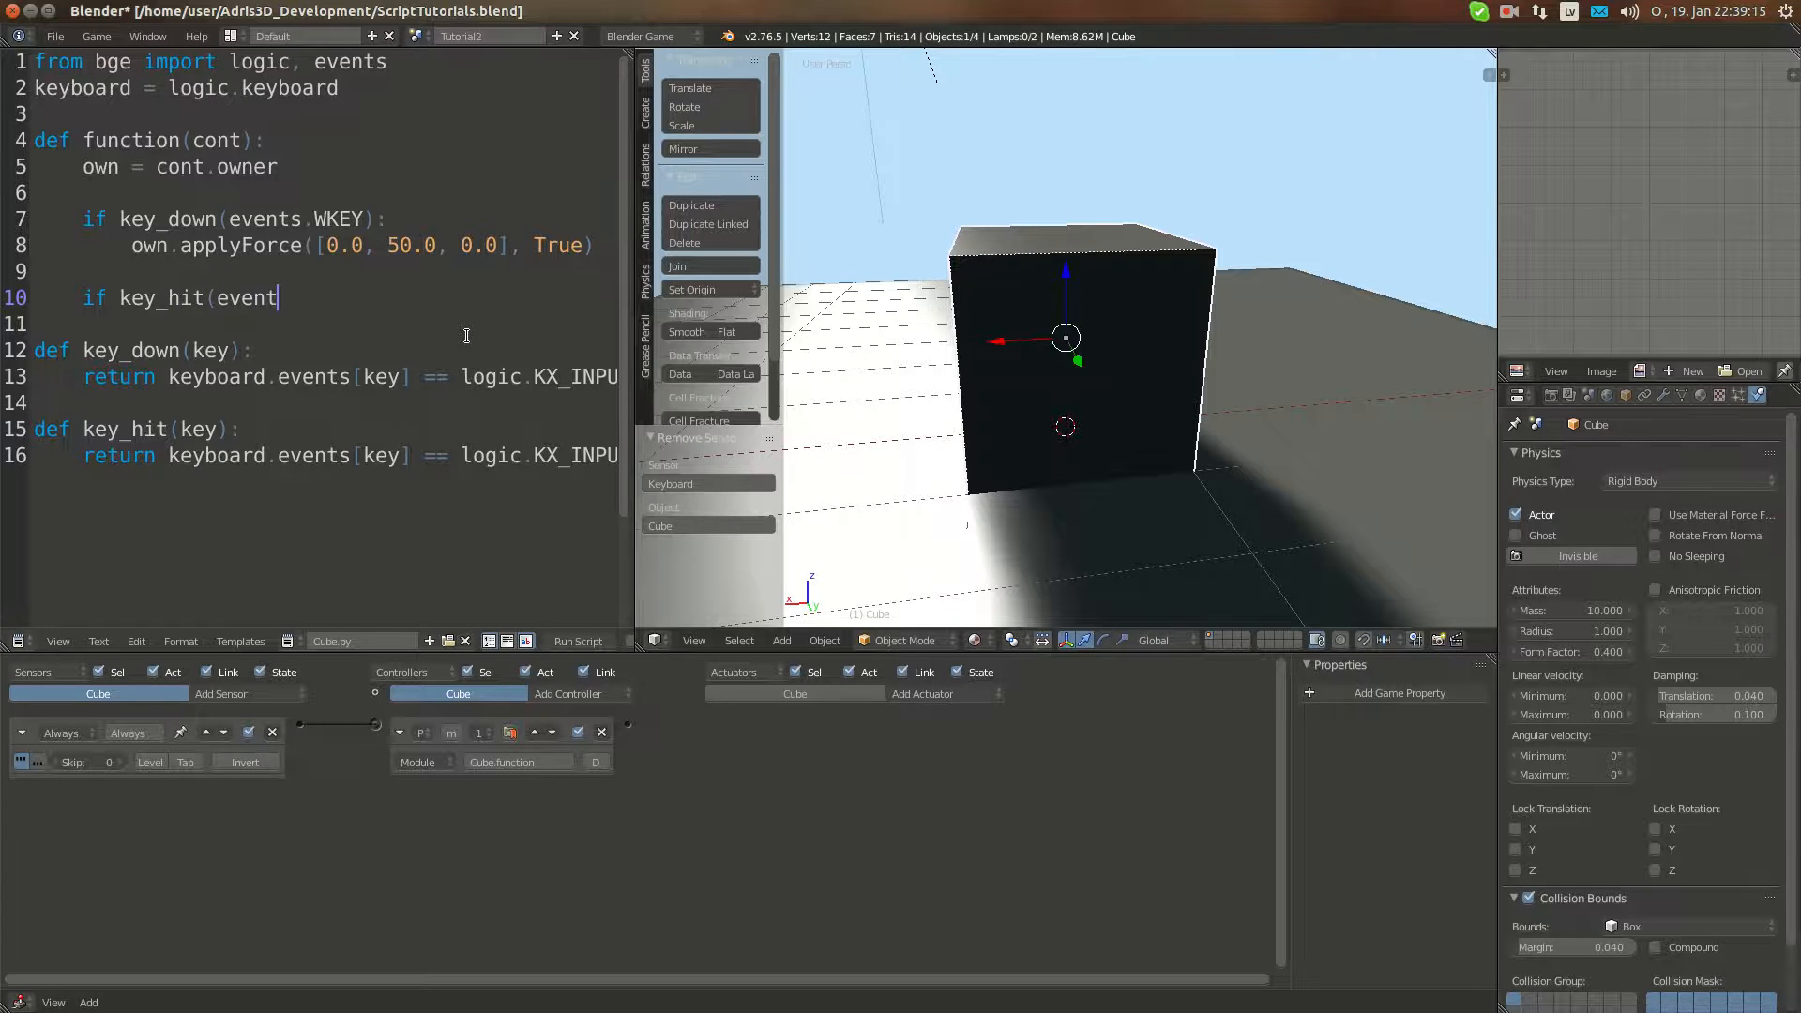
text(s.SPACEKEY):)
click(326, 322)
text(own)
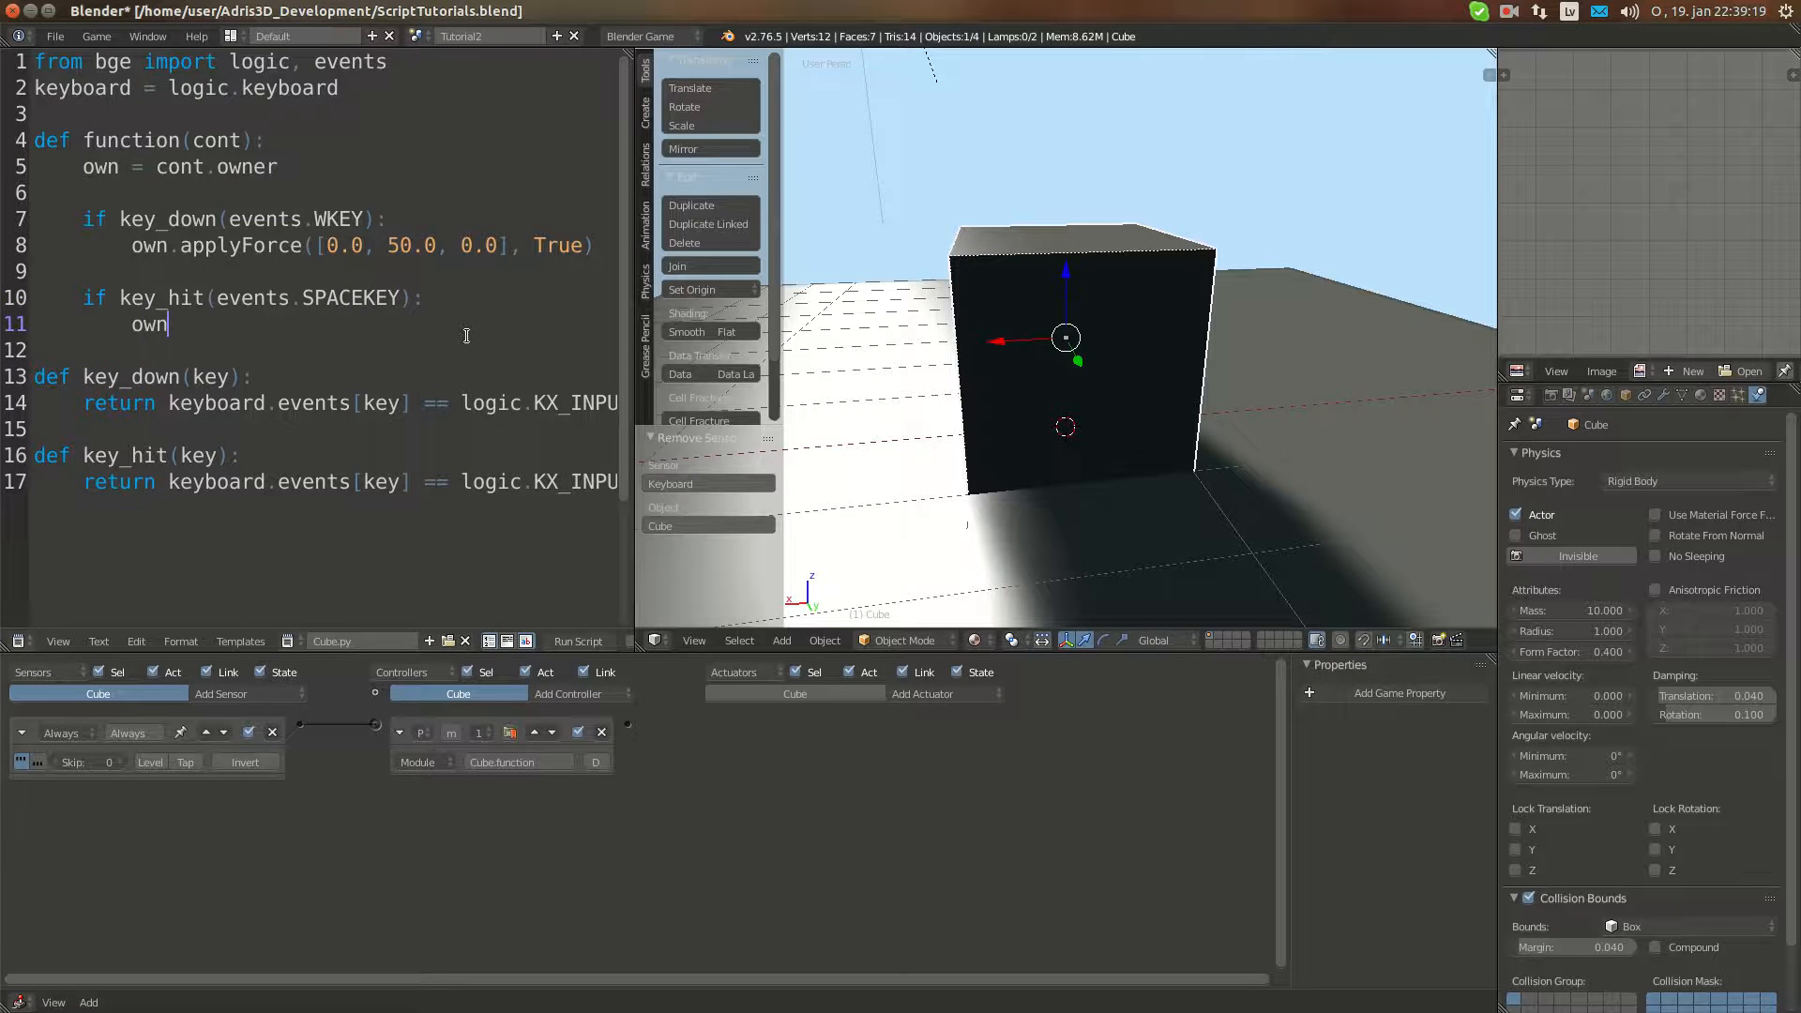
Step: Add 'own.applyForce([0.0, 0.0, 1000.0], False)' under the space-tap check
text(.w)
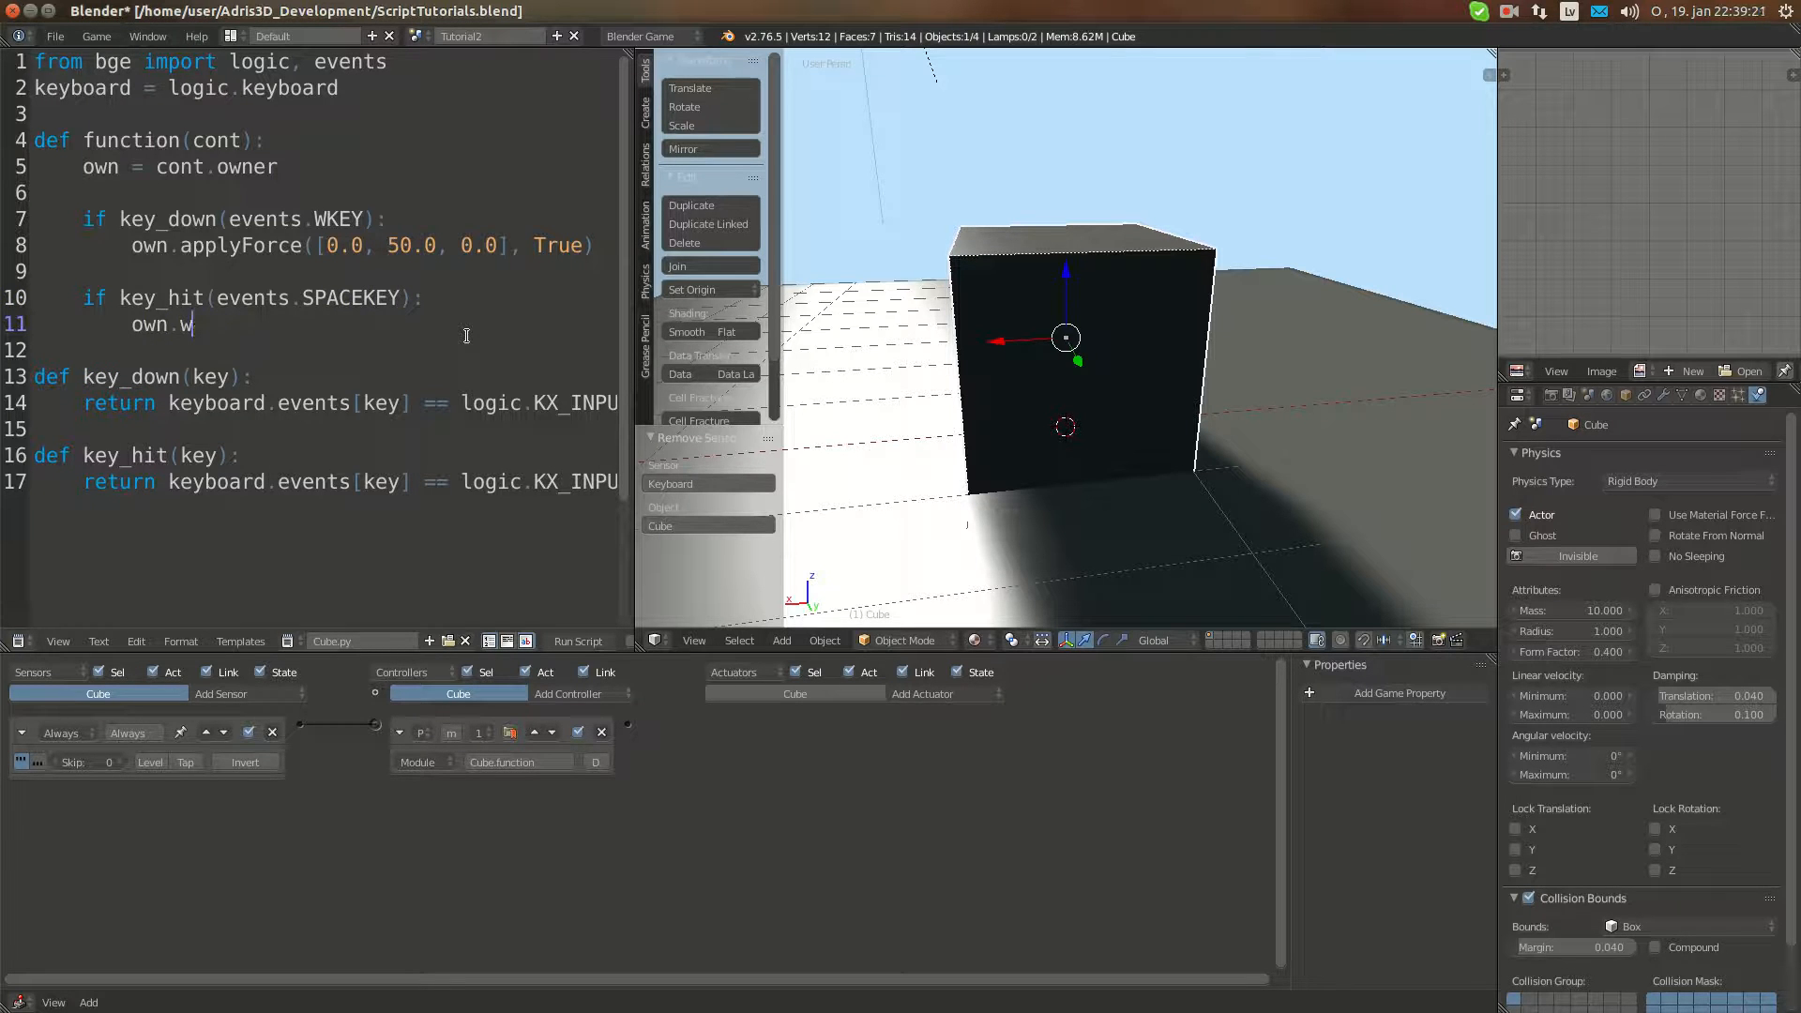
text(applyForce([0.0,)
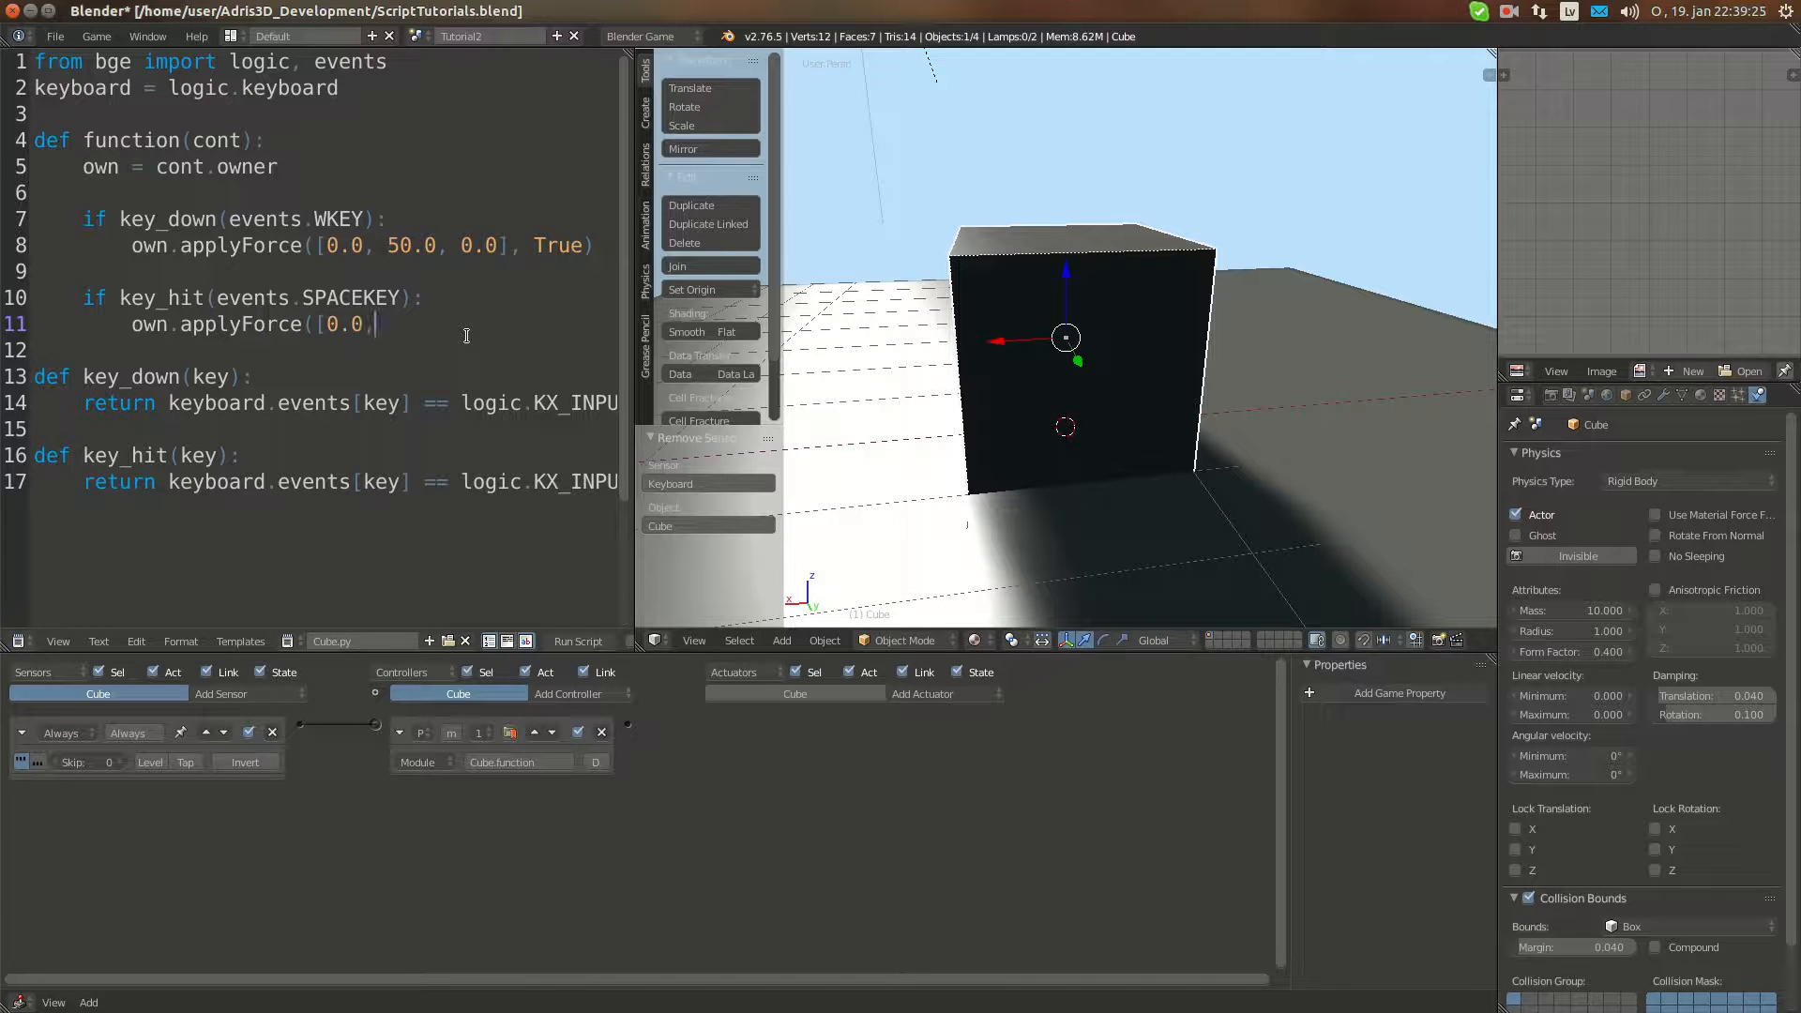
text(1000.)
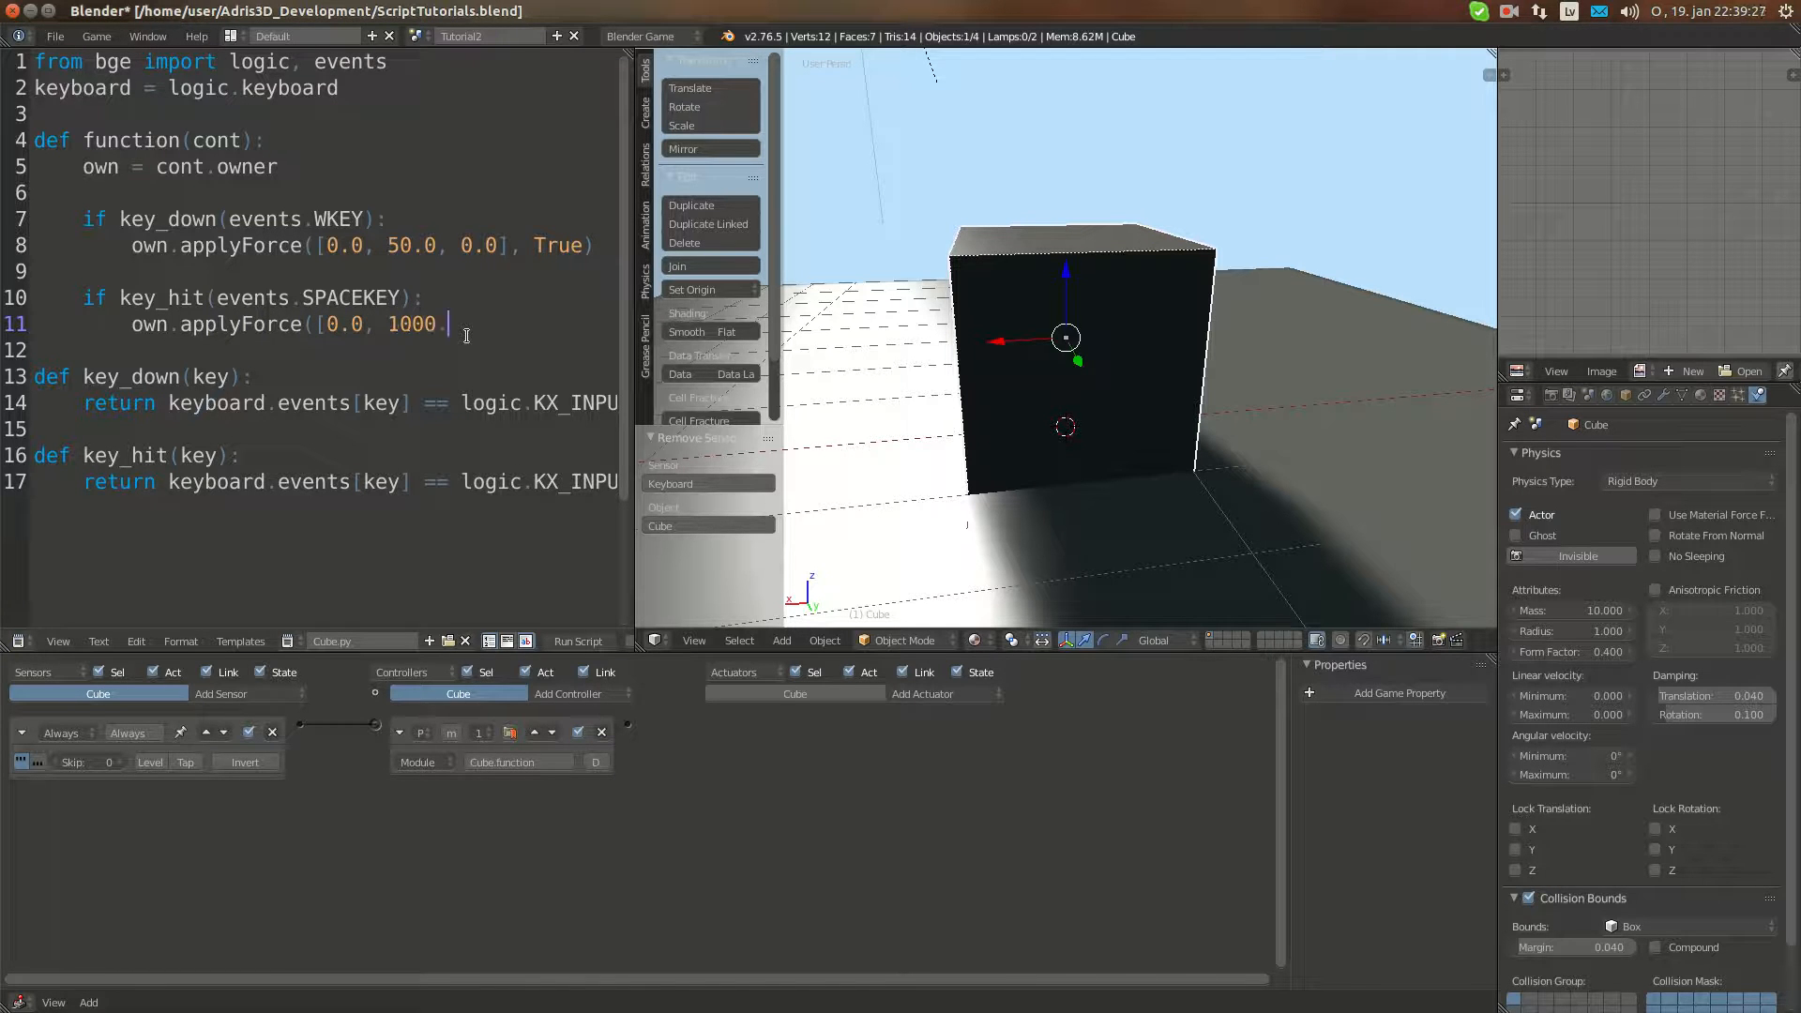
text(0.0)
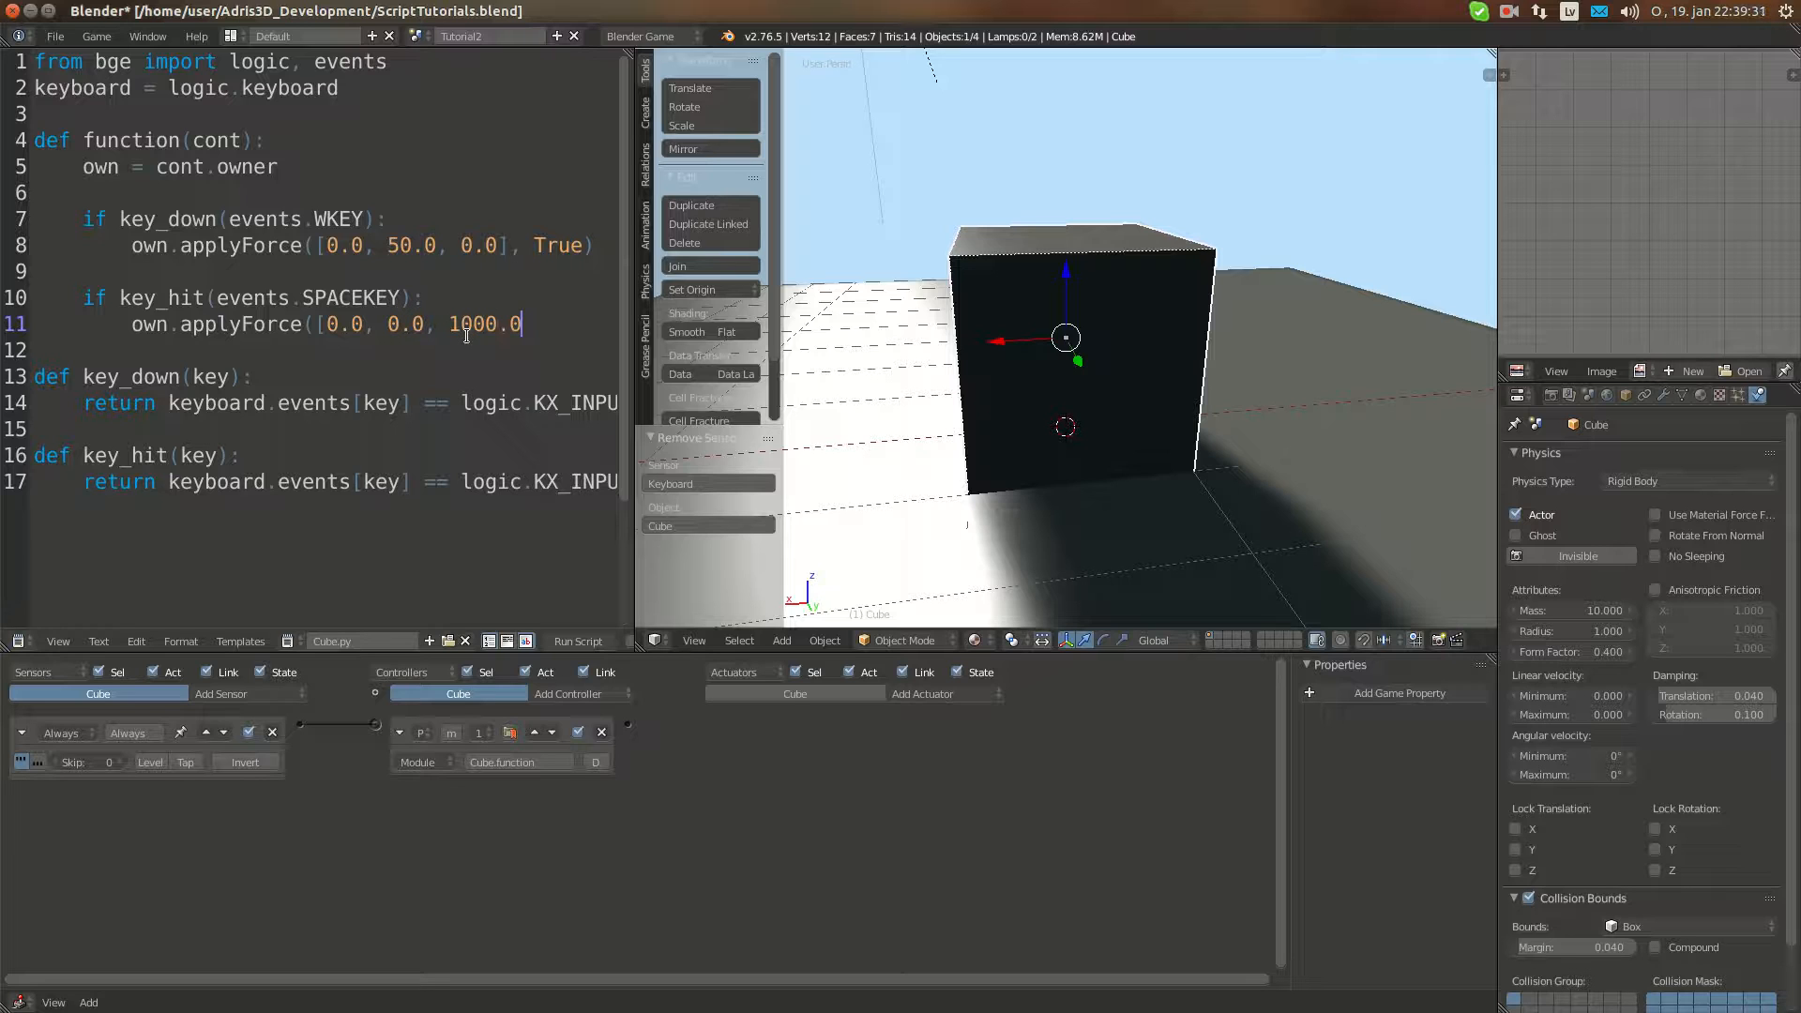
text(, F)
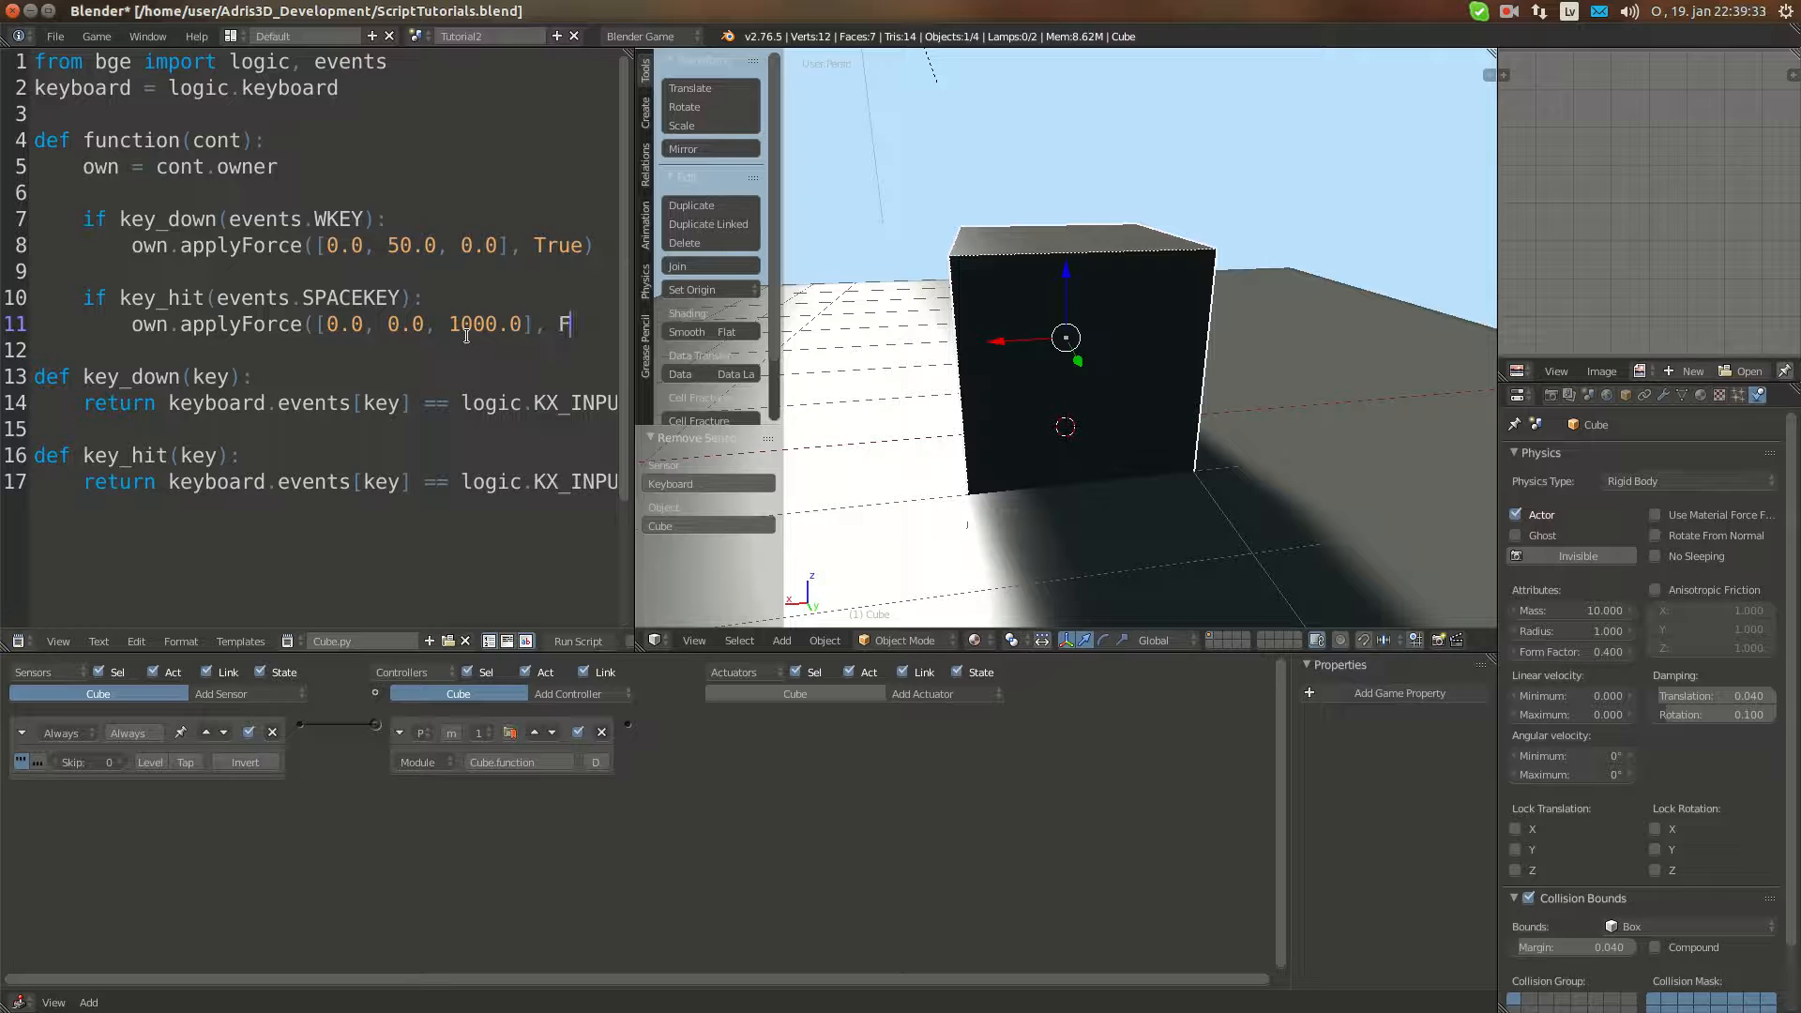
text(f)
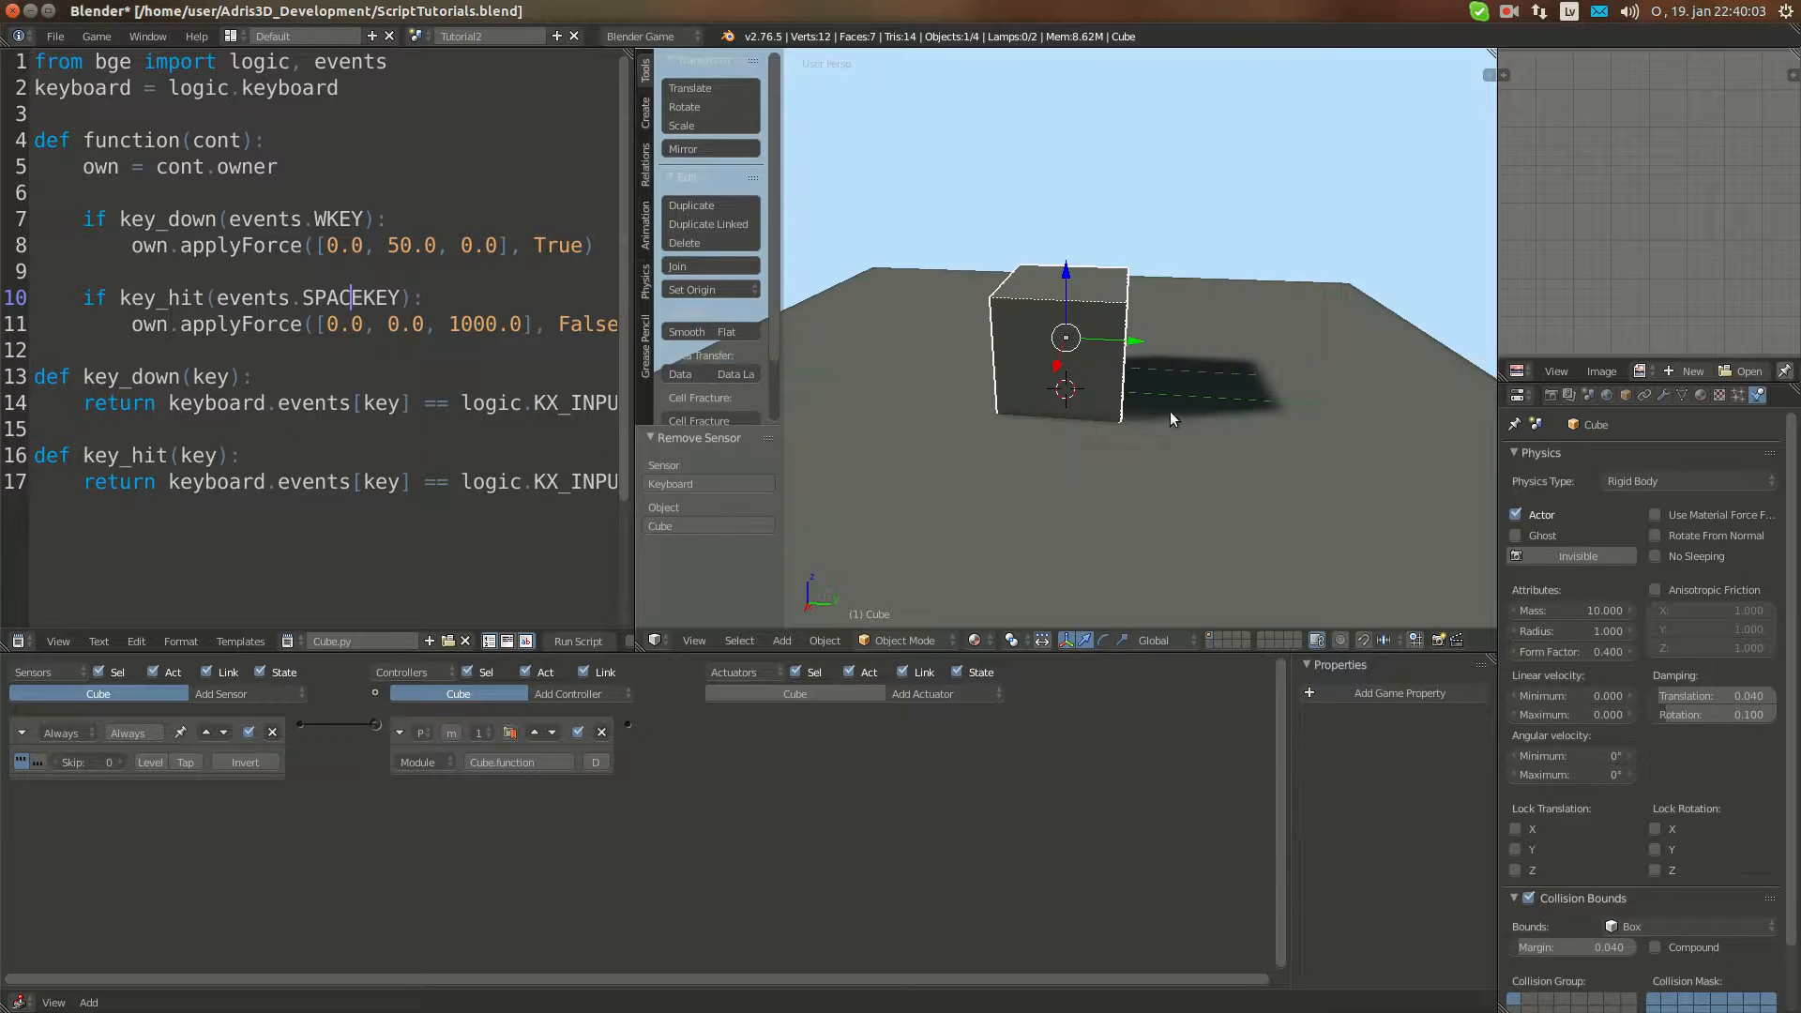
mouse_move(861, 325)
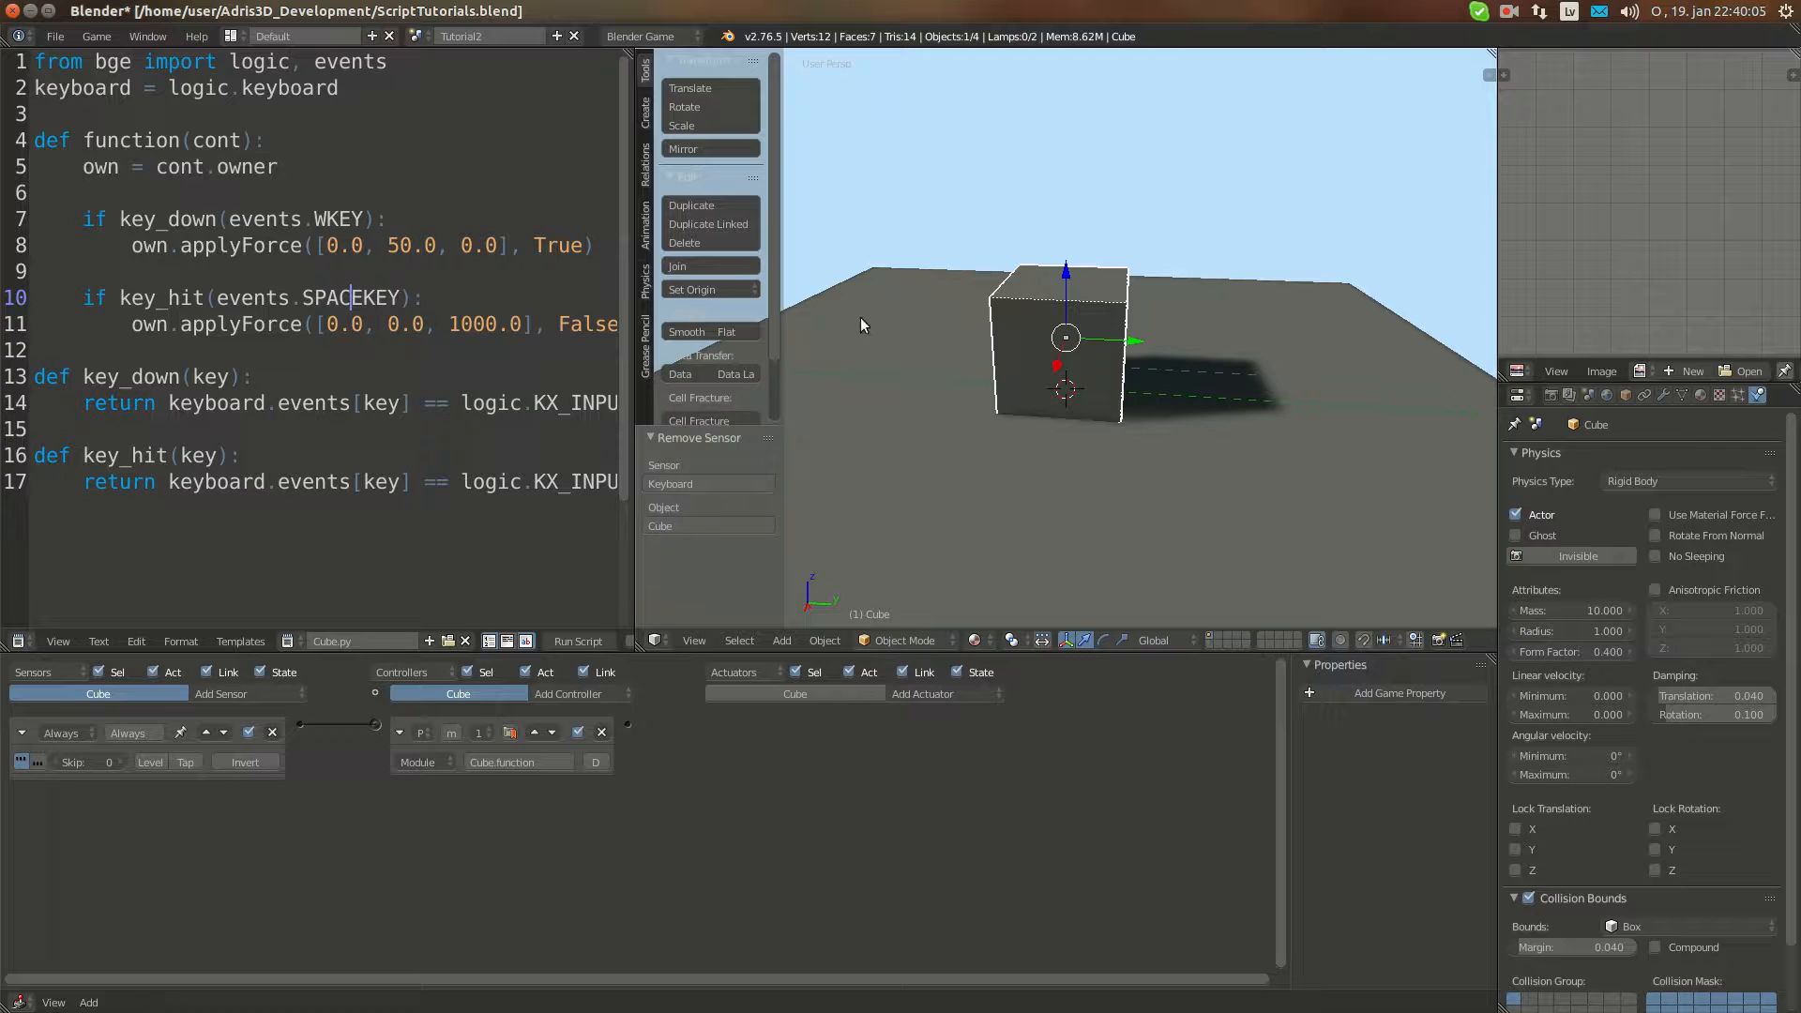
mouse_move(1006, 281)
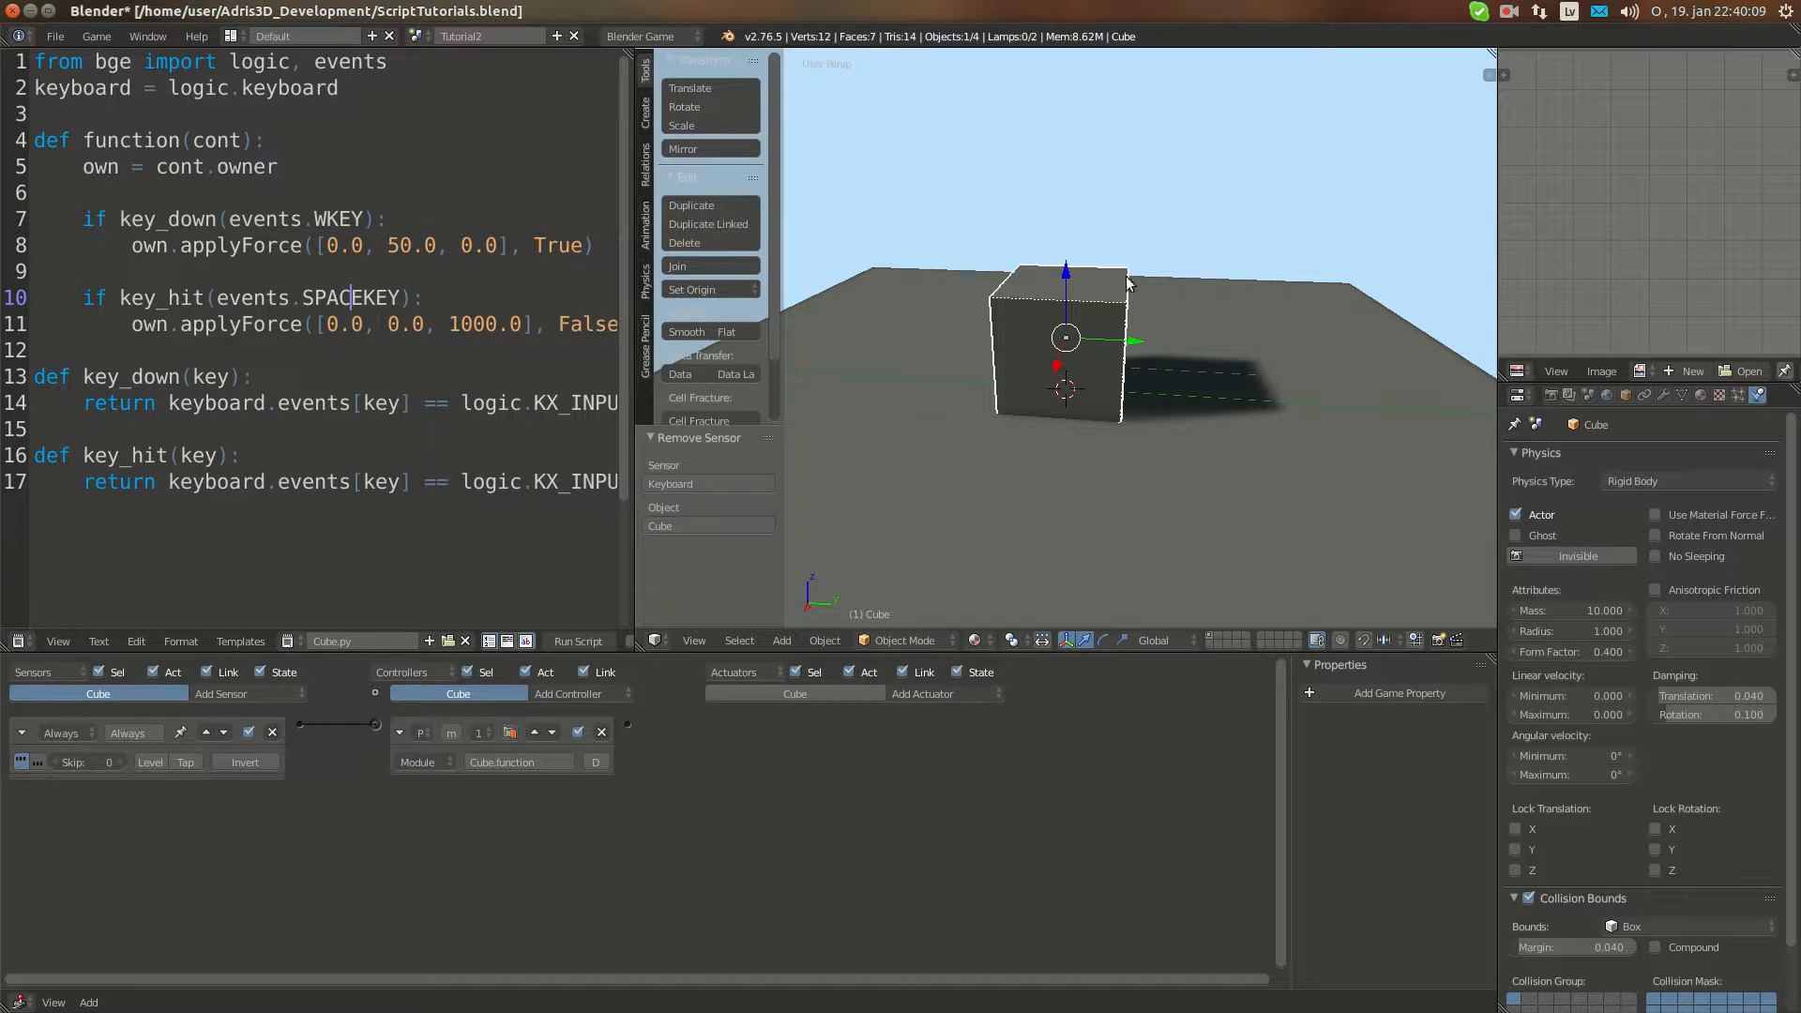
click(118, 298)
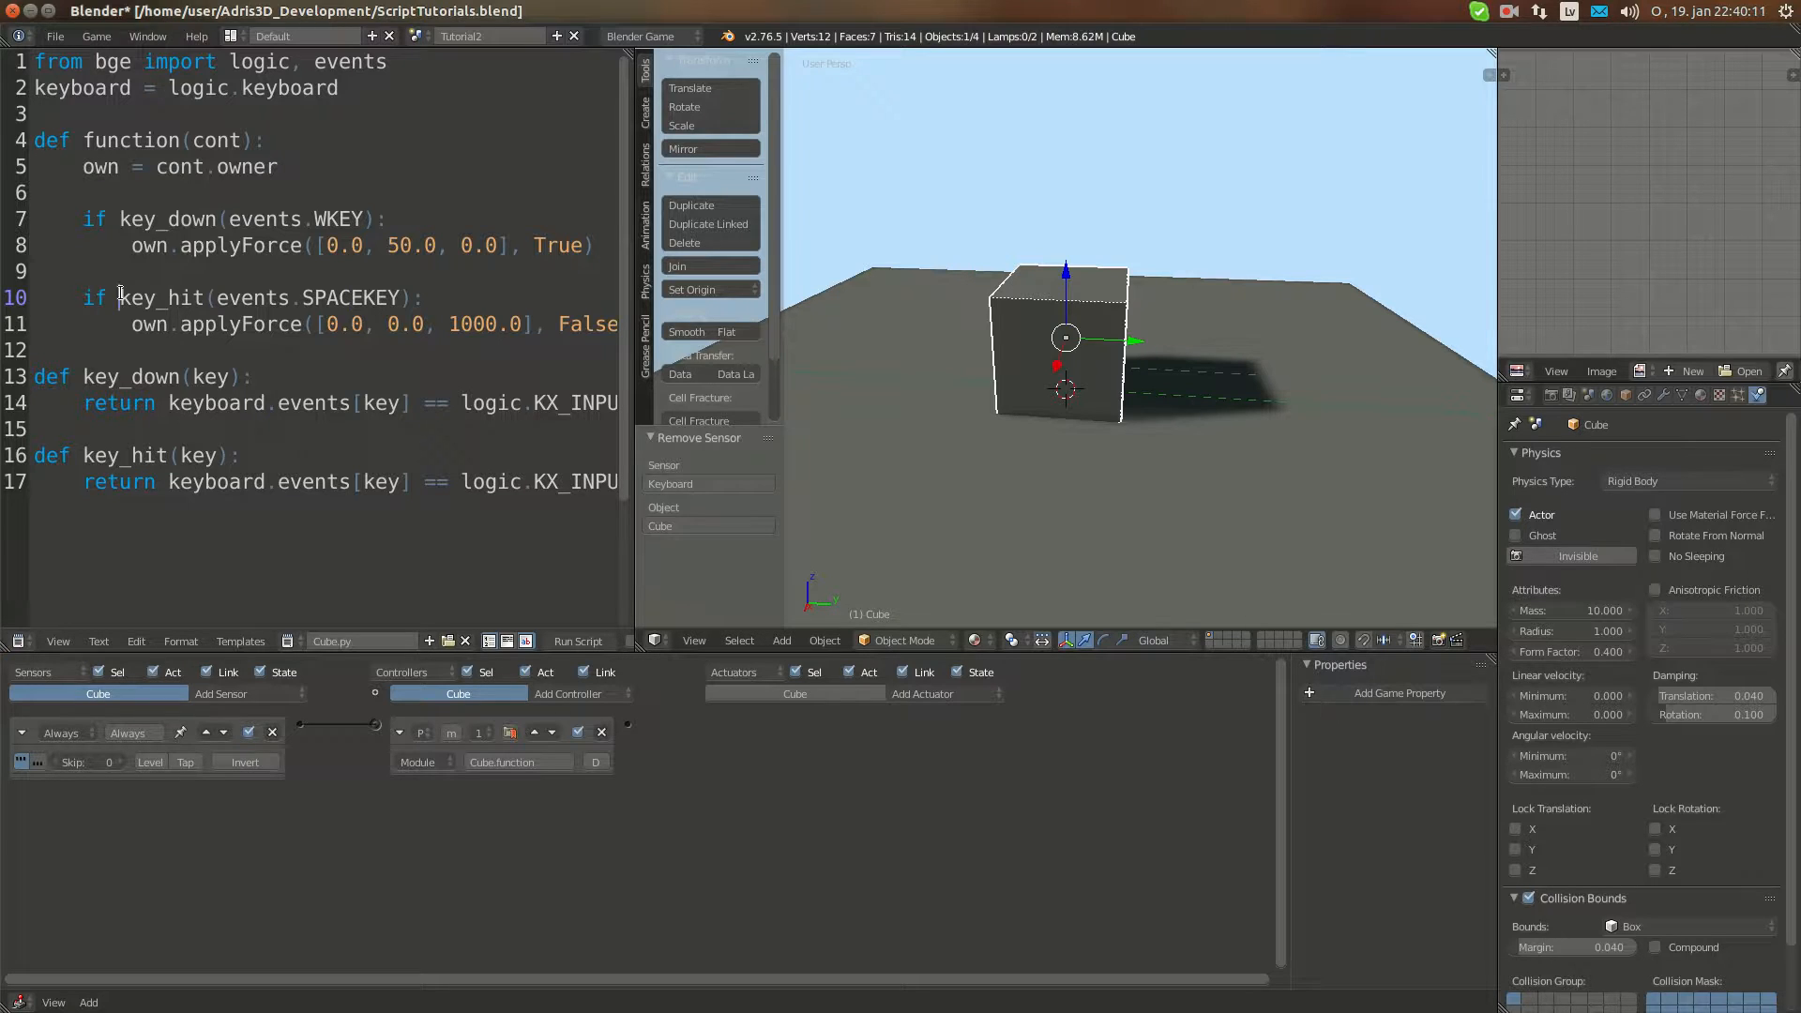
double_click(173, 298)
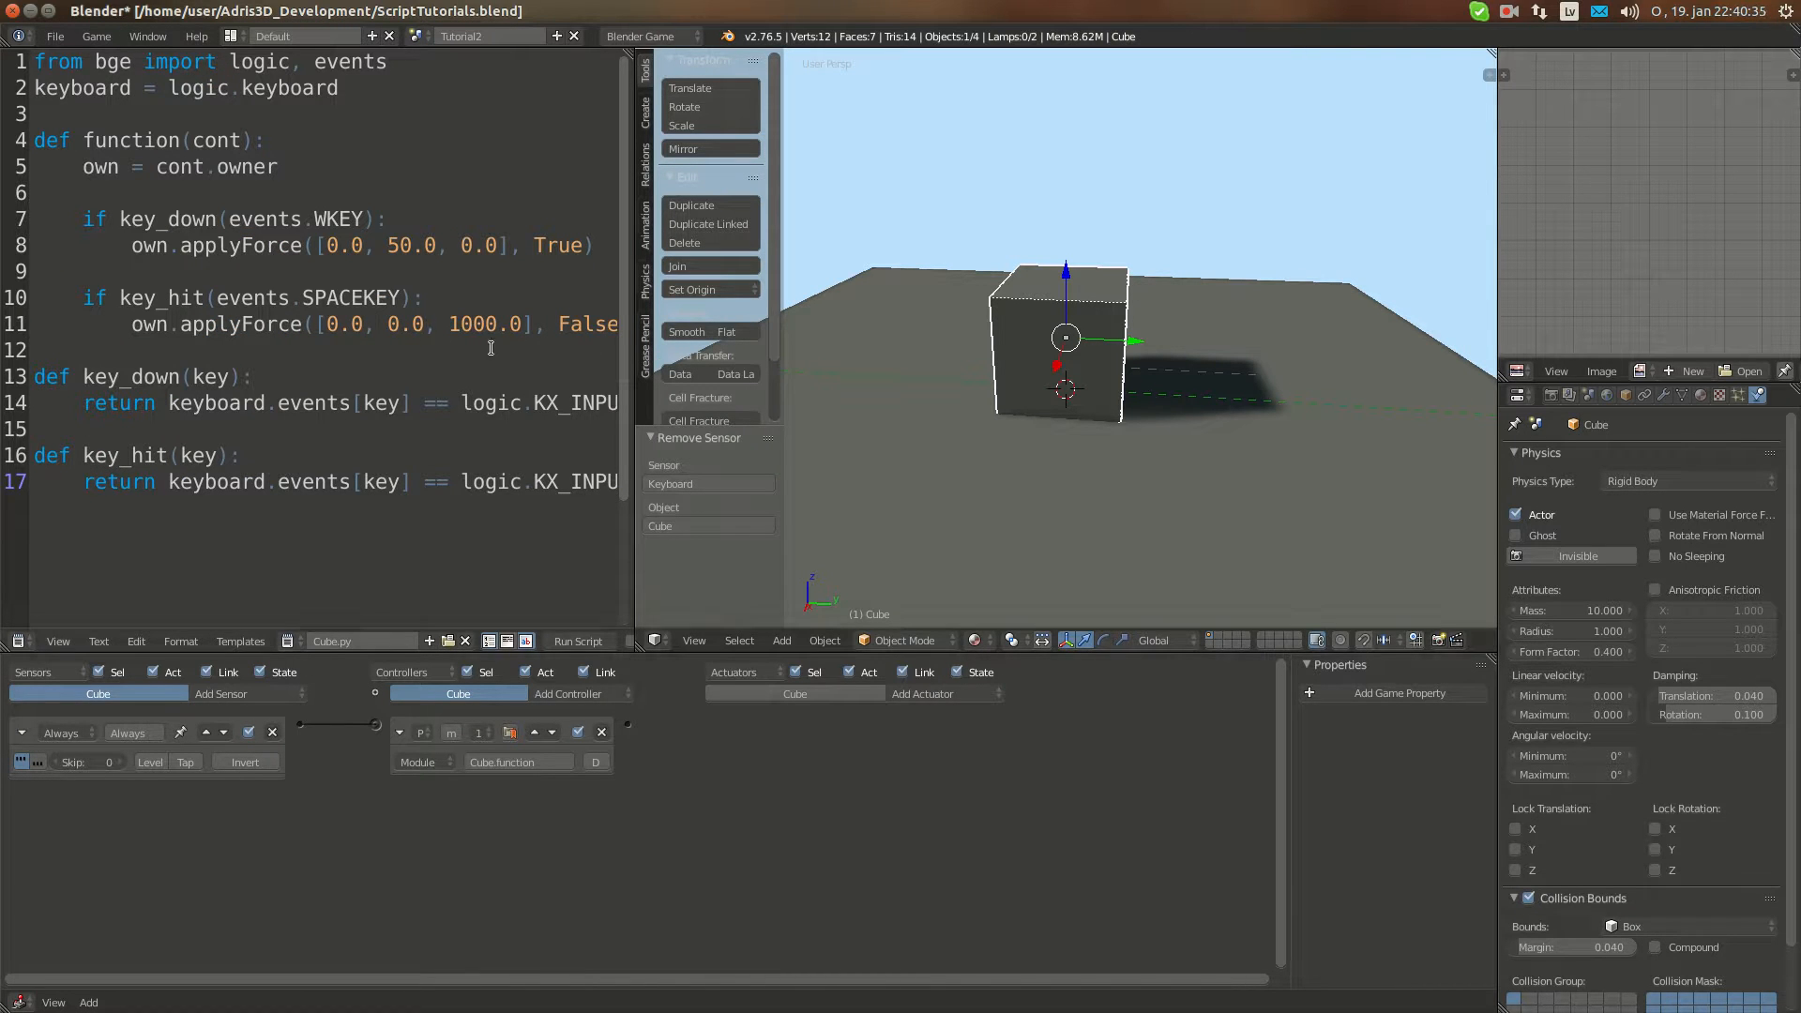
mouse_move(1265, 232)
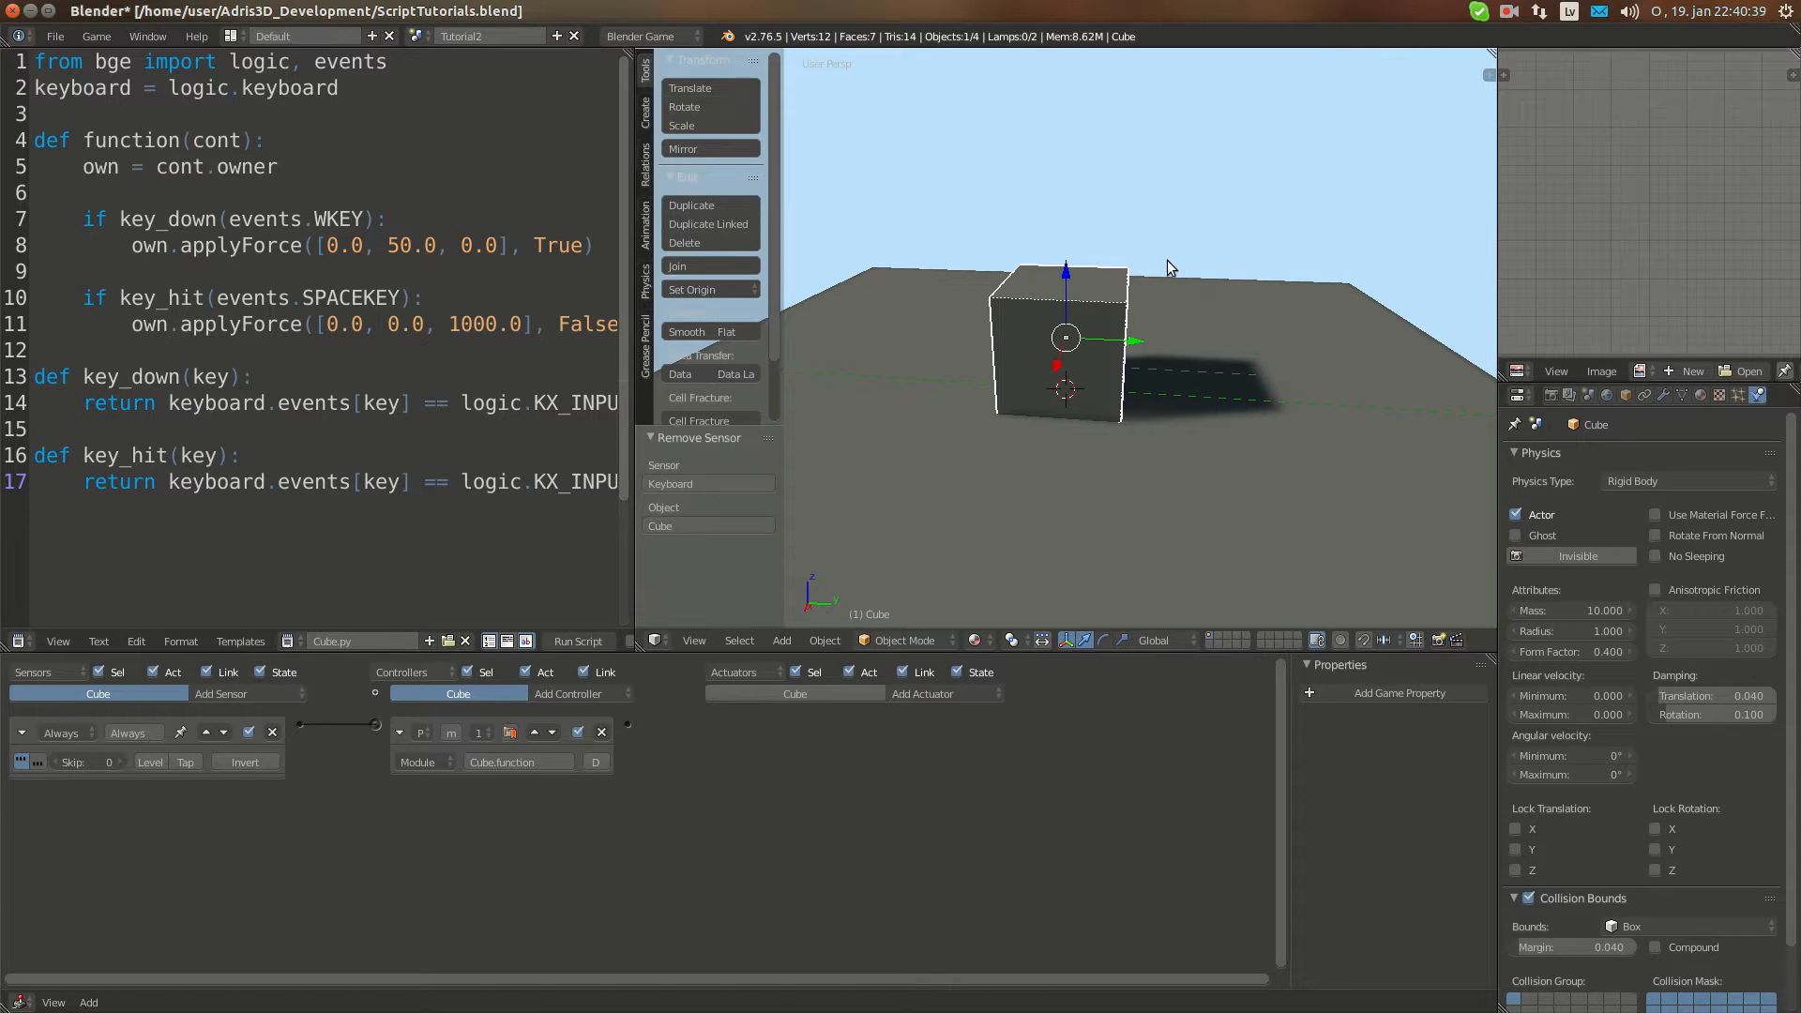
mouse_move(1127, 265)
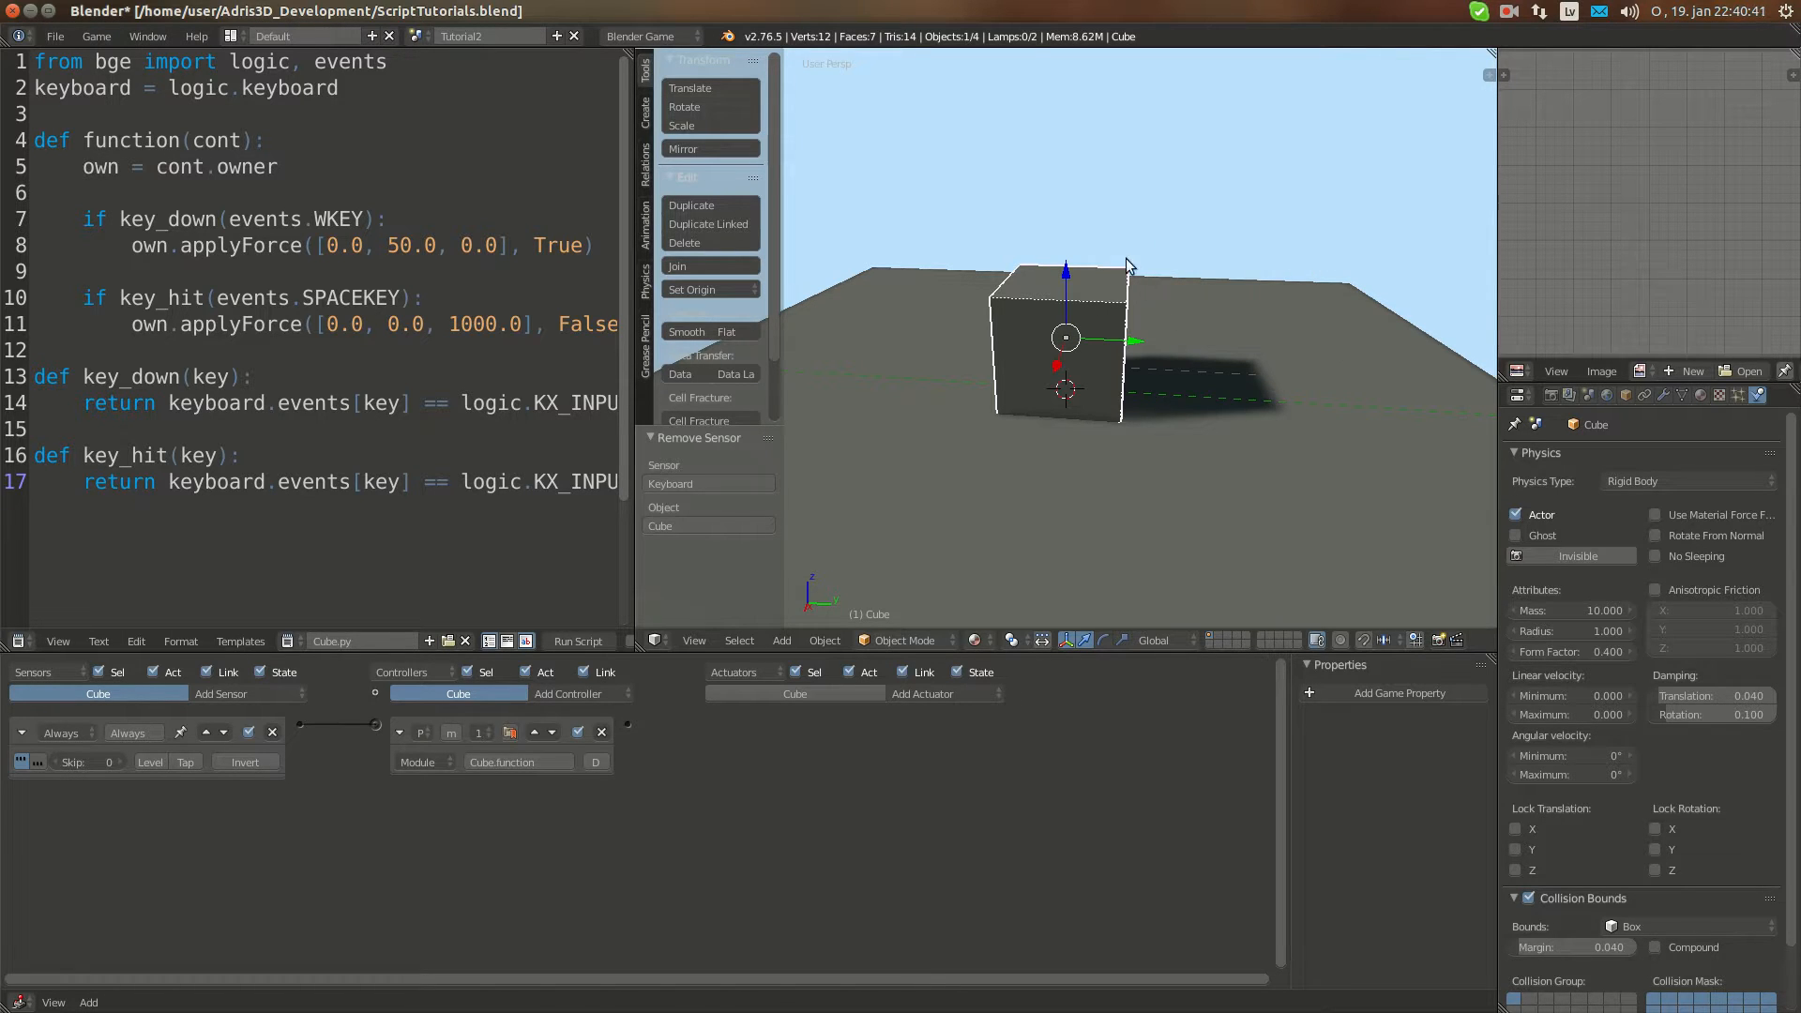